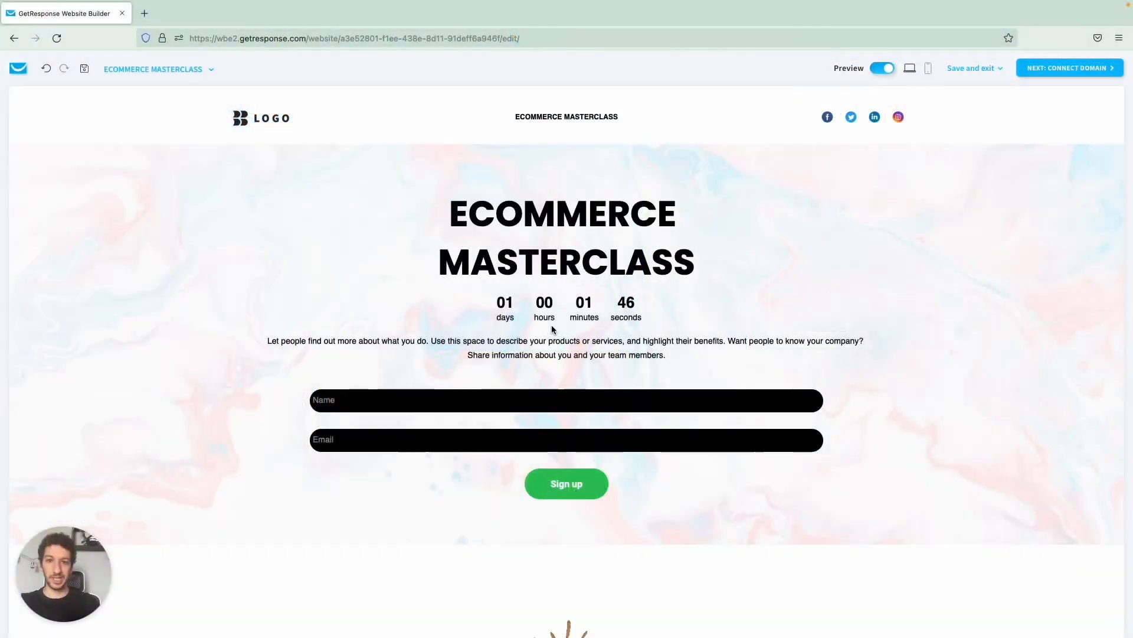
Step: Go to Website Builder via the Tools menu and start creating a new website
{"action": "scroll", "scroll_direction": "down", "scroll_amount": 3}
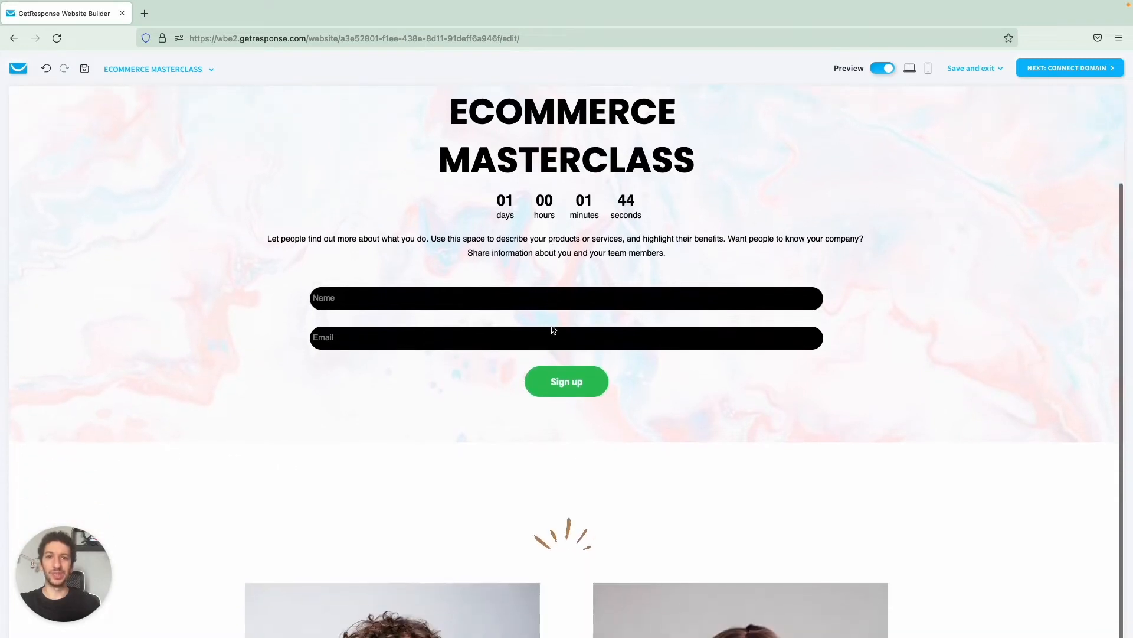
{"action": "scroll", "scroll_direction": "down", "scroll_amount": 3}
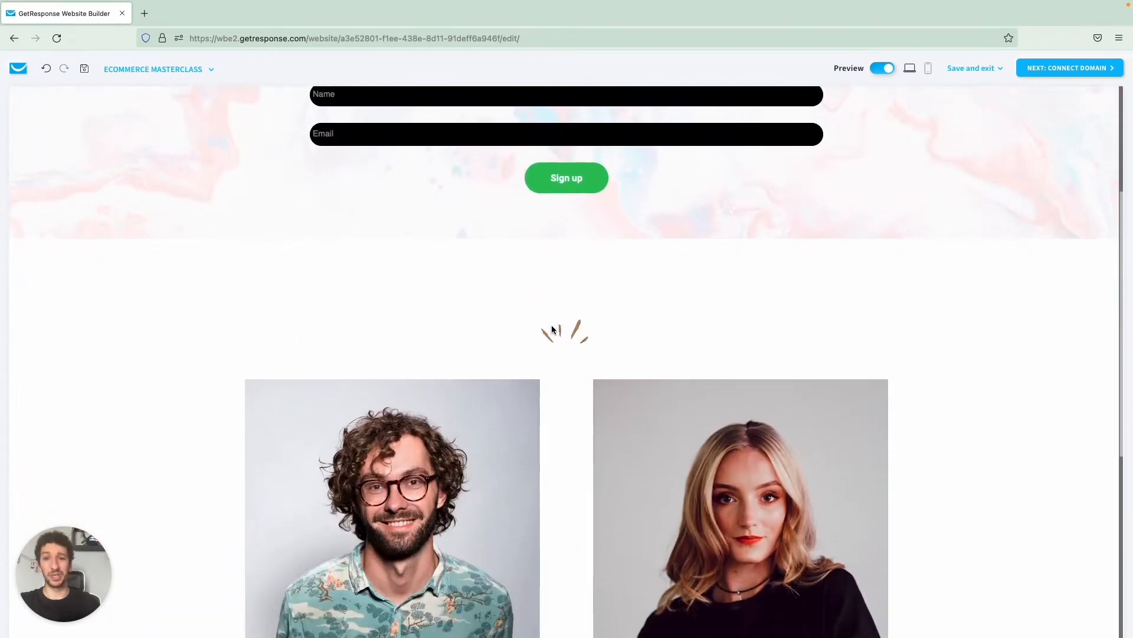
{"action": "scroll", "scroll_direction": "down", "scroll_amount": 3}
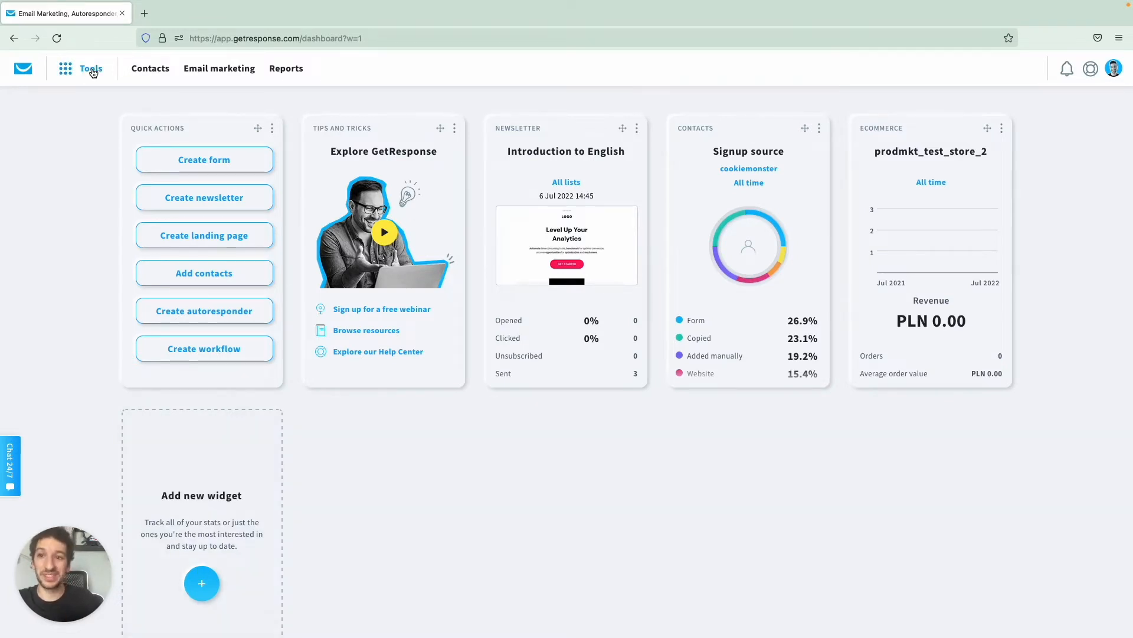
{"action": "left_click", "coordinate": [91, 69]}
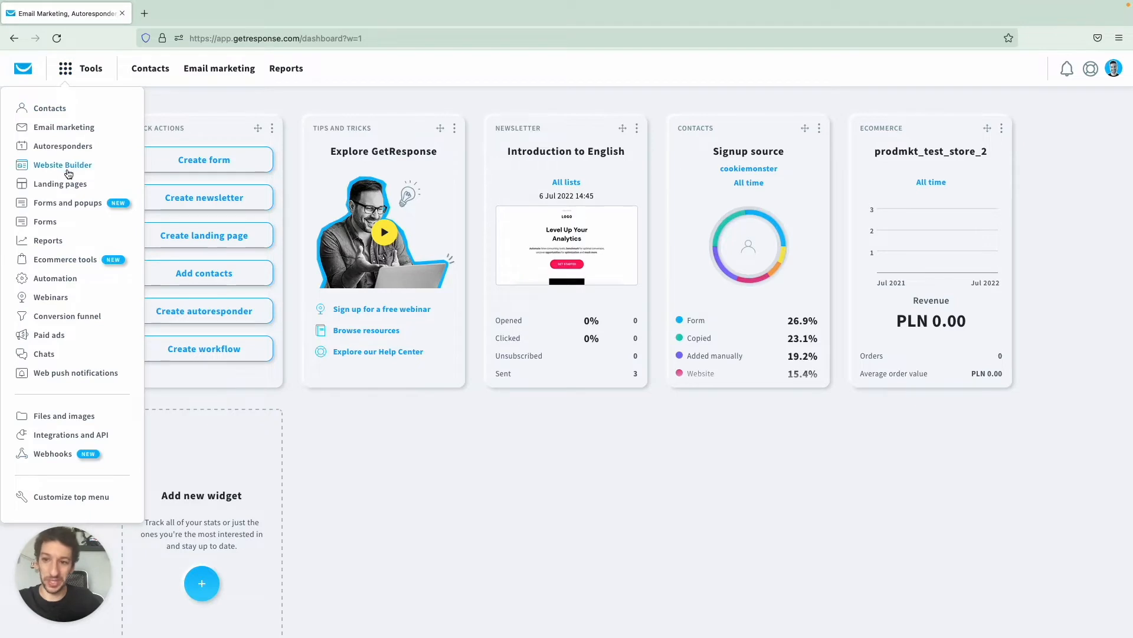
{"action": "left_click", "coordinate": [61, 164]}
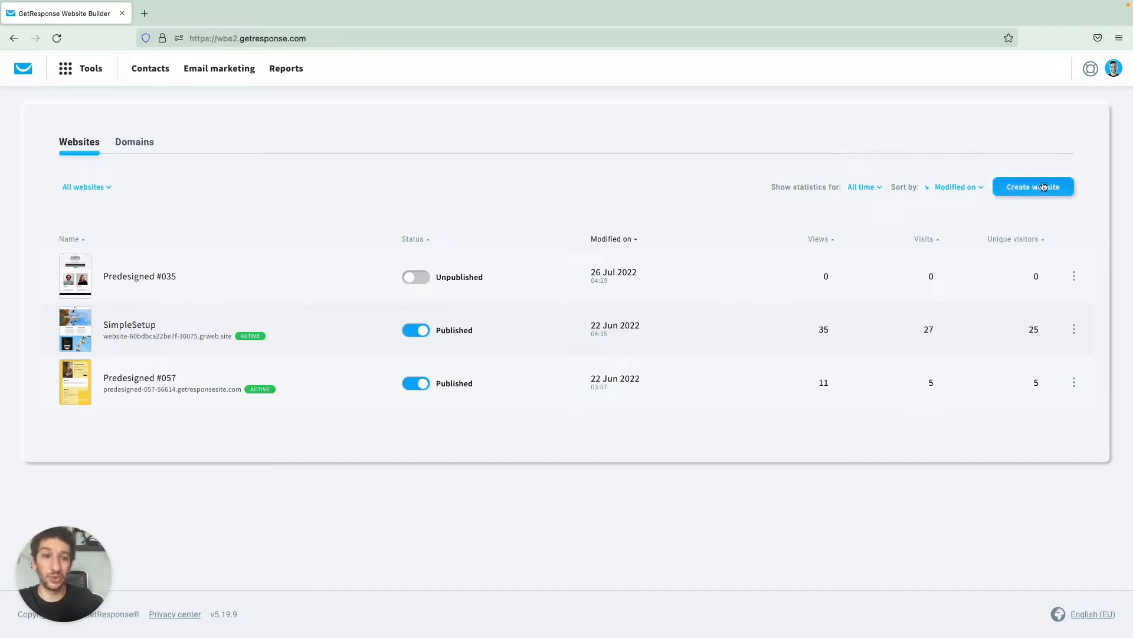
{"action": "left_click", "coordinate": [1033, 187]}
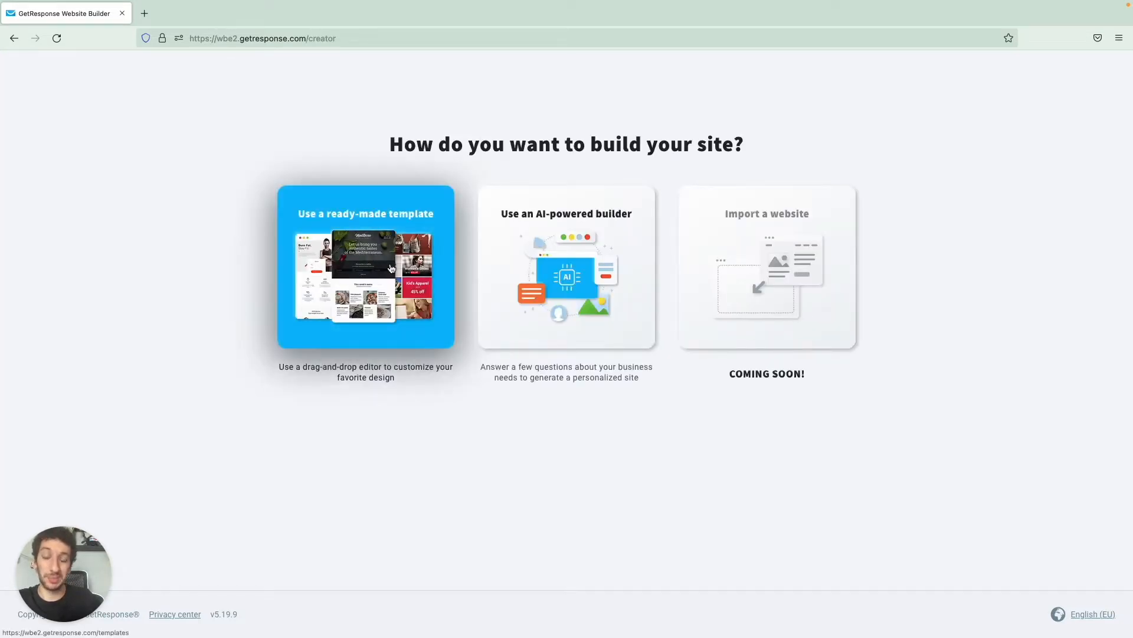
Step: Start the site from the ready-made Predesigned #035 template in the expanded gallery
{"action": "left_click", "coordinate": [366, 265]}
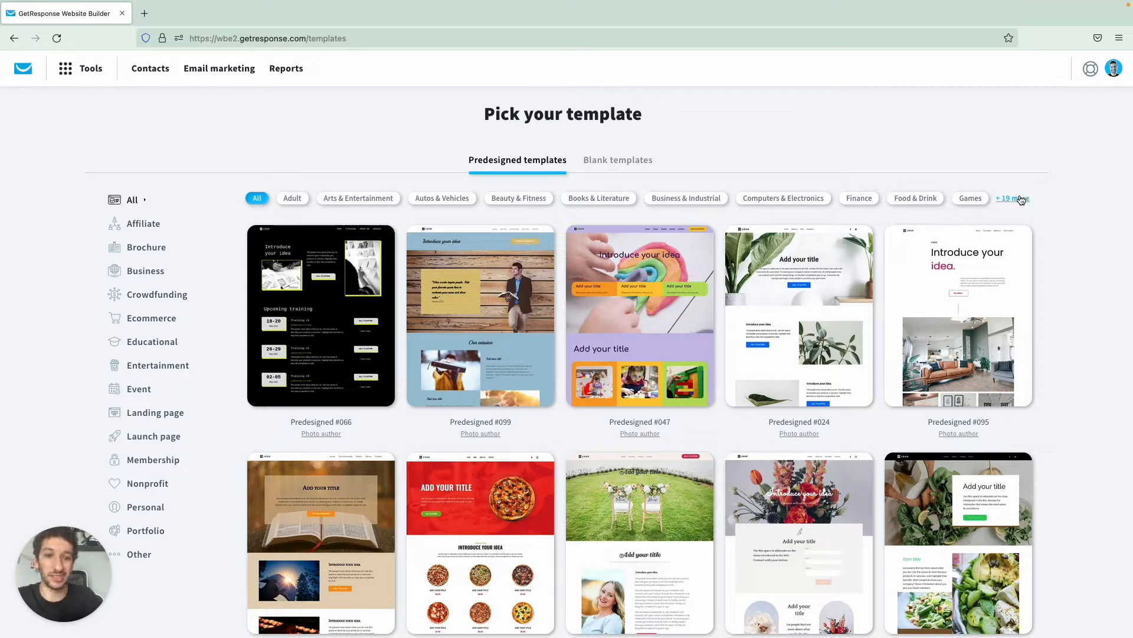
{"action": "left_click", "coordinate": [1010, 198]}
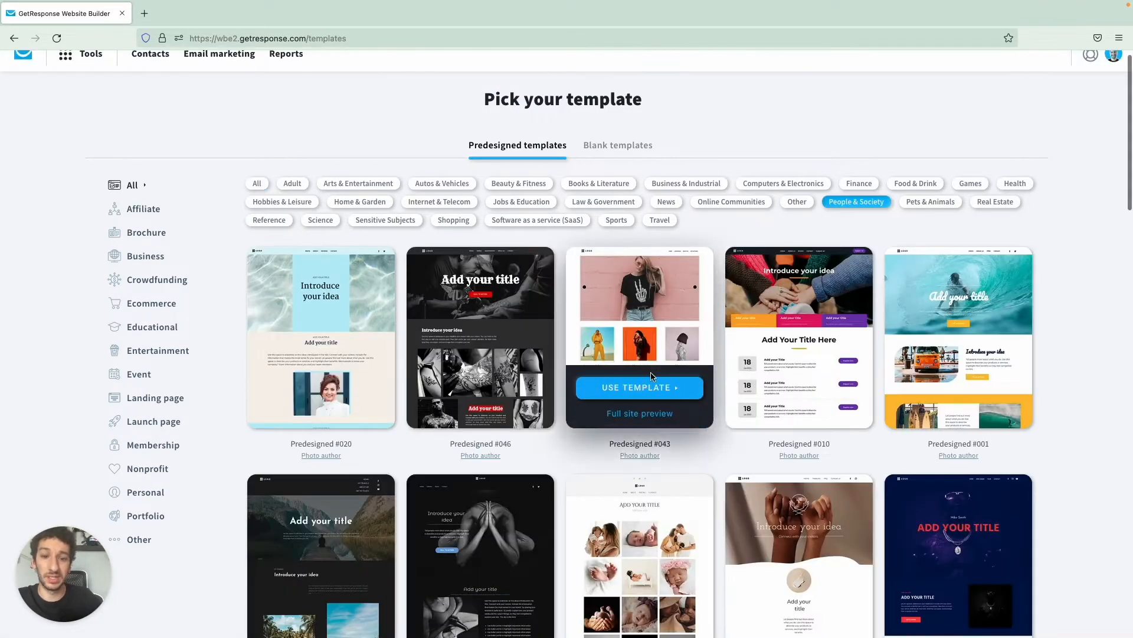
{"action": "scroll", "scroll_direction": "down", "scroll_amount": 3}
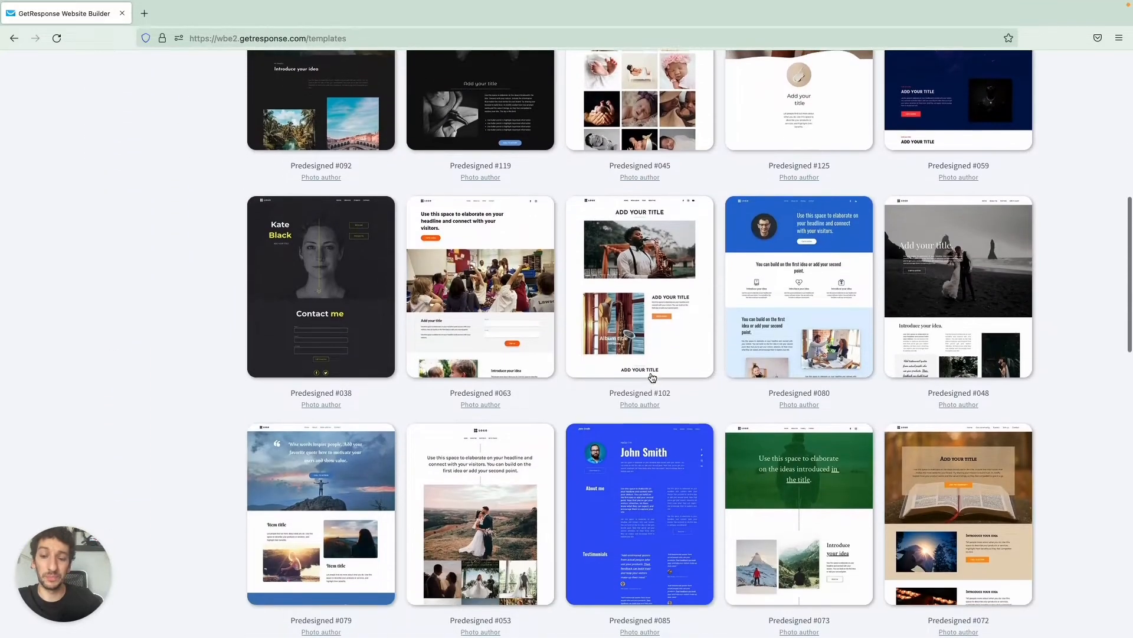
{"action": "scroll", "scroll_direction": "down", "scroll_amount": 3}
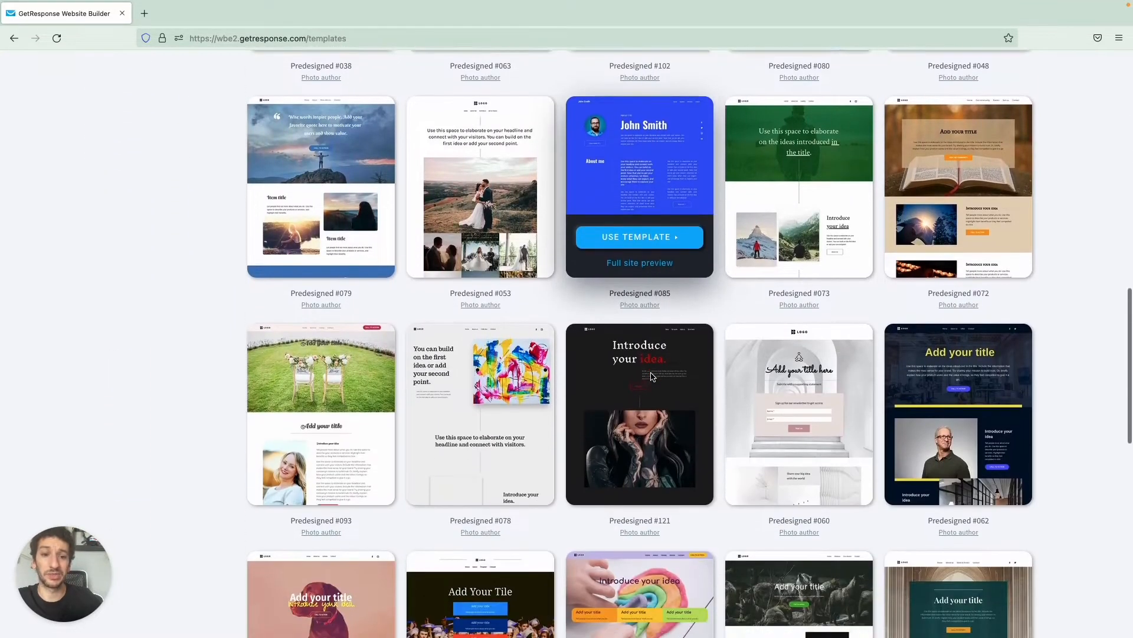
{"action": "scroll", "scroll_direction": "down", "scroll_amount": 3}
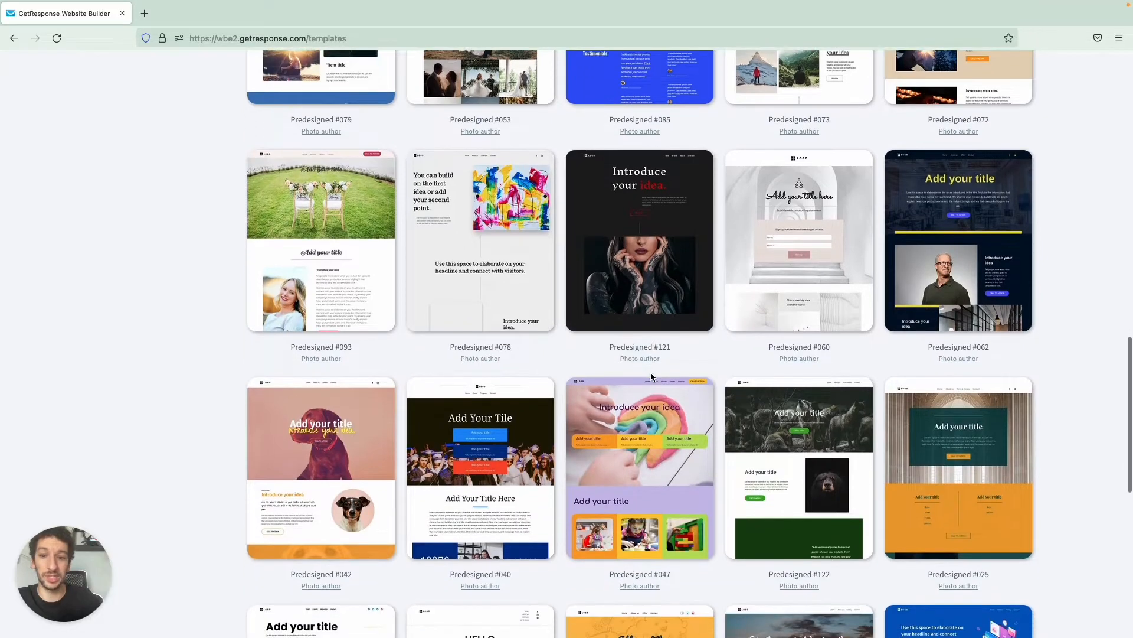
{"action": "scroll", "scroll_direction": "down", "scroll_amount": 3}
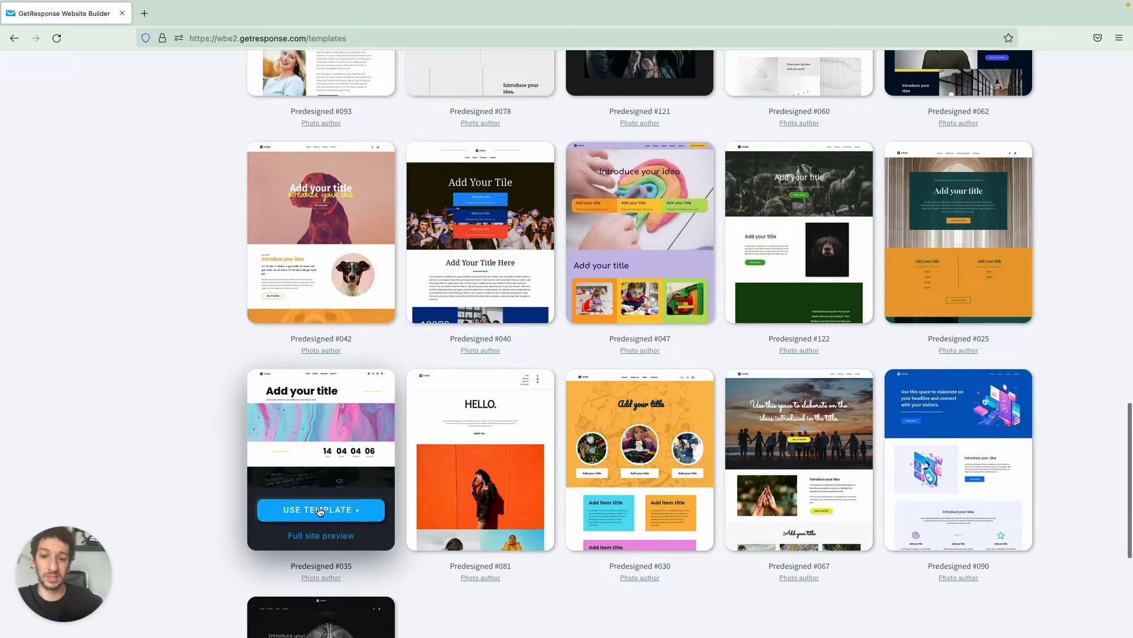
{"action": "left_click", "coordinate": [319, 509]}
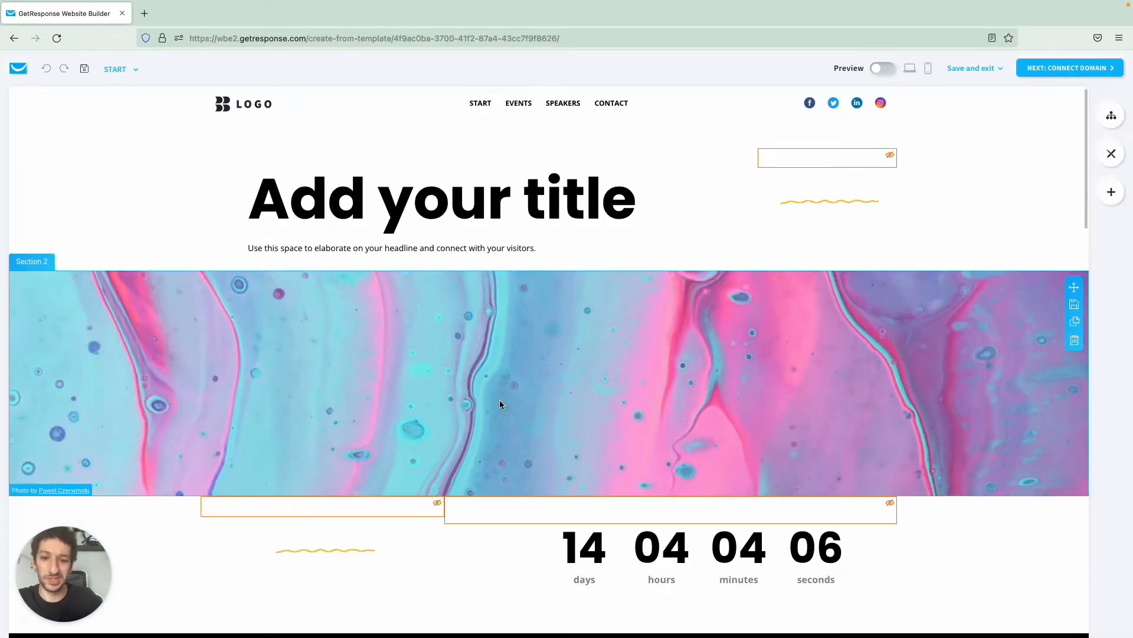
Step: Browse the START, EVENTS and SPEAKERS pages from the page dropdown, ending on SPEAKERS
{"action": "scroll", "scroll_direction": "down", "scroll_amount": 3}
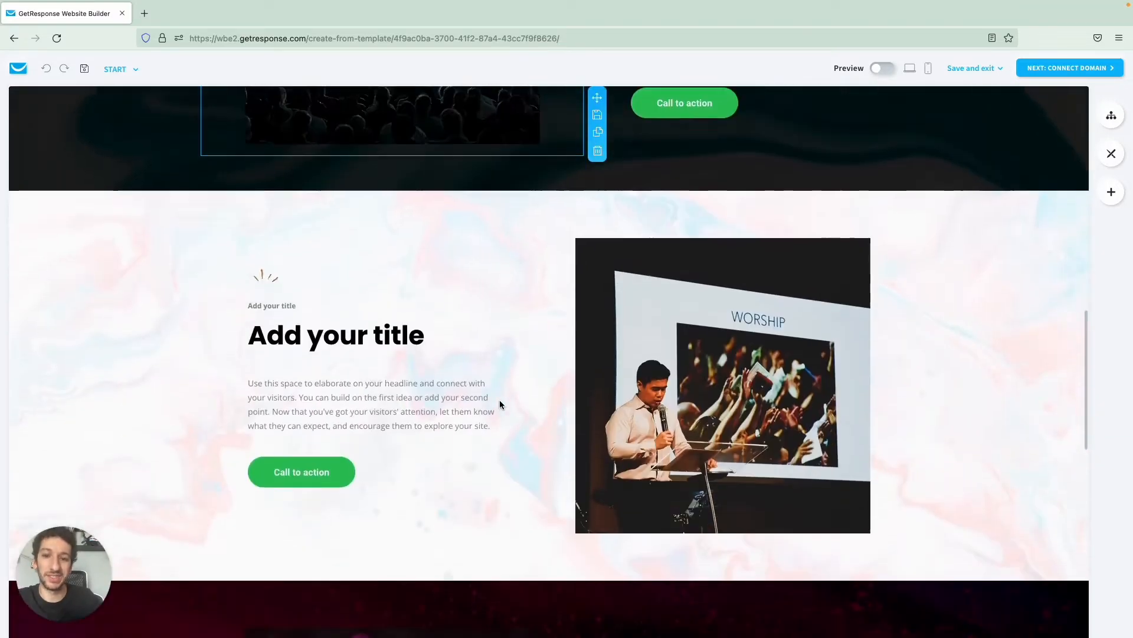
{"action": "scroll", "scroll_direction": "down", "scroll_amount": 3}
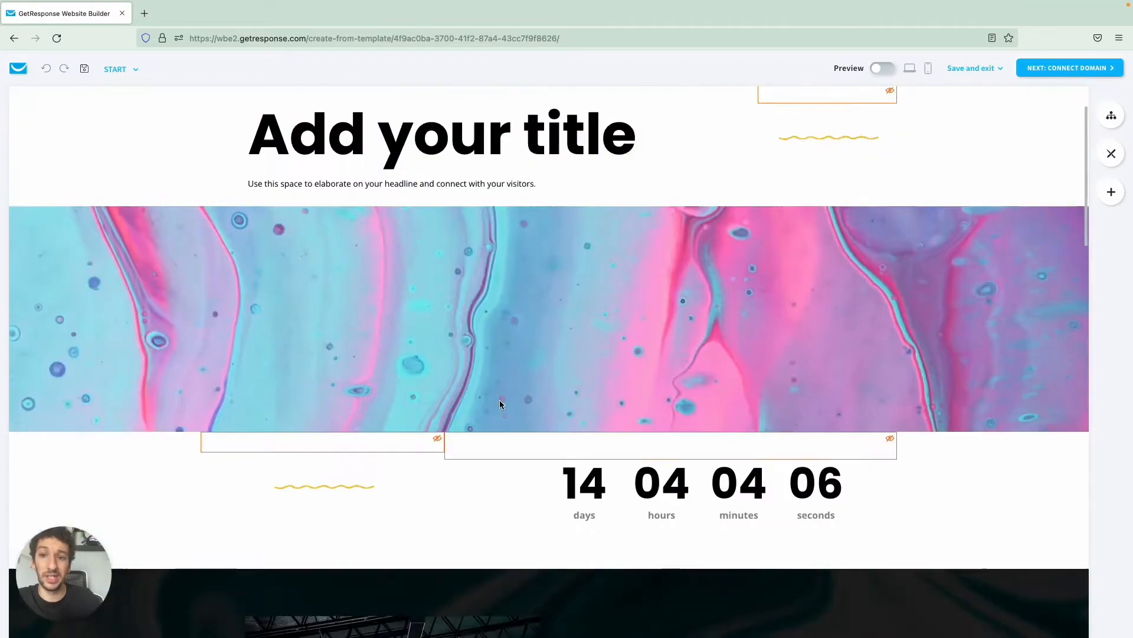
{"action": "left_click", "coordinate": [114, 69]}
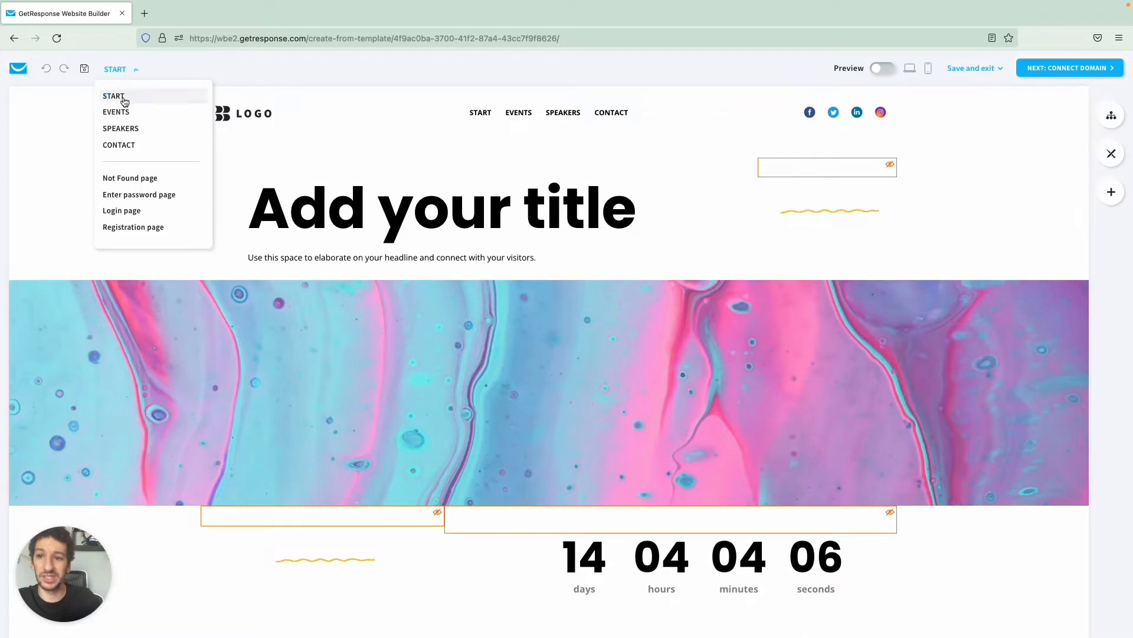
{"action": "left_click", "coordinate": [116, 112]}
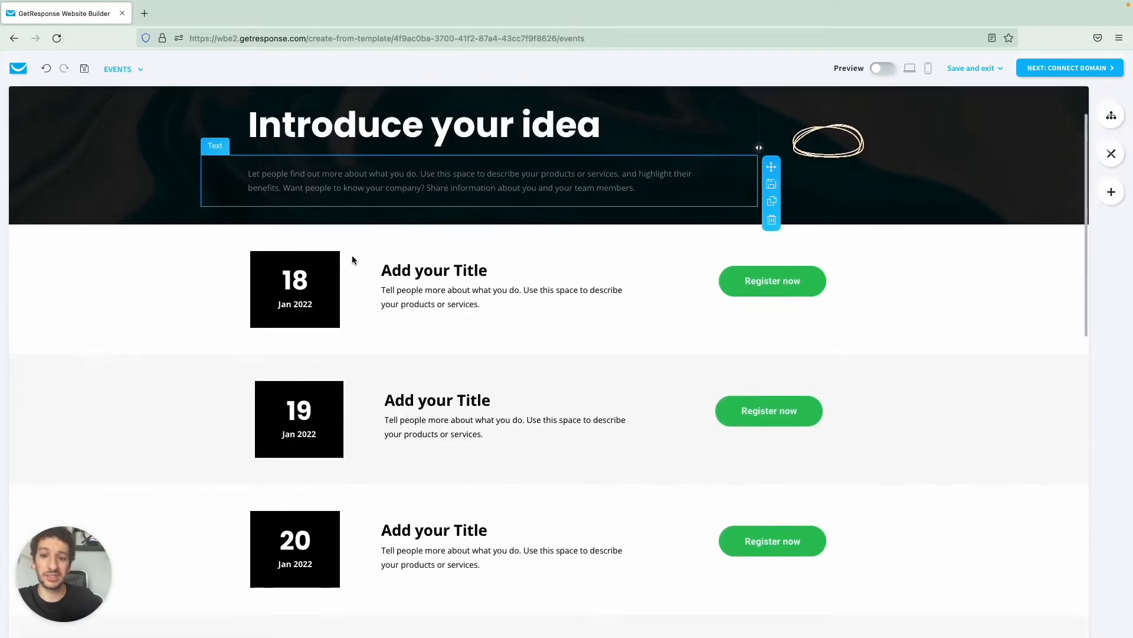
{"action": "scroll", "scroll_direction": "down", "scroll_amount": 3}
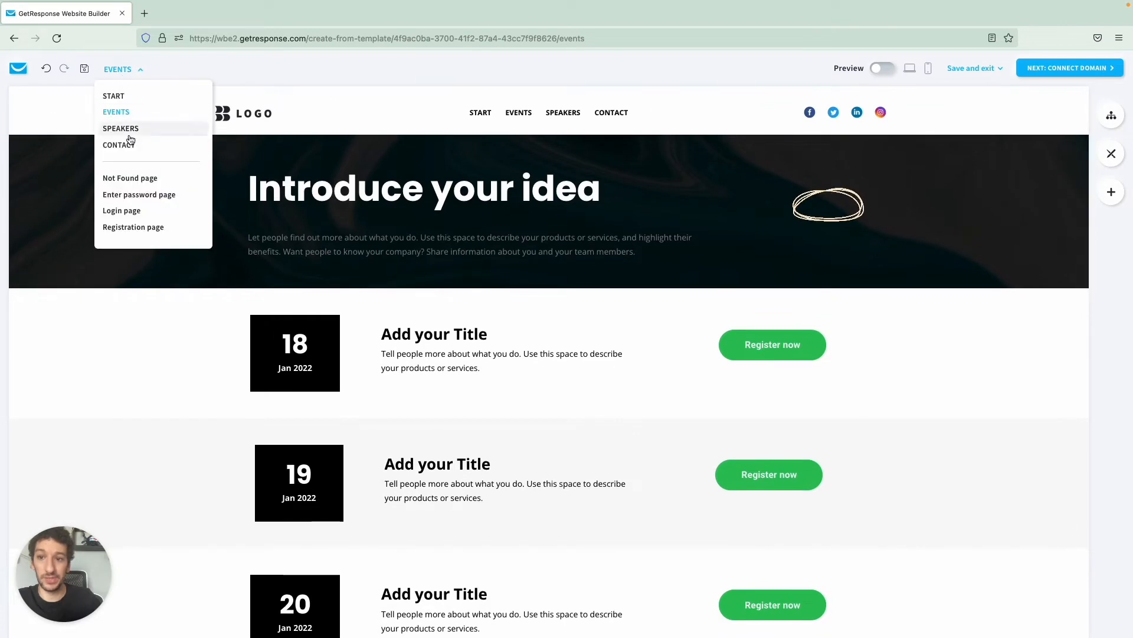
{"action": "left_click", "coordinate": [121, 127]}
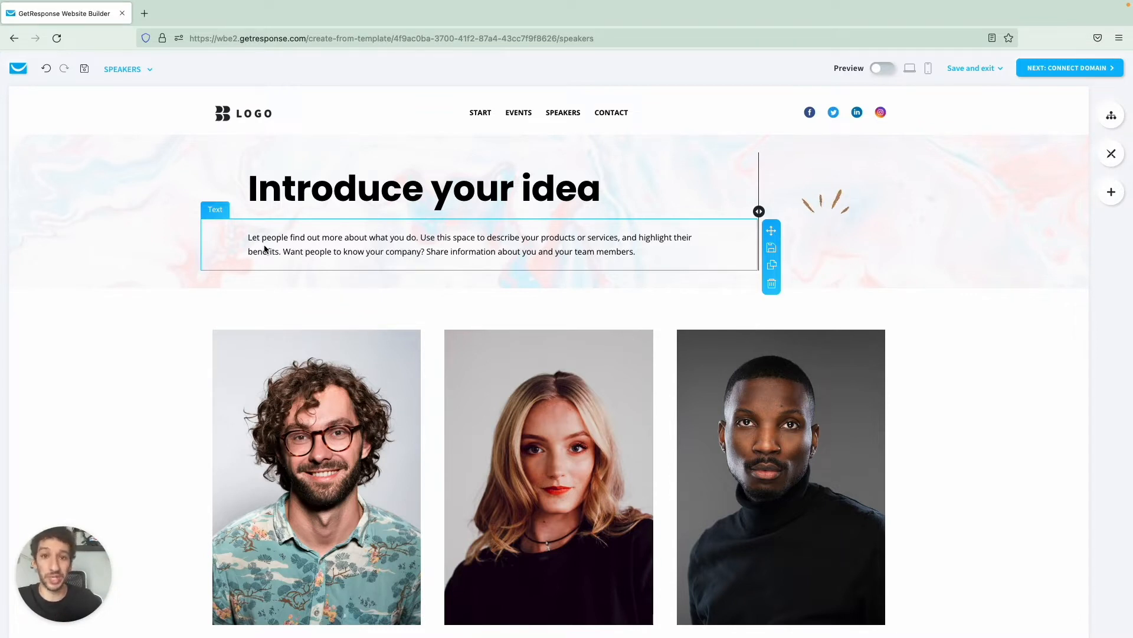
{"action": "left_click", "coordinate": [610, 112]}
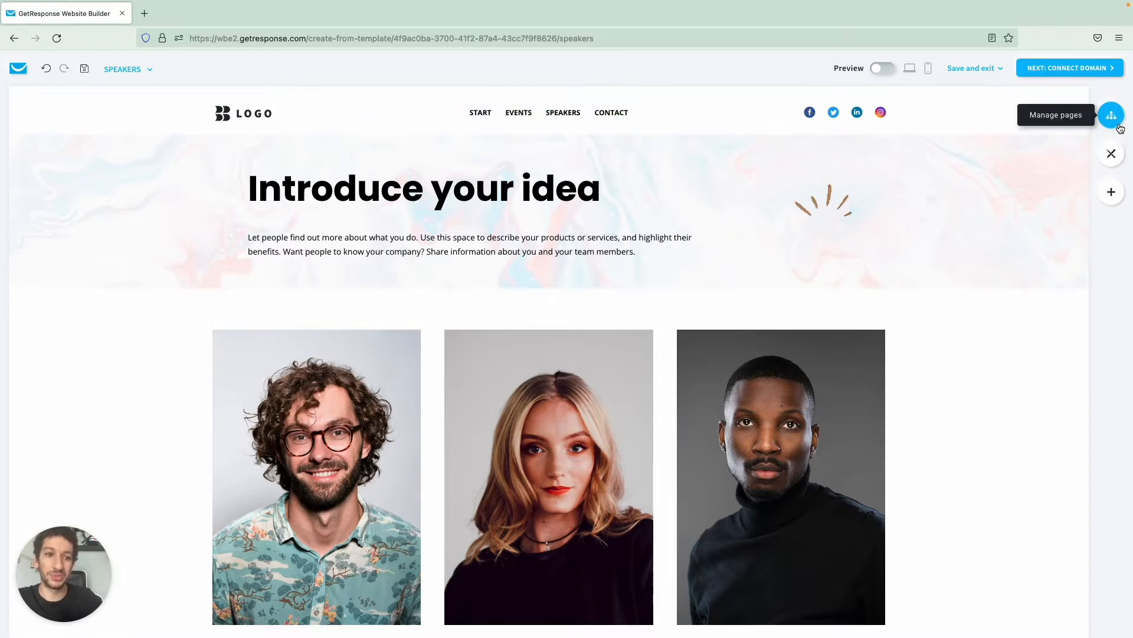
Step: In Manage pages, make SPEAKERS the homepage and delete the other pages
{"action": "left_click", "coordinate": [1111, 114]}
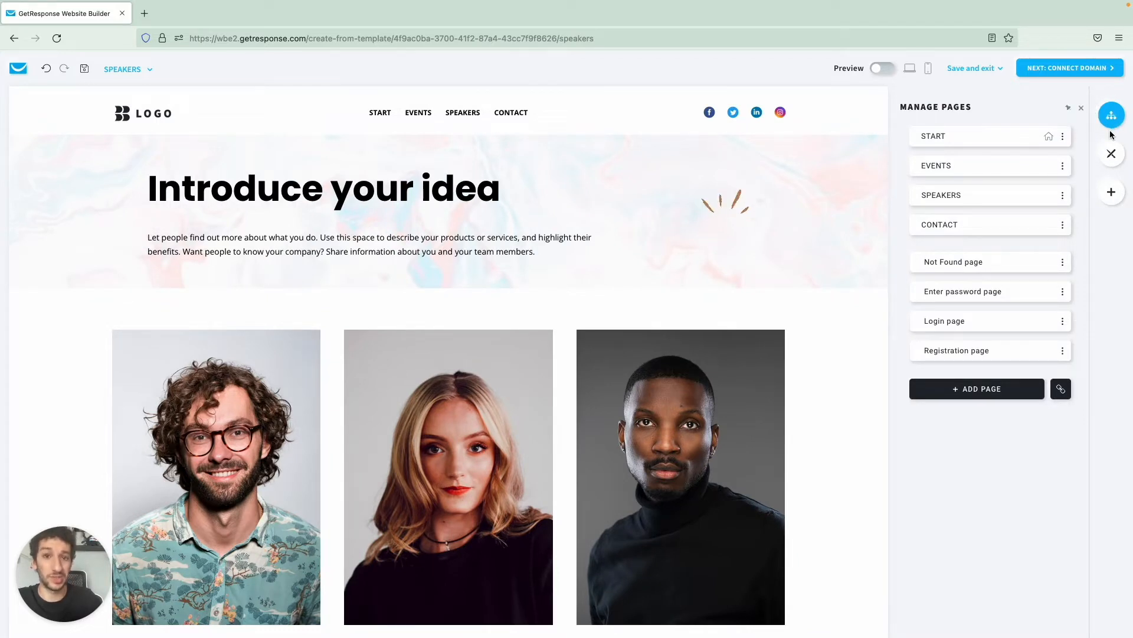
{"action": "left_click", "coordinate": [1063, 195]}
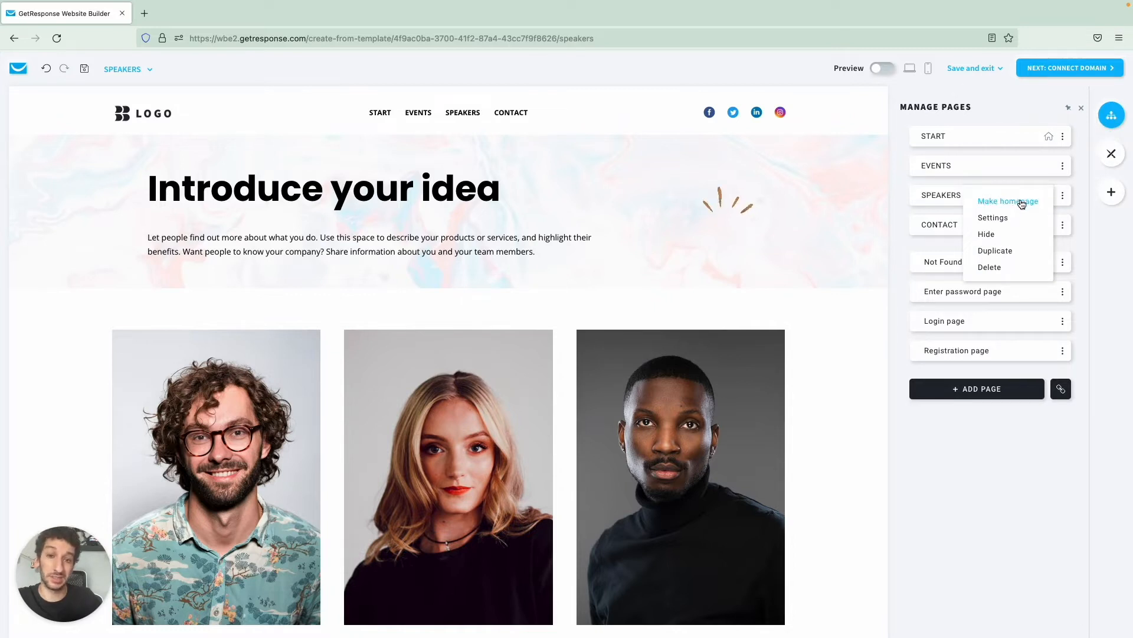
{"action": "left_click", "coordinate": [1007, 200]}
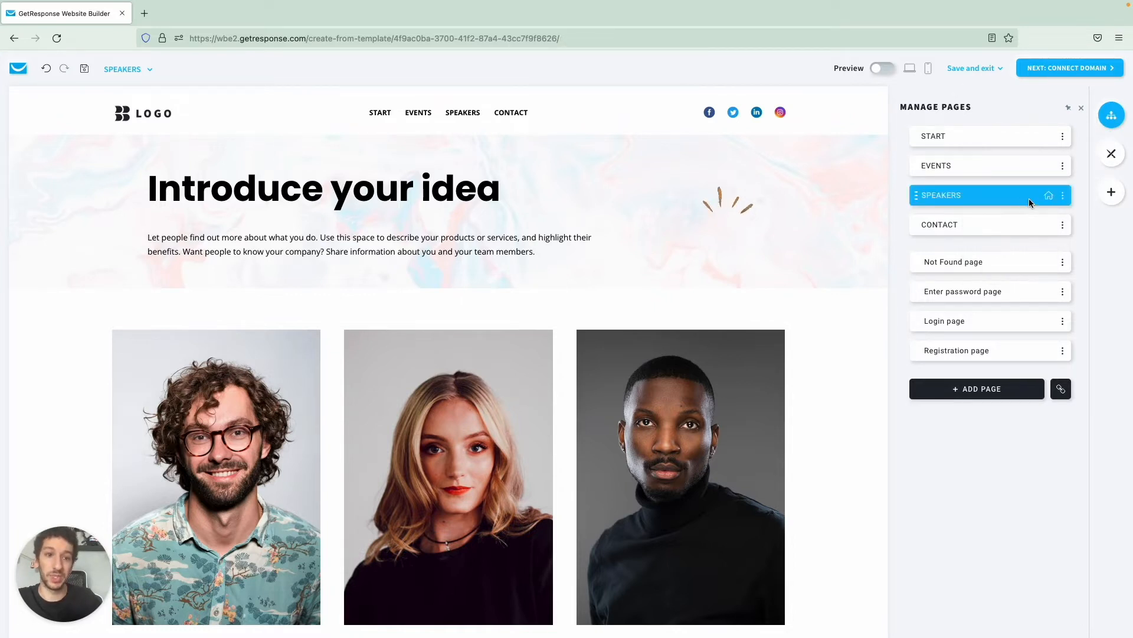
{"action": "left_click", "coordinate": [1063, 195]}
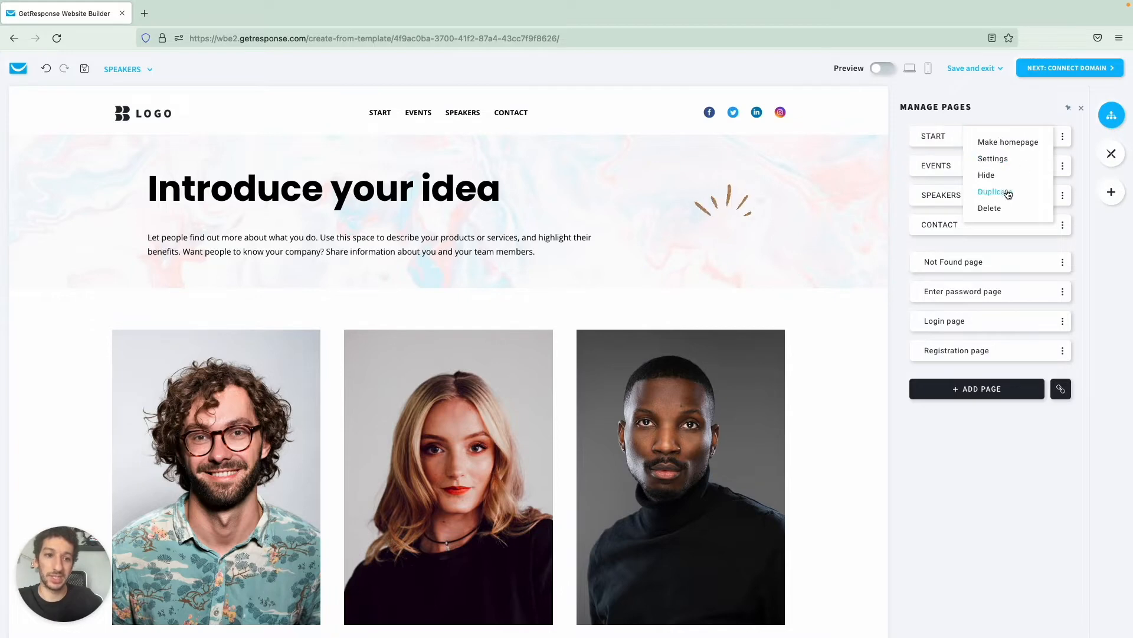
{"action": "left_click", "coordinate": [989, 208]}
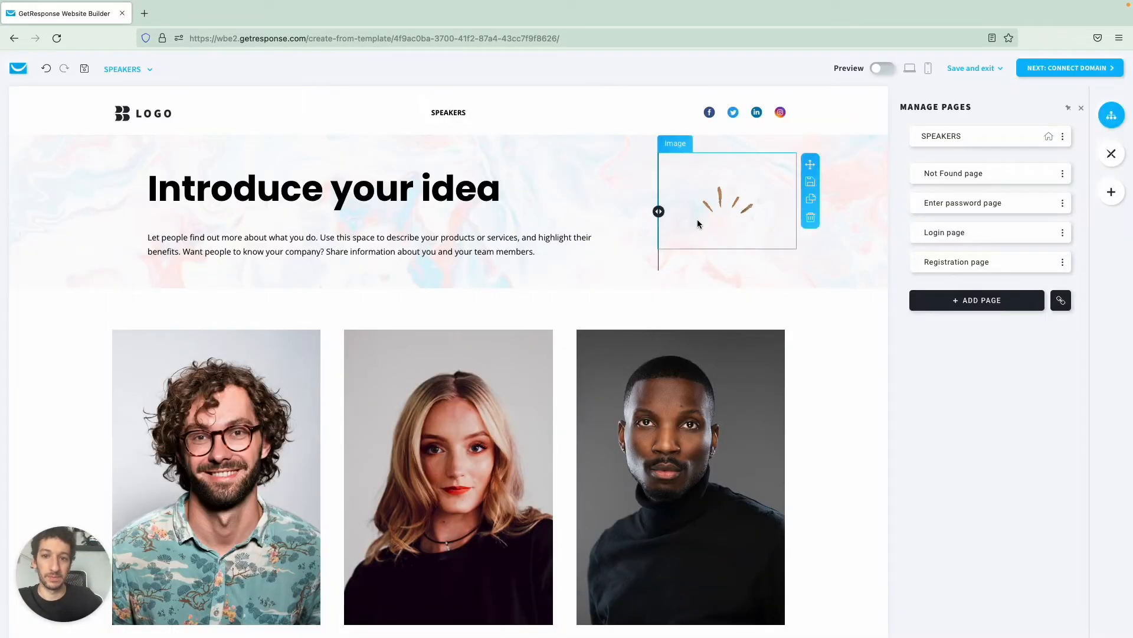
Step: Rename the SPEAKERS page to ECOMMERCE MASTERCLASS
{"action": "left_click", "coordinate": [976, 172]}
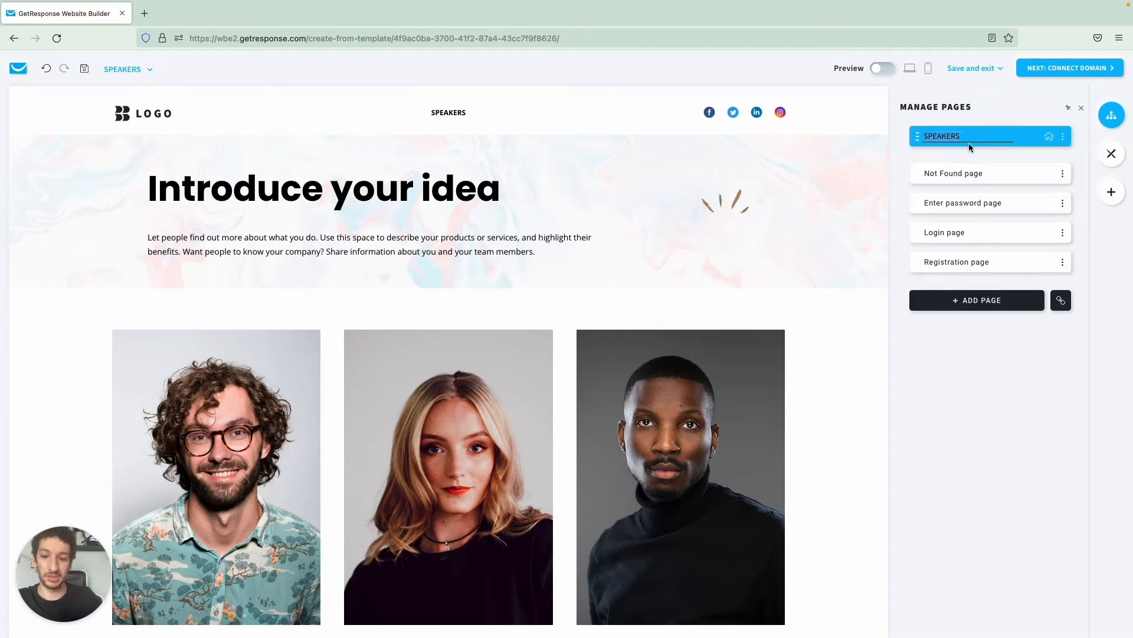
{"action": "type", "text": "ECOMMERCE MASTER"}
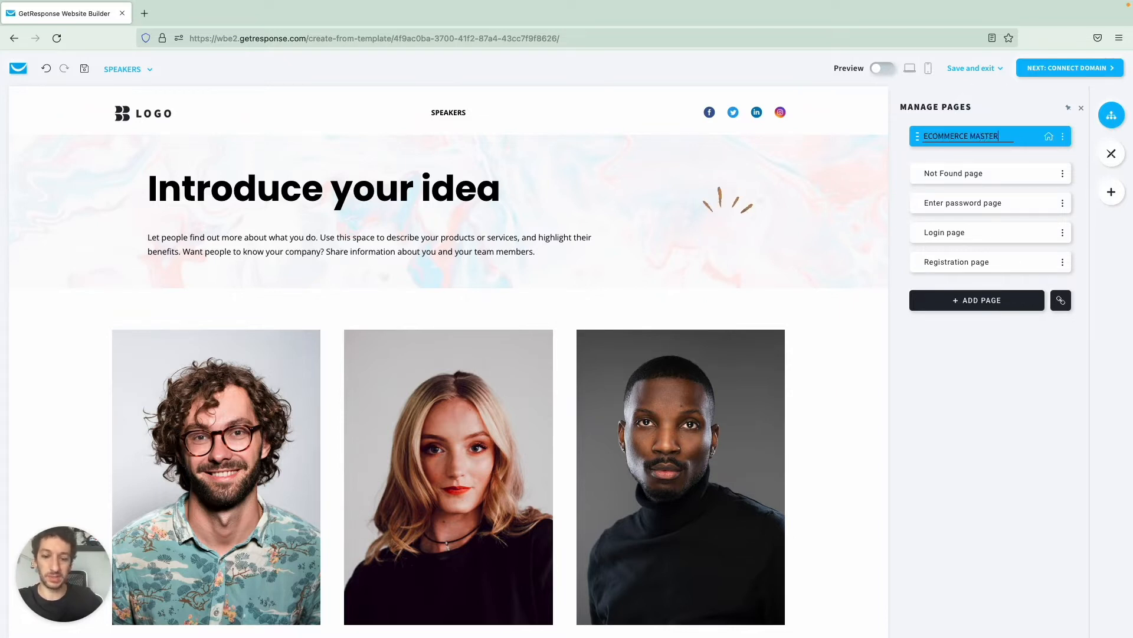
{"action": "left_click", "coordinate": [726, 201]}
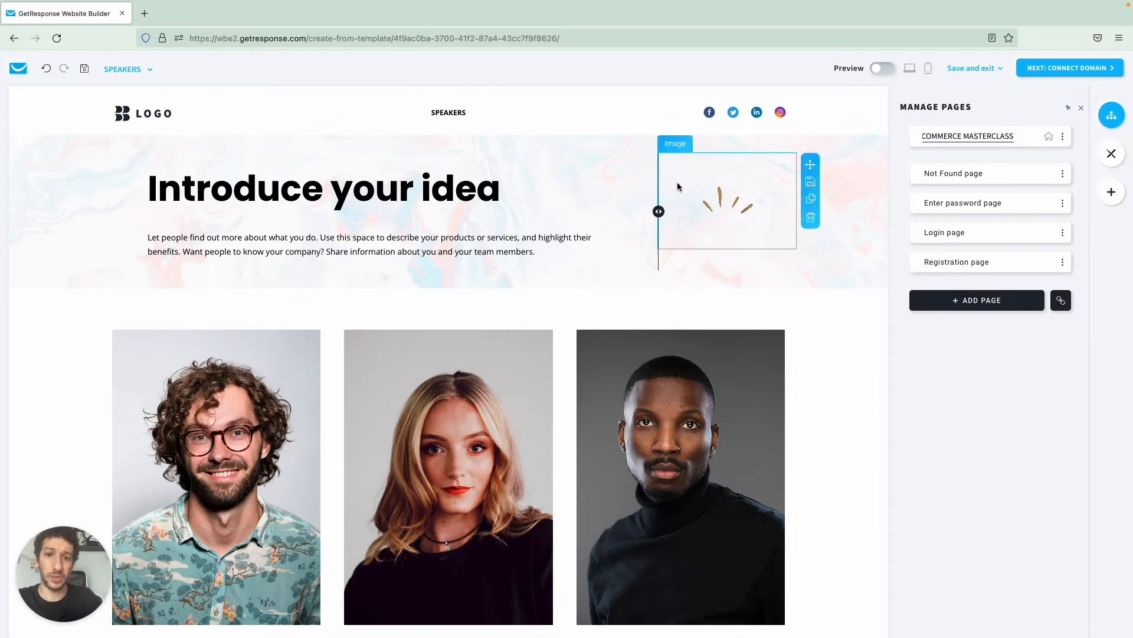
Step: Replace the 'Introduce your idea' heading with ECOMMERCE MASTERCLASS
{"action": "left_click", "coordinate": [321, 187]}
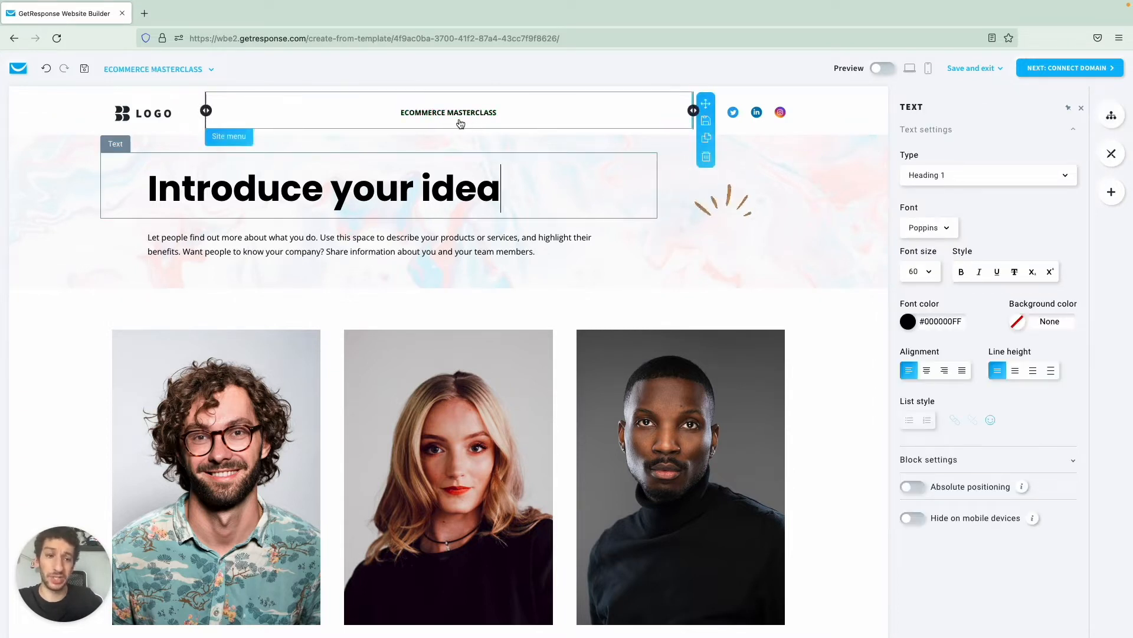
{"action": "triple_click", "coordinate": [321, 187]}
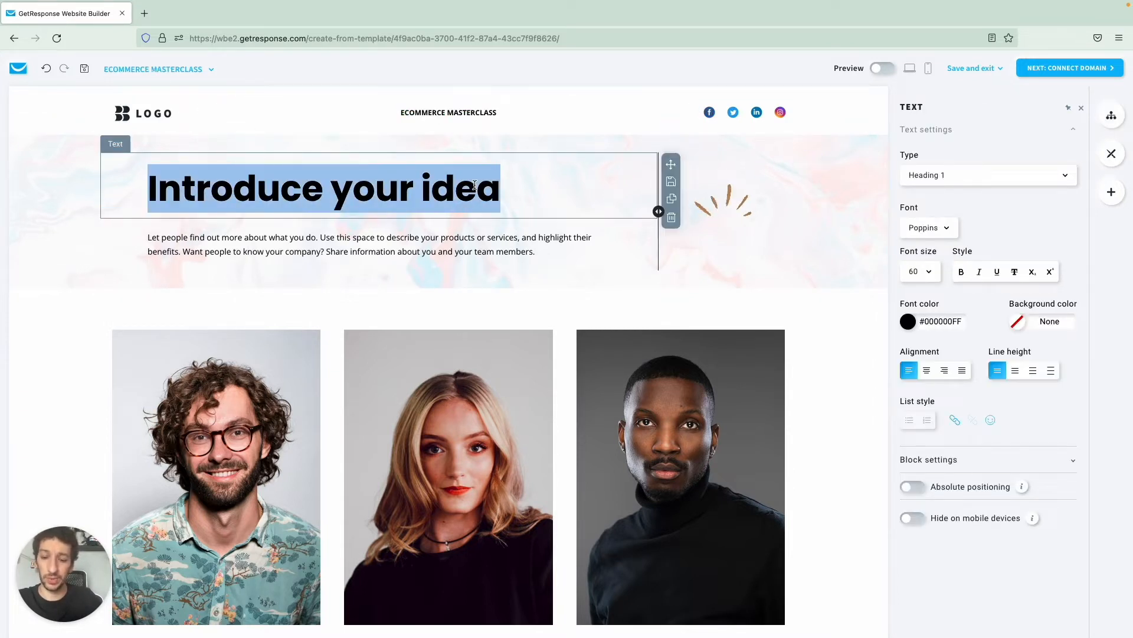
{"action": "type", "text": "ECOMMERCE MARSTERCLASS"}
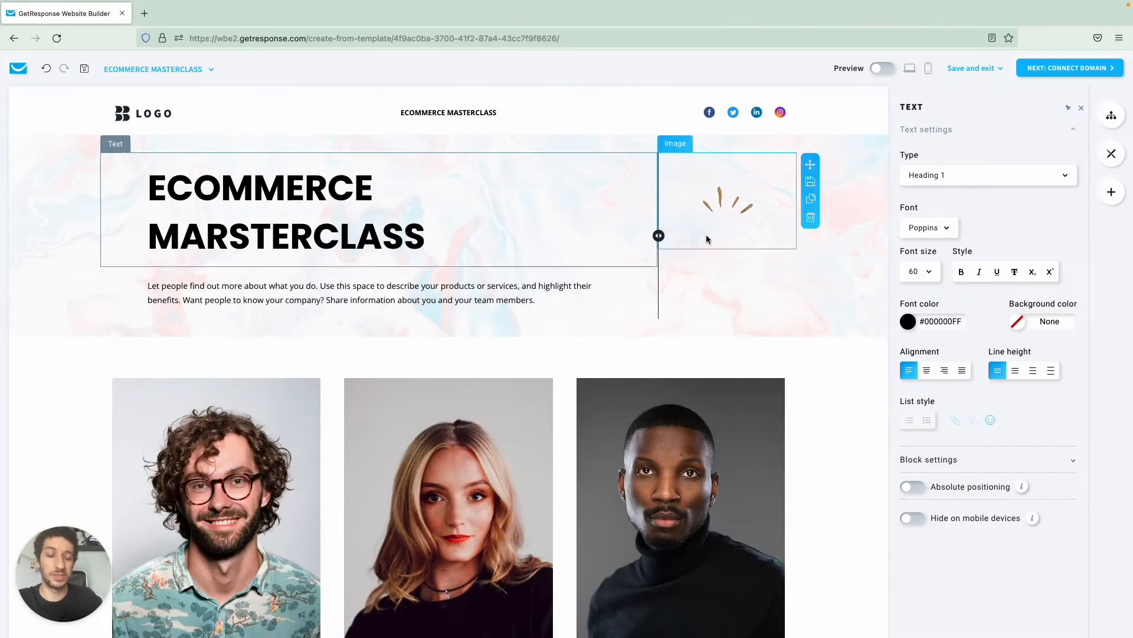
Step: Move the brush-stroke graphic from beside the heading to a row below the hero section
{"action": "left_click", "coordinate": [726, 199]}
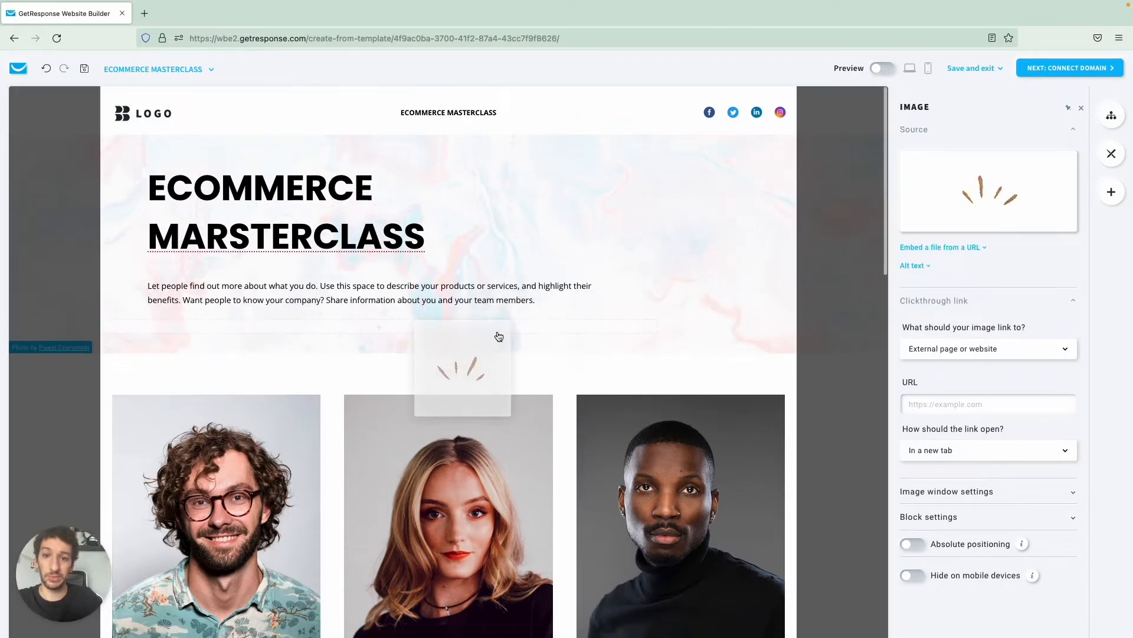
{"action": "left_click", "coordinate": [463, 365]}
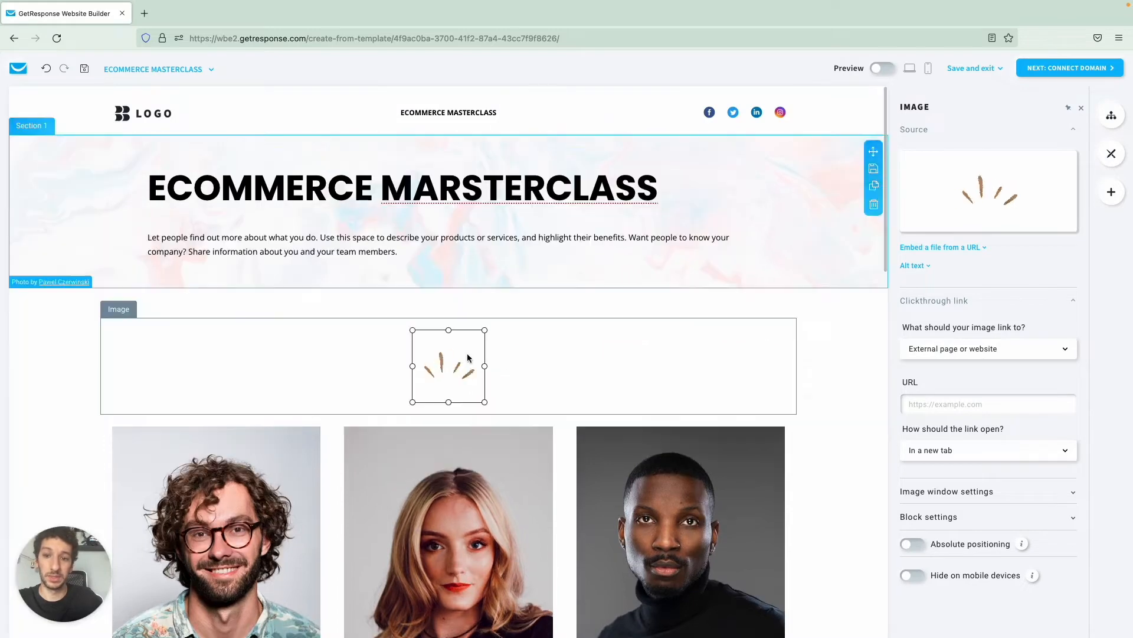
{"action": "left_click", "coordinate": [401, 188]}
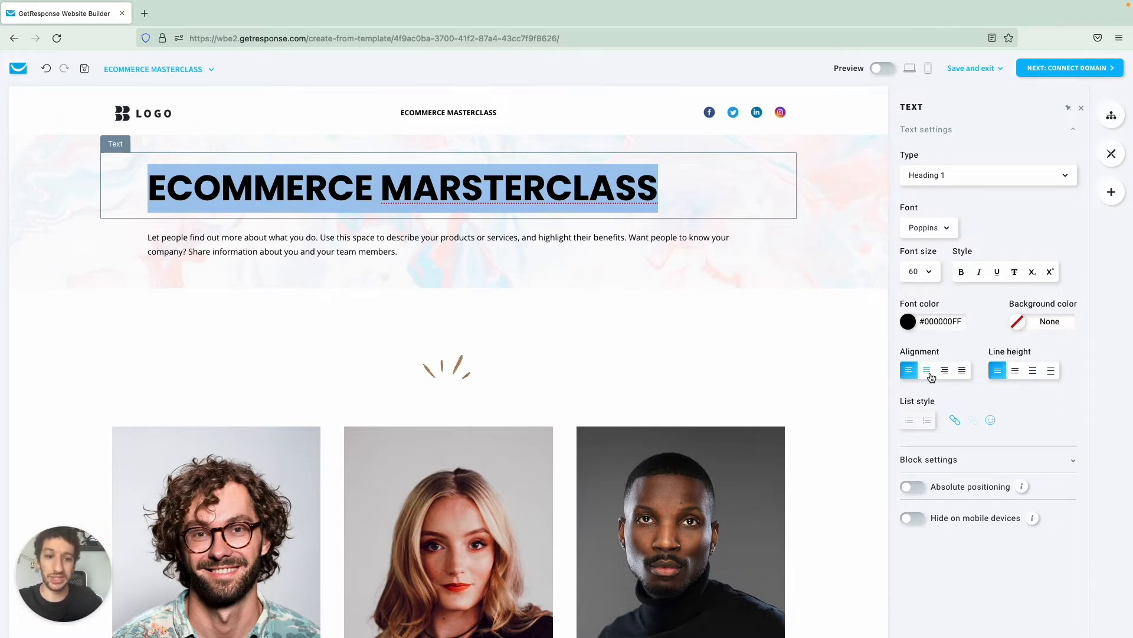
Step: Center the hero heading and paragraph and adjust the brush-stroke graphic's block spacing
{"action": "left_click", "coordinate": [925, 369]}
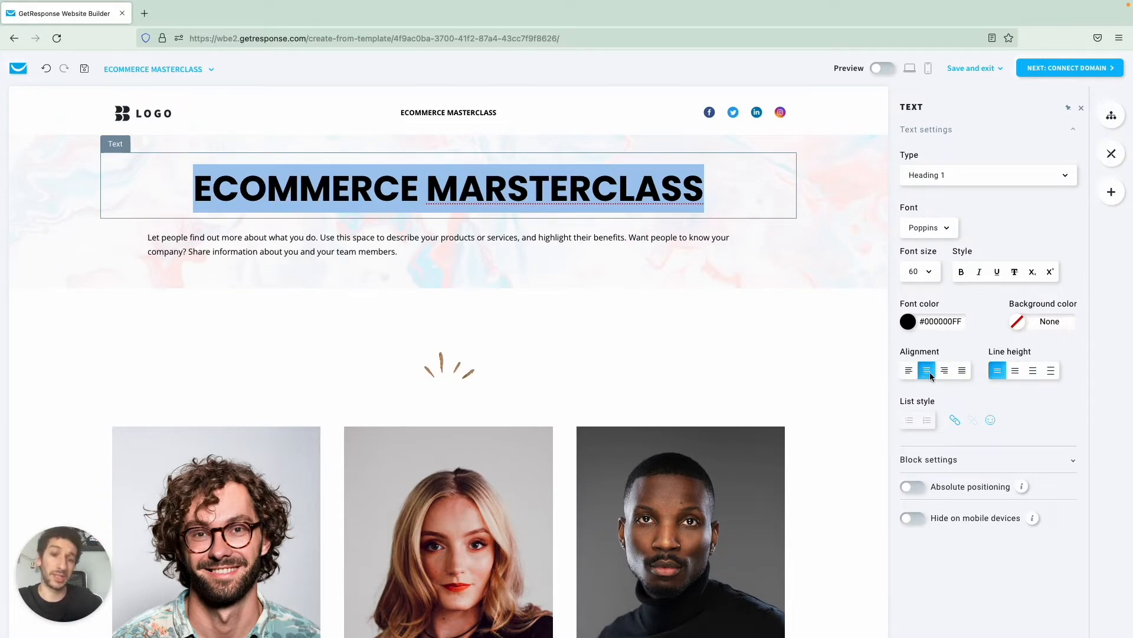
{"action": "left_click", "coordinate": [438, 243]}
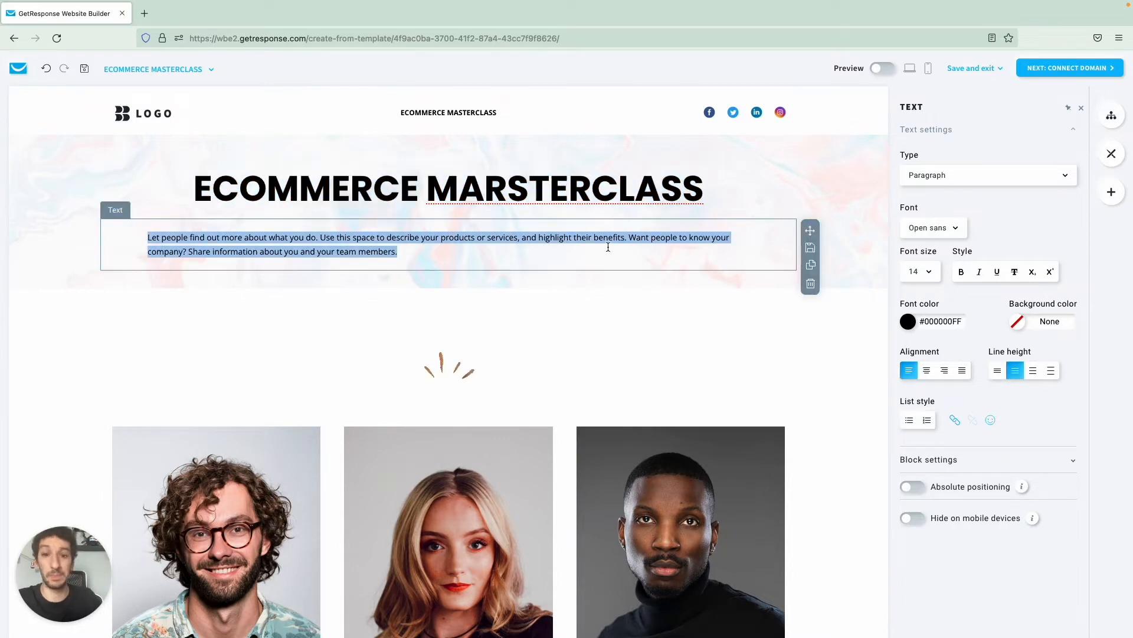
{"action": "mouse_move", "coordinate": [857, 221]}
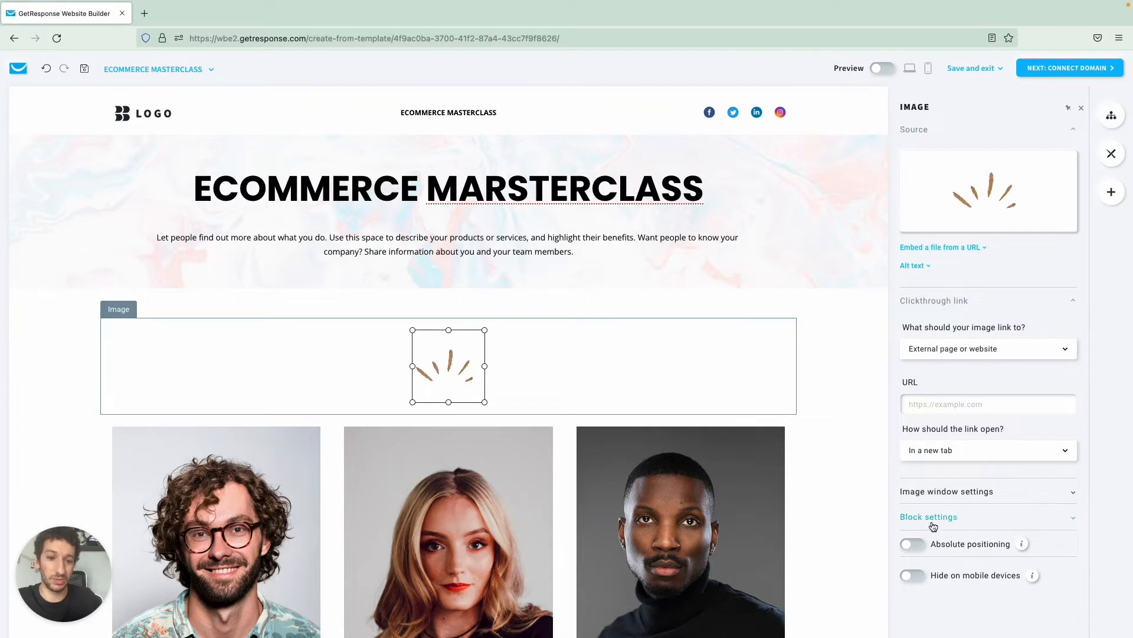
{"action": "left_click", "coordinate": [912, 465]}
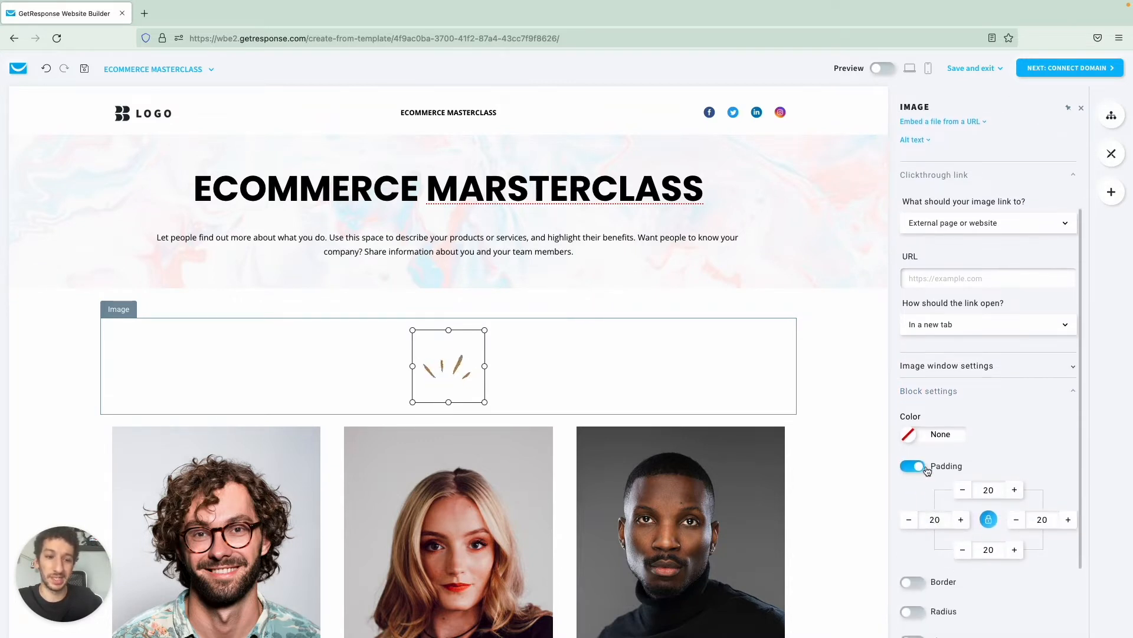
{"action": "left_click", "coordinate": [913, 465]}
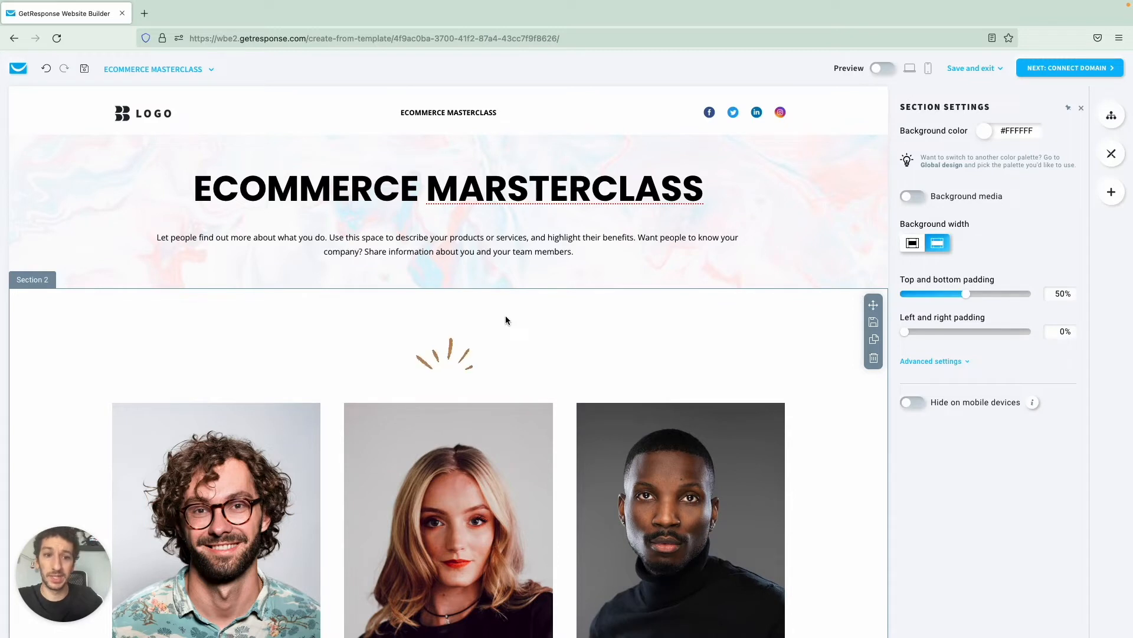
Step: Set Section 2's top and bottom padding to 0% and remove the third team photo
{"action": "left_click_drag", "start_coordinate": [965, 294], "coordinate": [951, 294]}
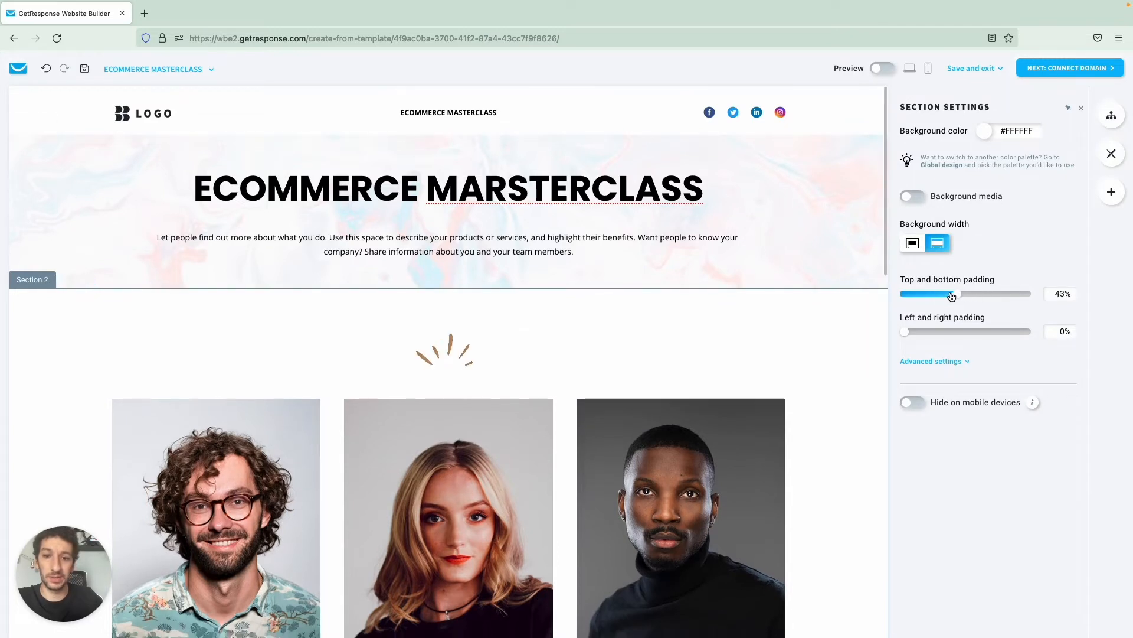
{"action": "left_click_drag", "start_coordinate": [951, 294], "coordinate": [903, 294]}
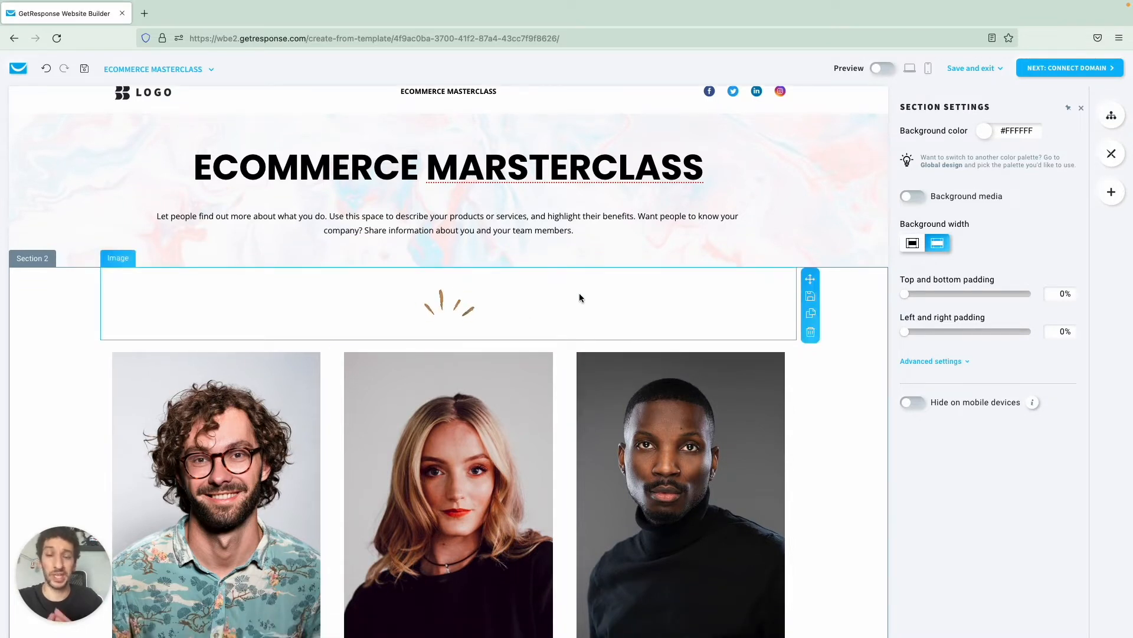
{"action": "scroll", "scroll_direction": "down", "scroll_amount": 3}
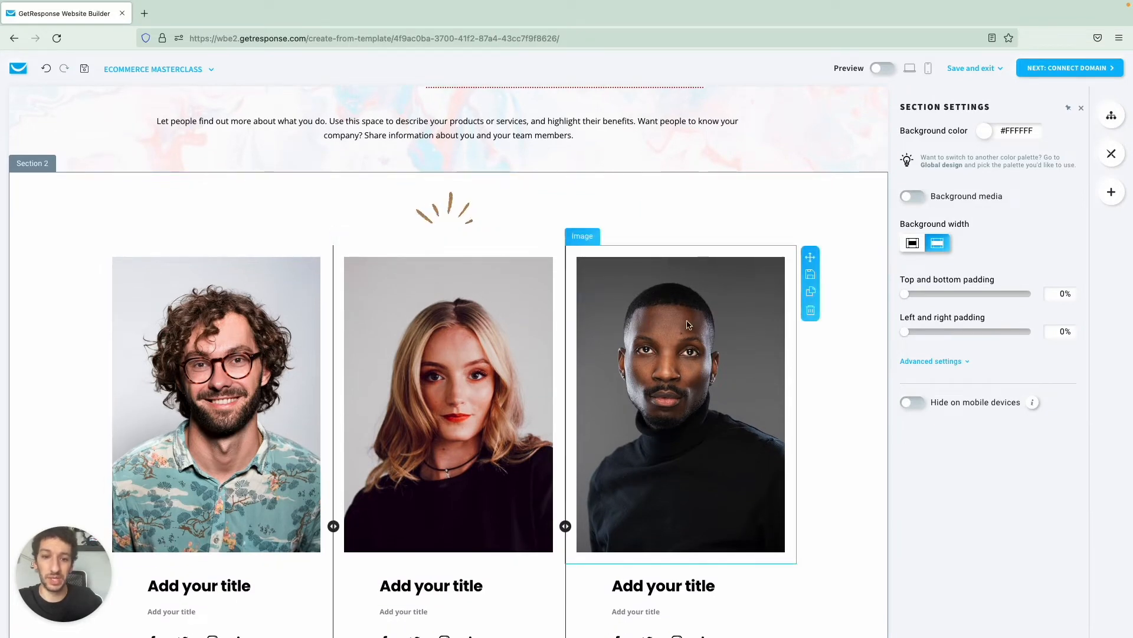
{"action": "left_click", "coordinate": [810, 309]}
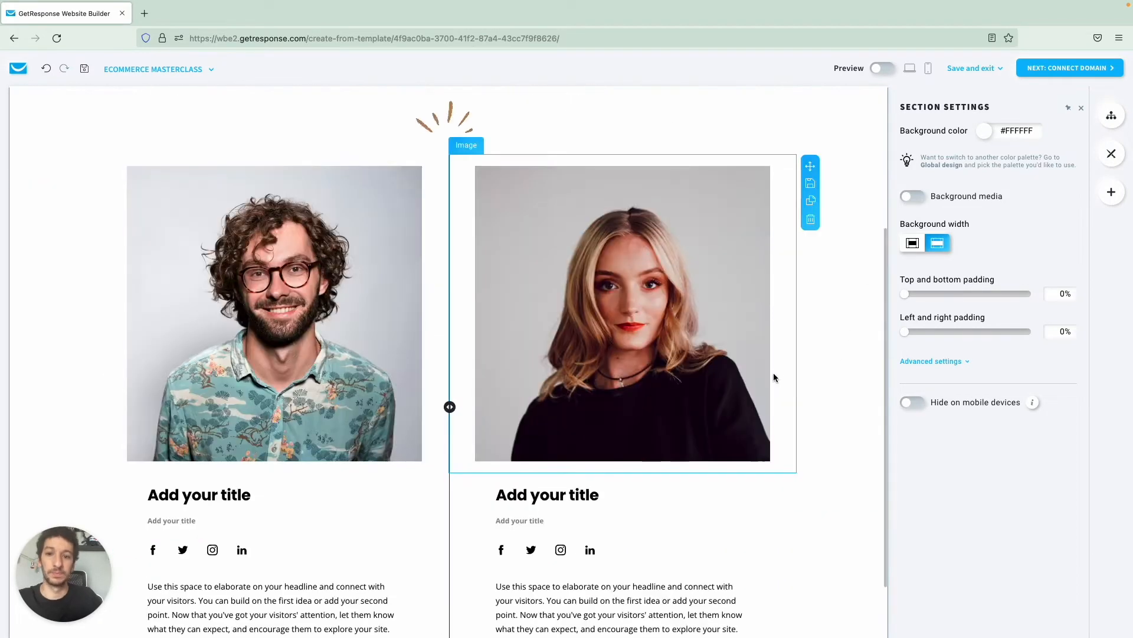
{"action": "scroll", "scroll_direction": "down", "scroll_amount": 3}
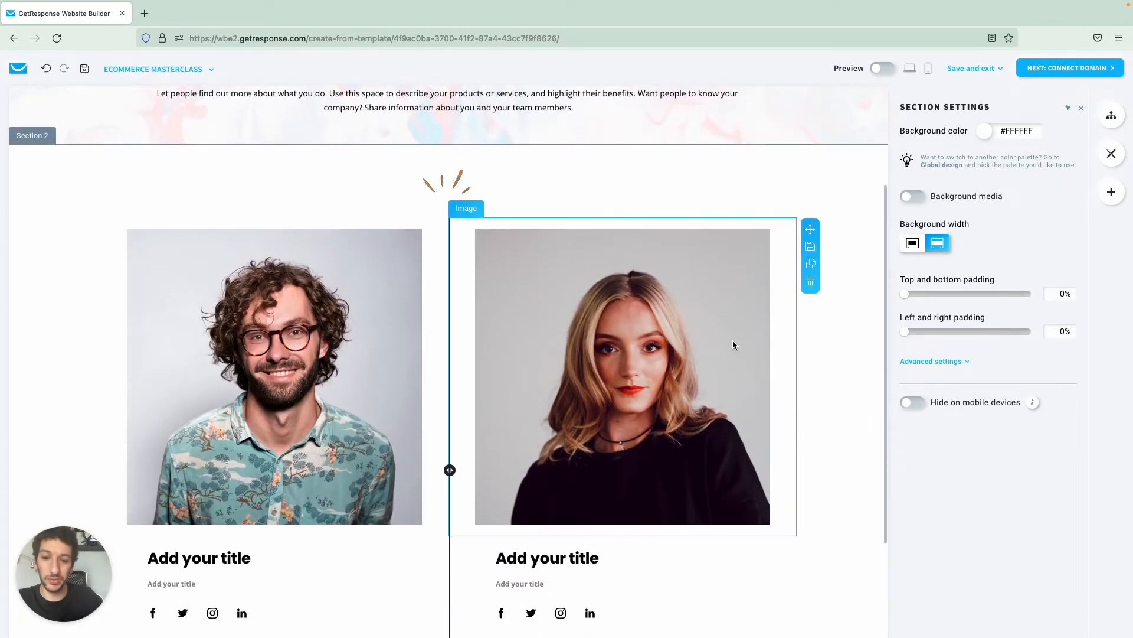
{"action": "scroll", "scroll_direction": "down", "scroll_amount": 3}
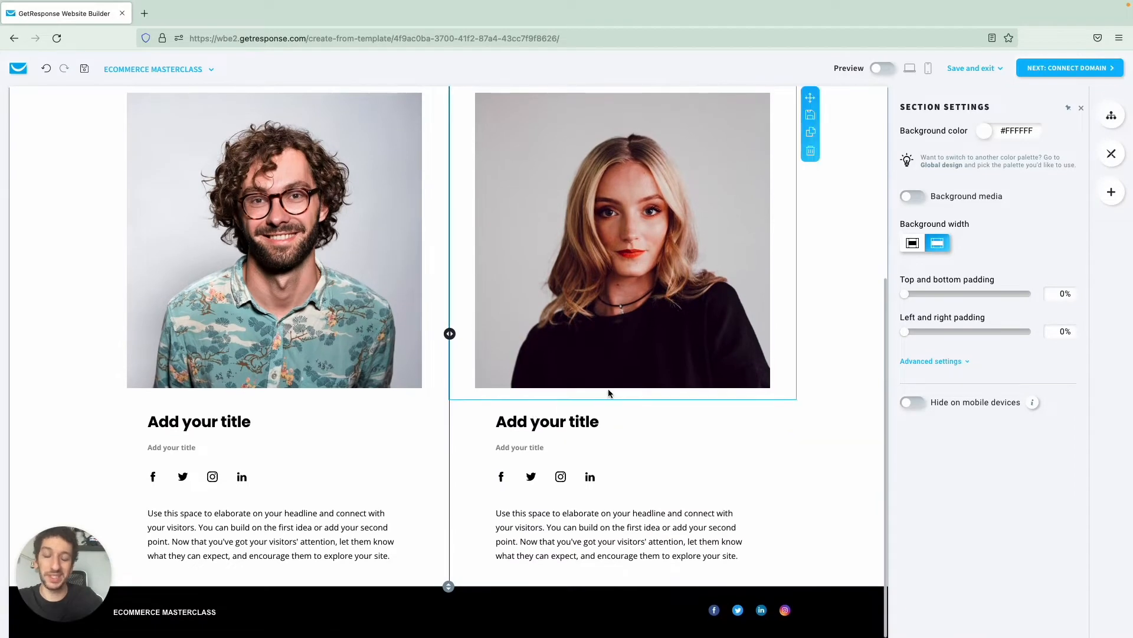
{"action": "scroll", "scroll_direction": "up", "scroll_amount": 3}
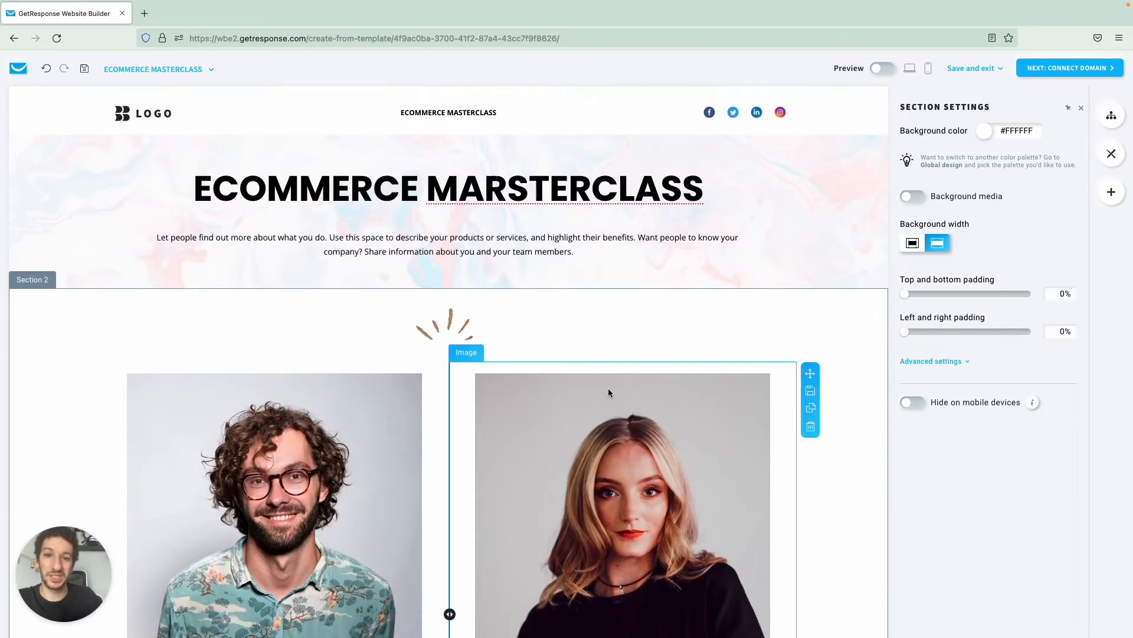
Step: Correct the heading to ECOMMERCE MASTERCLASS and bring up Add elements for a form
{"action": "double_click", "coordinate": [562, 189]}
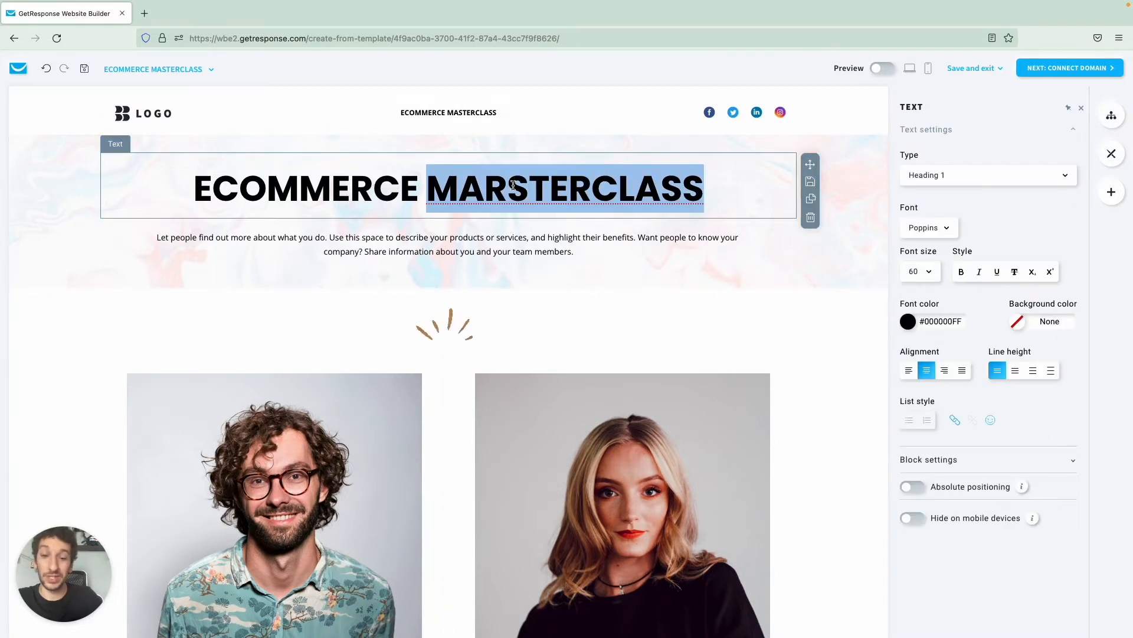
{"action": "left_click", "coordinate": [498, 188]}
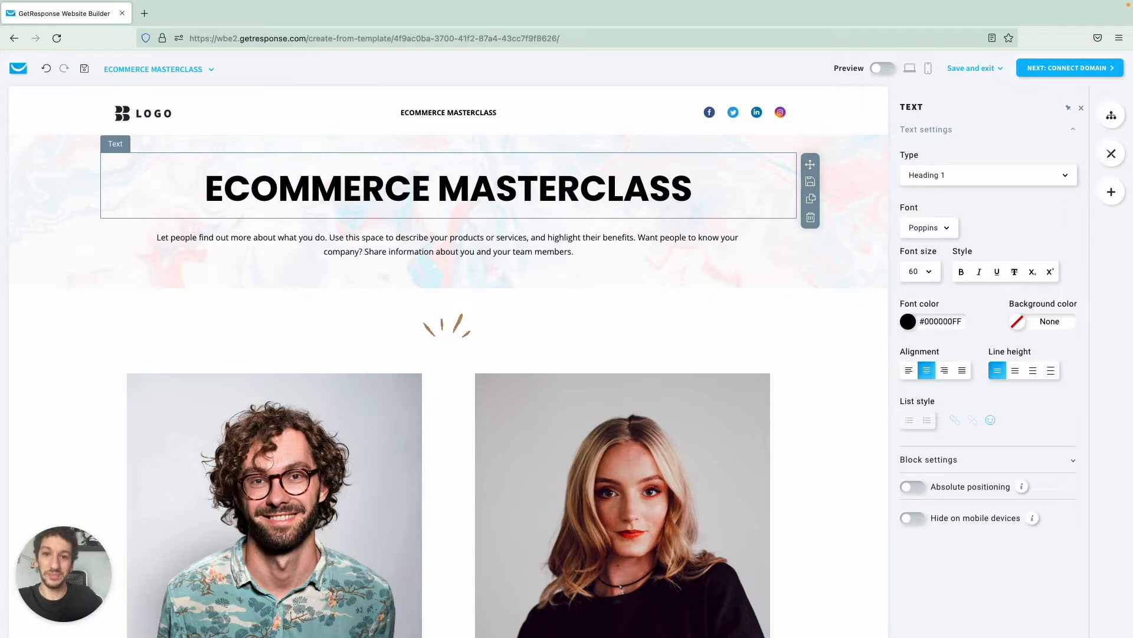
{"action": "left_click", "coordinate": [518, 188]}
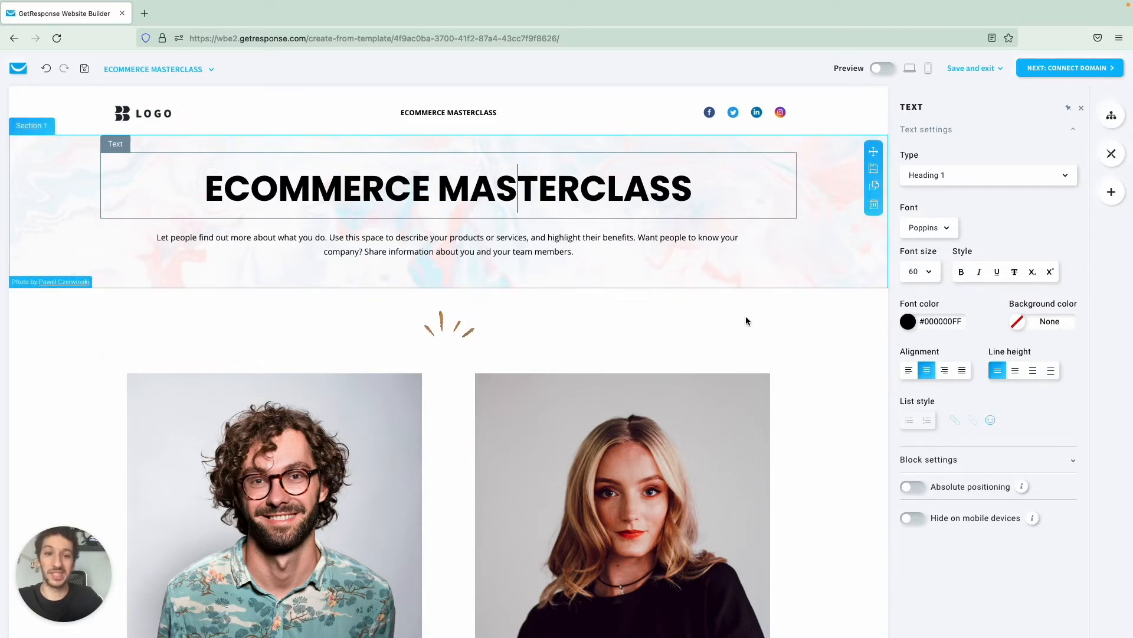
{"action": "left_click", "coordinate": [449, 325]}
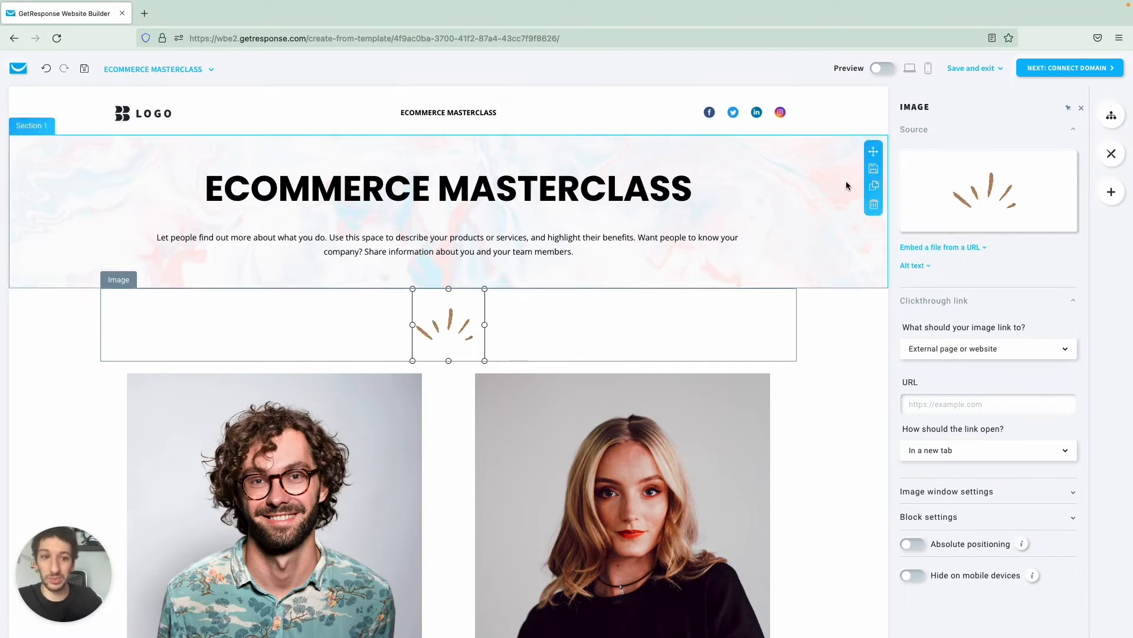
{"action": "left_click", "coordinate": [1112, 192]}
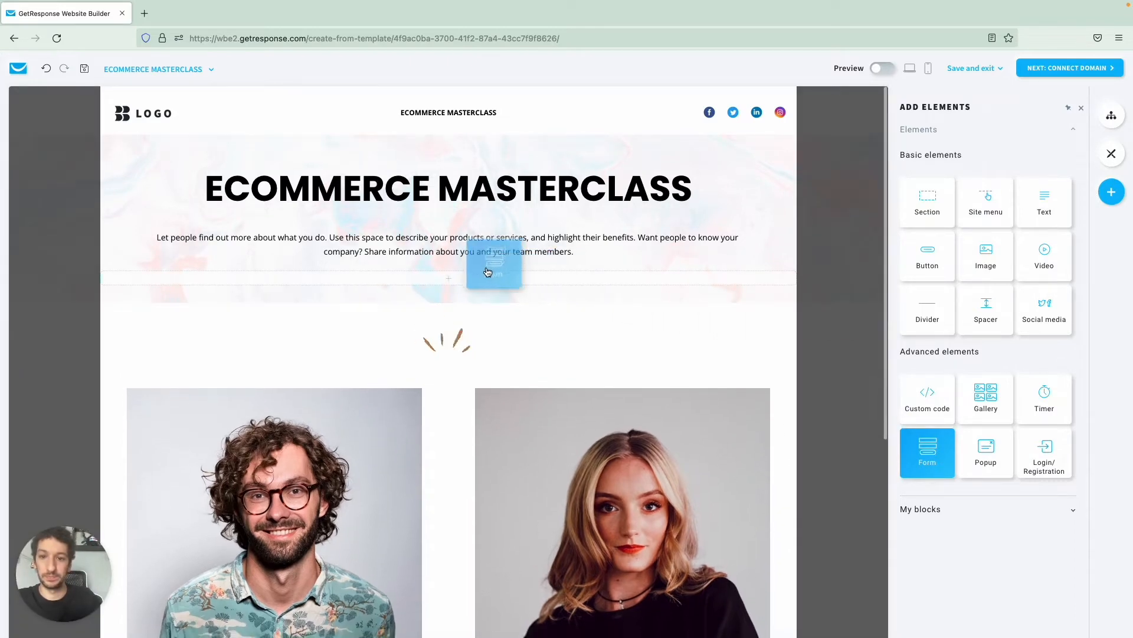
Step: Insert the first Signup form design with Name, Email and a Sign up button under the hero text
{"action": "left_click", "coordinate": [928, 452]}
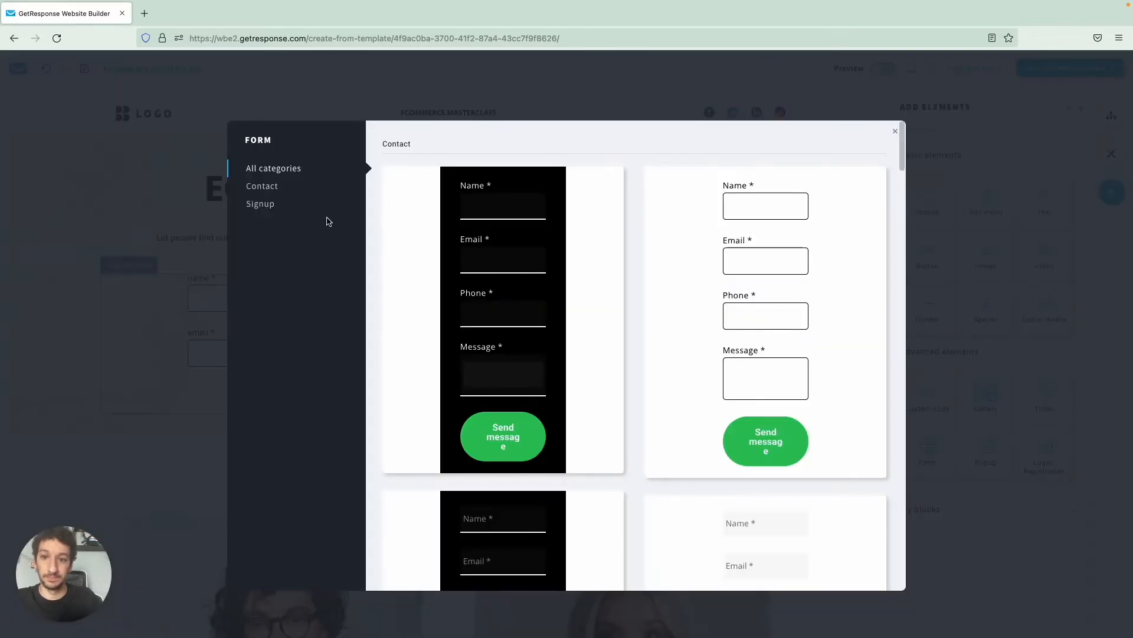
{"action": "left_click", "coordinate": [260, 203]}
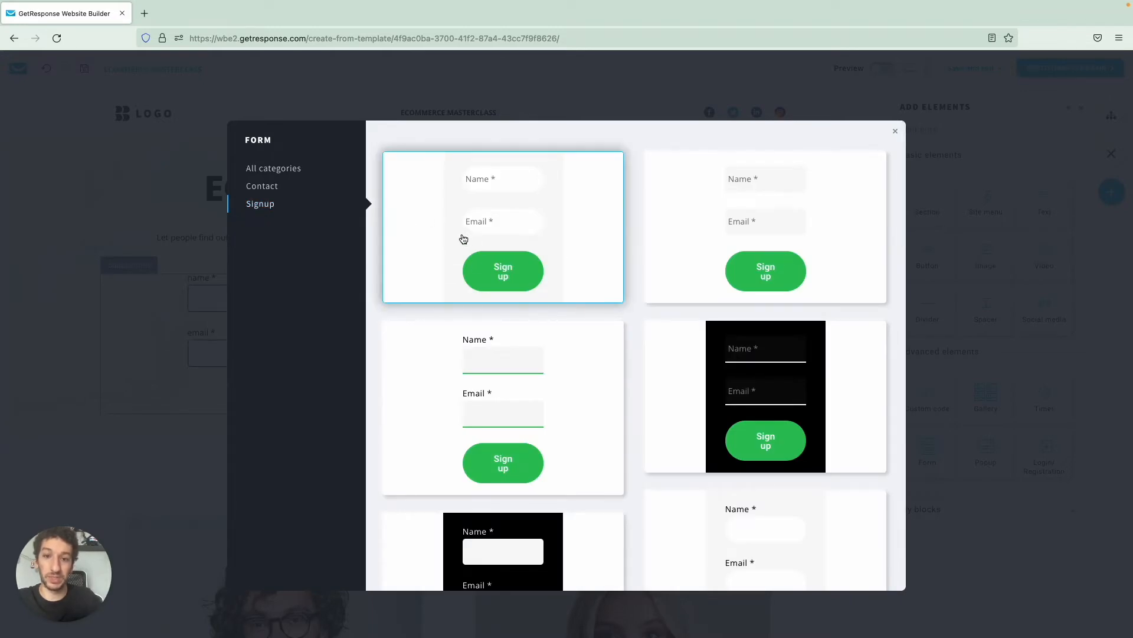
{"action": "left_click", "coordinate": [503, 226]}
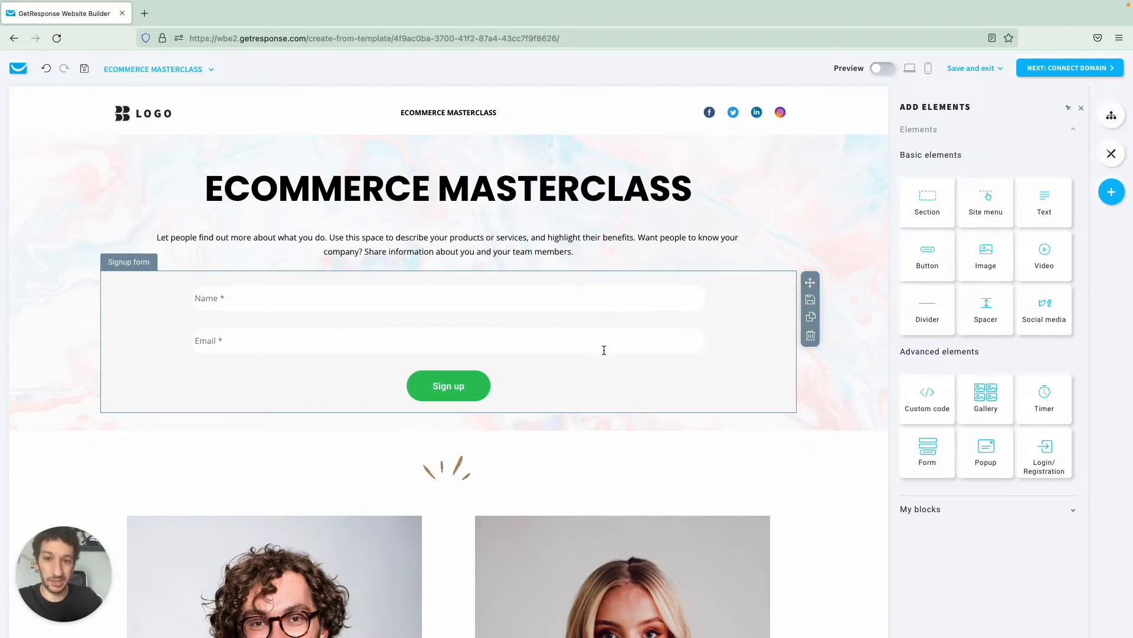
{"action": "mouse_move", "coordinate": [773, 404]}
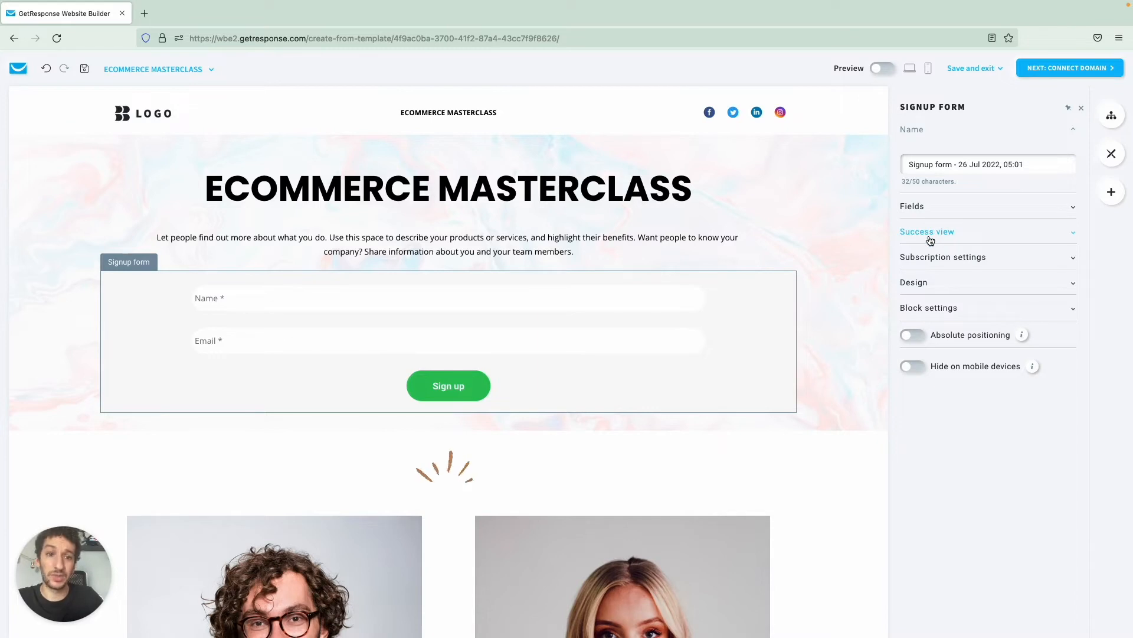
Step: Set the form to show a 'Thank you' message after submission
{"action": "left_click", "coordinate": [928, 232]}
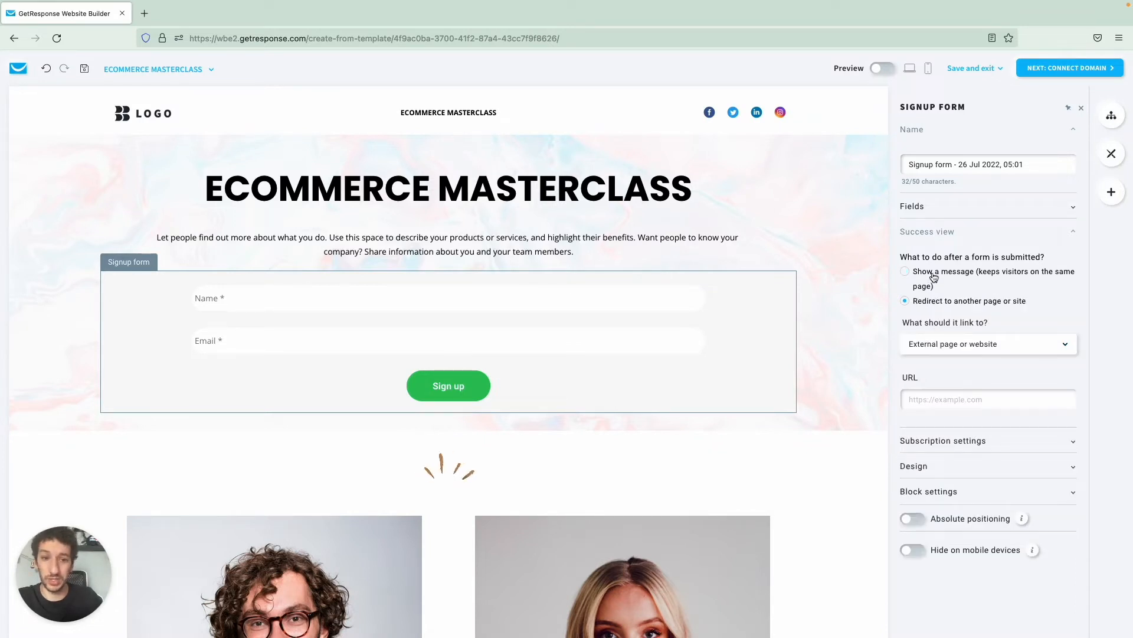
{"action": "left_click", "coordinate": [906, 272]}
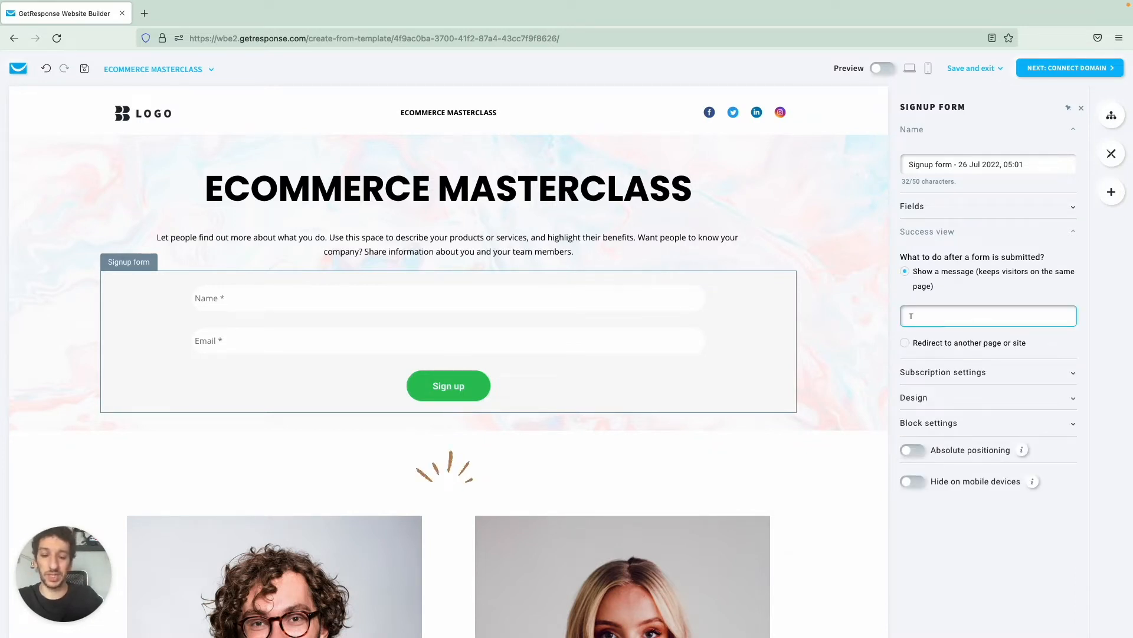
{"action": "type", "text": "Thank you for subscribing!"}
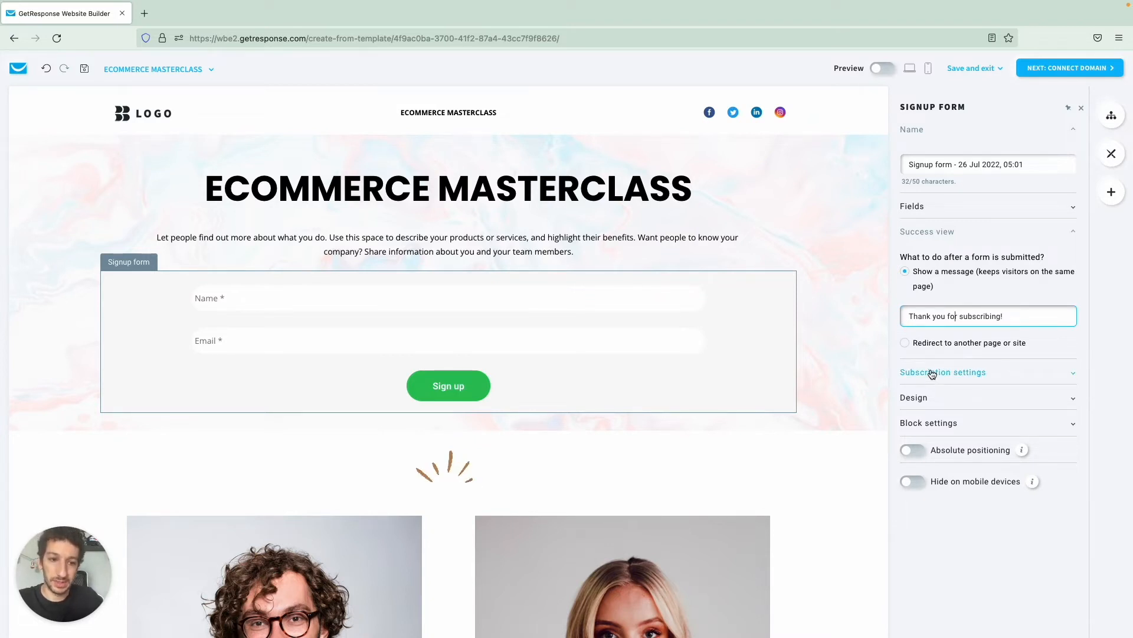
Step: Subscribe signups to the cookiemonster list and an autoresponder cycle at day 0
{"action": "left_click", "coordinate": [943, 372]}
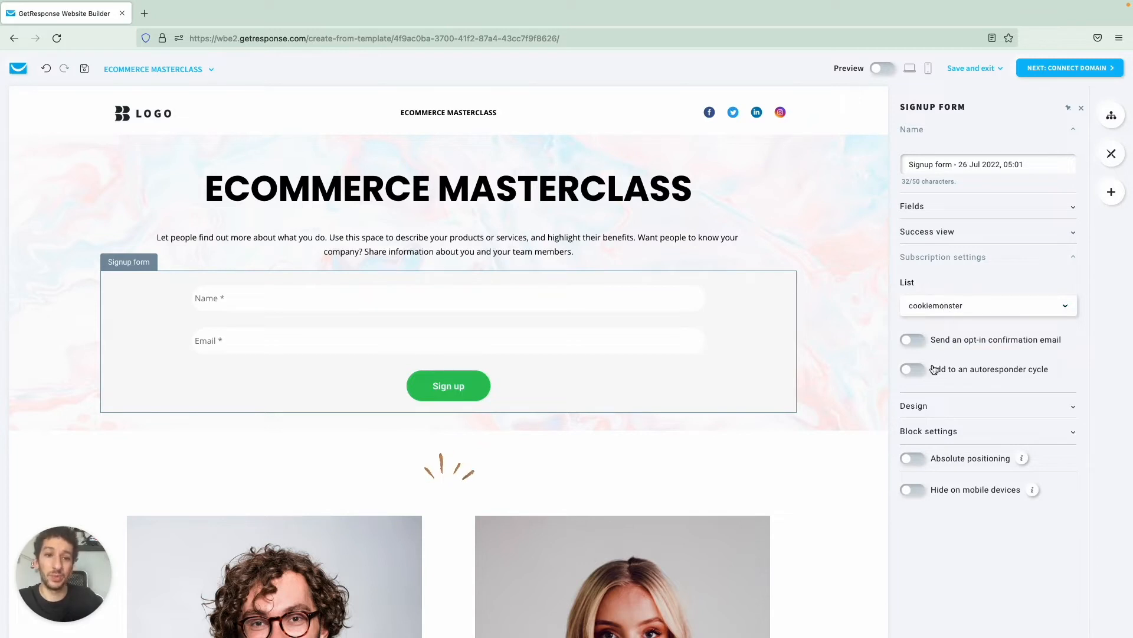
{"action": "left_click", "coordinate": [913, 368]}
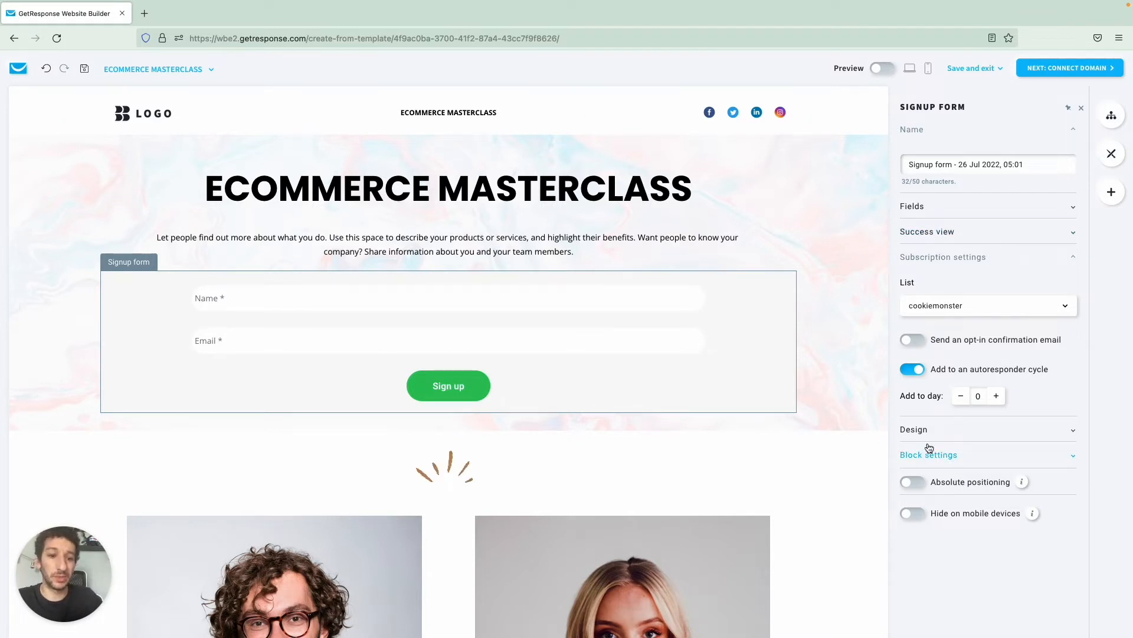
{"action": "left_click", "coordinate": [913, 429]}
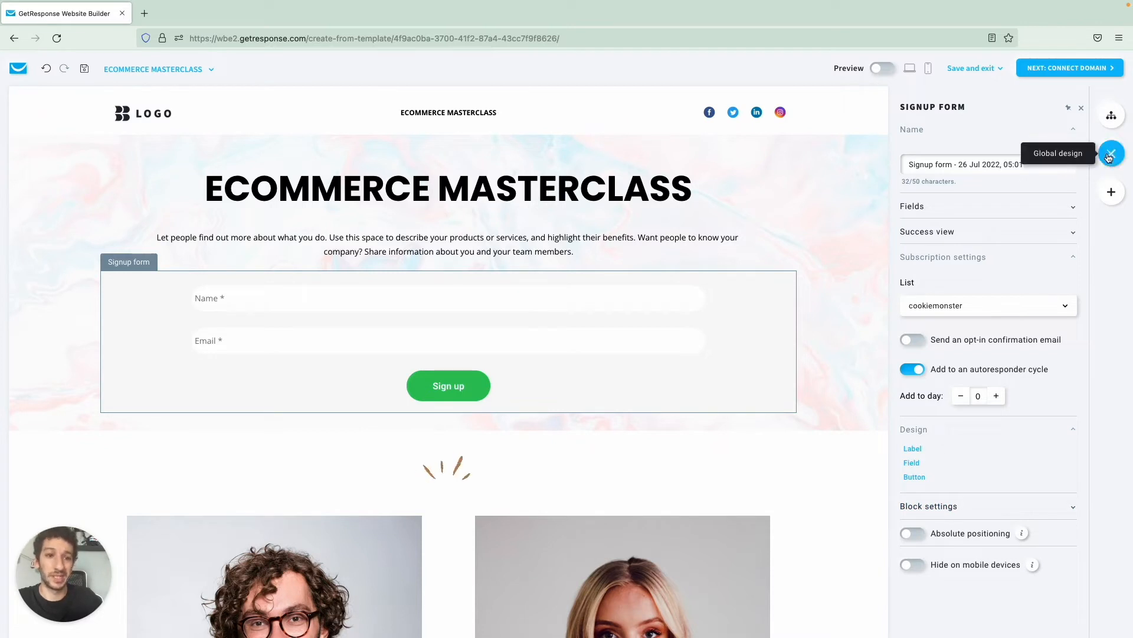
Step: Add a Timer with a fixed end date of August 1, 2022 above the hero paragraph
{"action": "left_click", "coordinate": [1112, 192]}
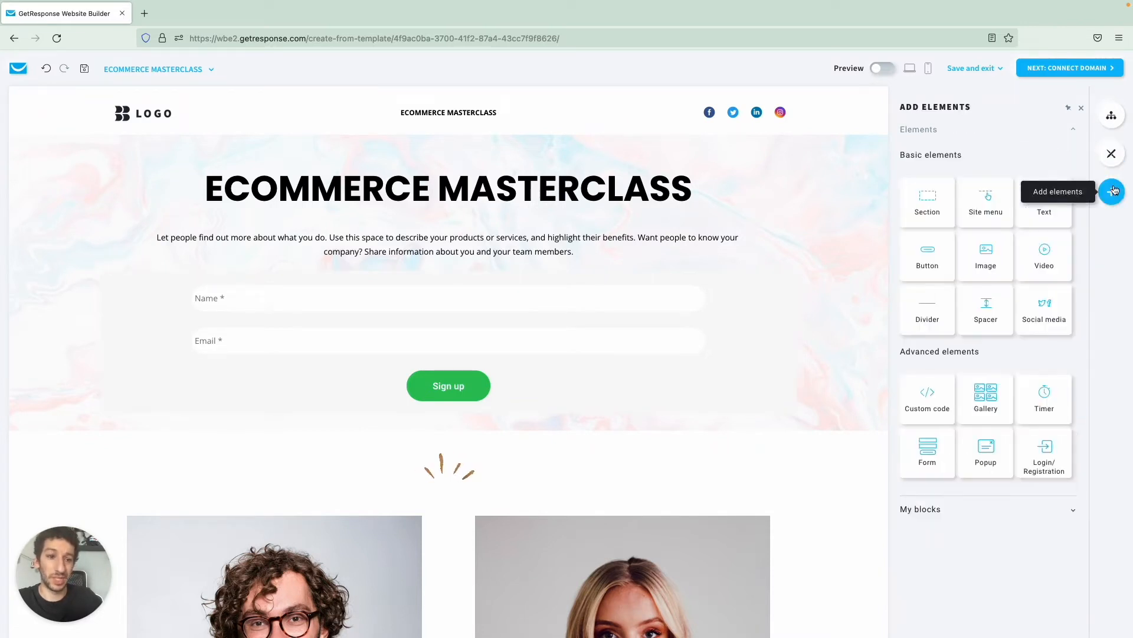
{"action": "mouse_move", "coordinate": [1043, 398]}
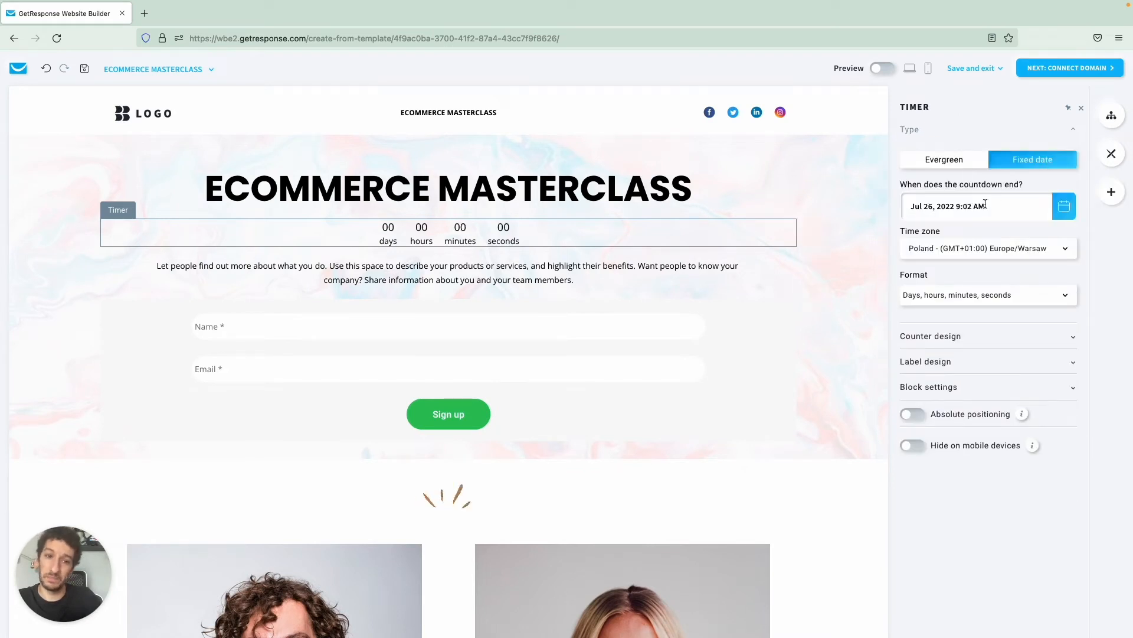
{"action": "left_click", "coordinate": [974, 205]}
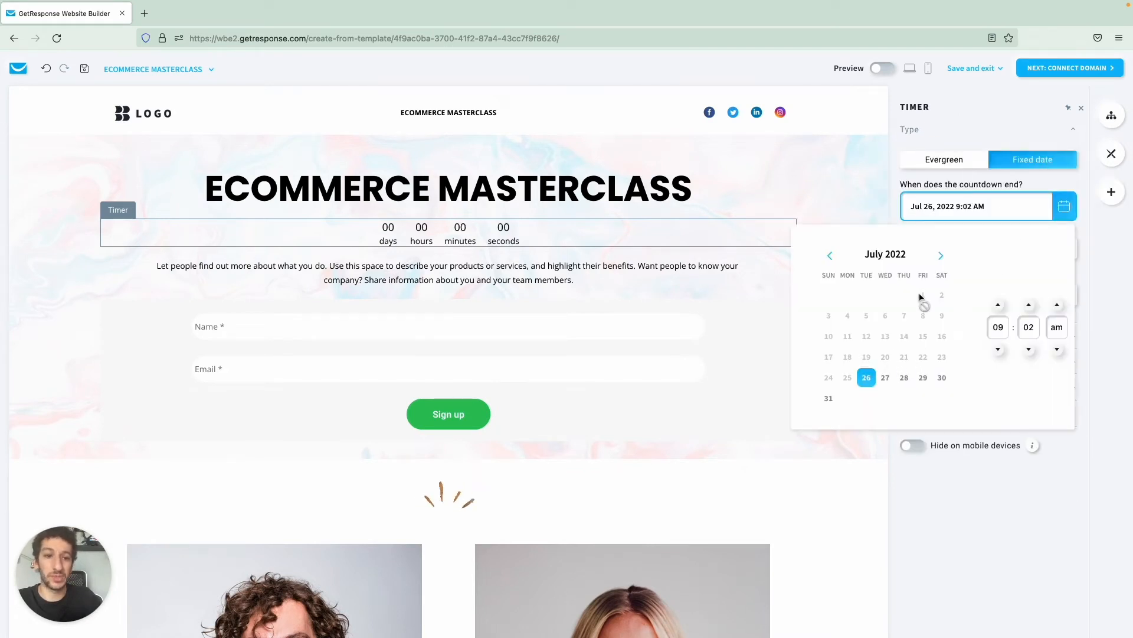
{"action": "left_click", "coordinate": [941, 255]}
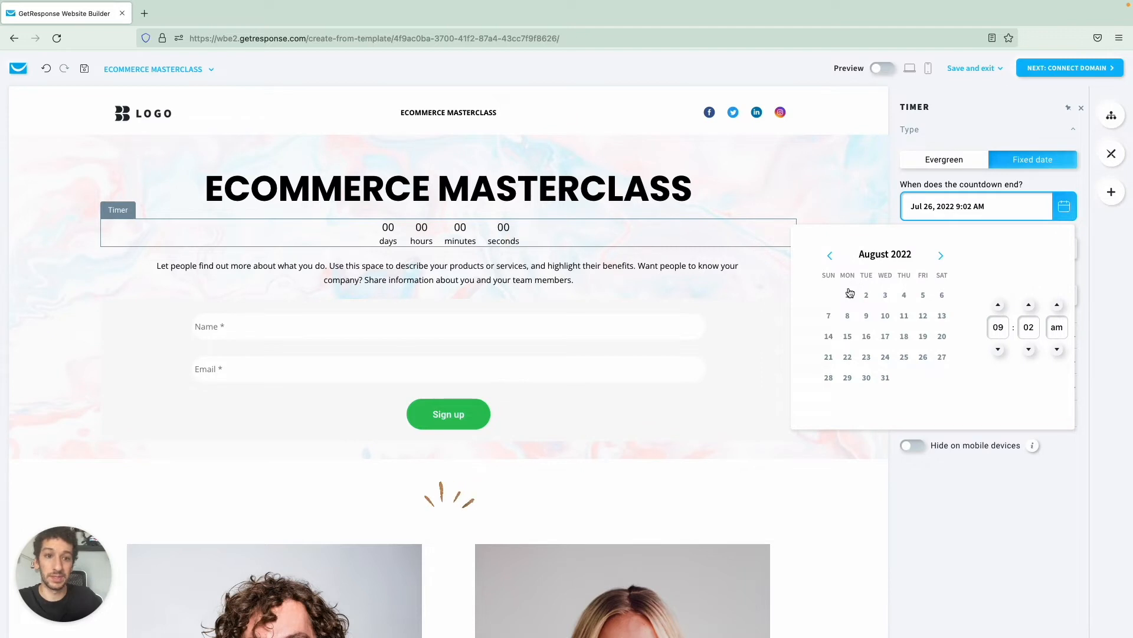
{"action": "left_click", "coordinate": [848, 294]}
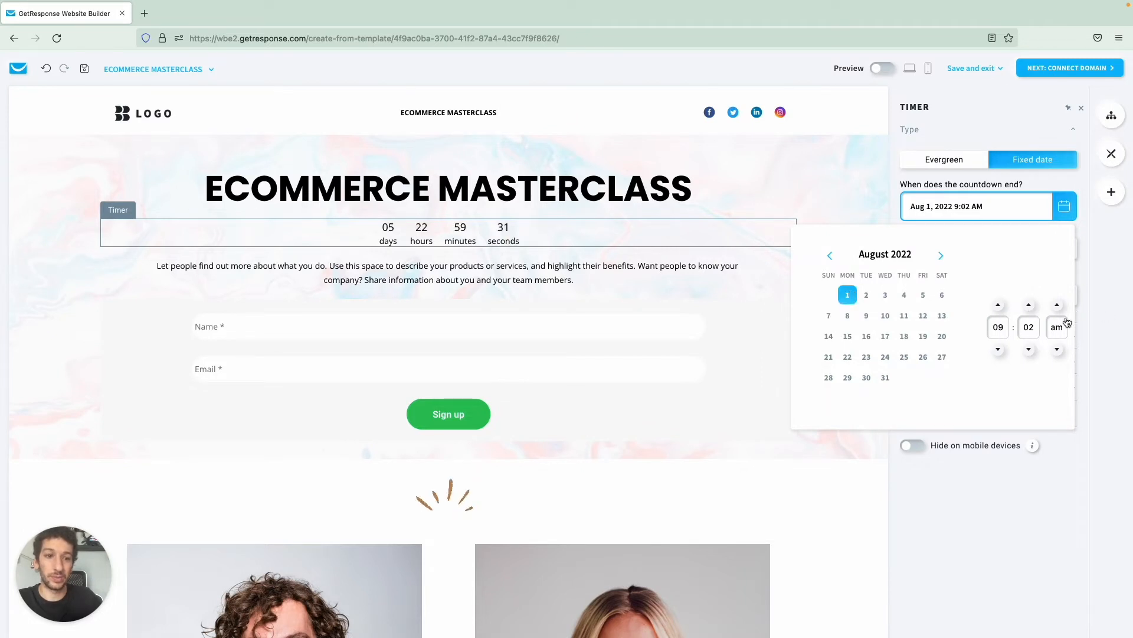
{"action": "mouse_move", "coordinate": [822, 189]}
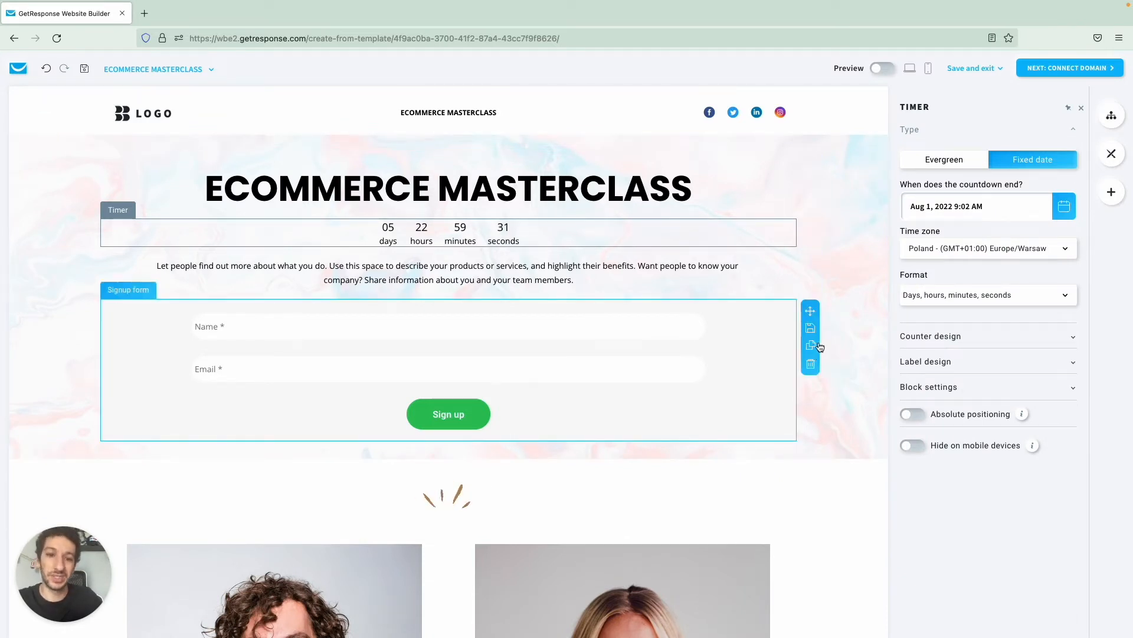
{"action": "left_click", "coordinate": [931, 335]}
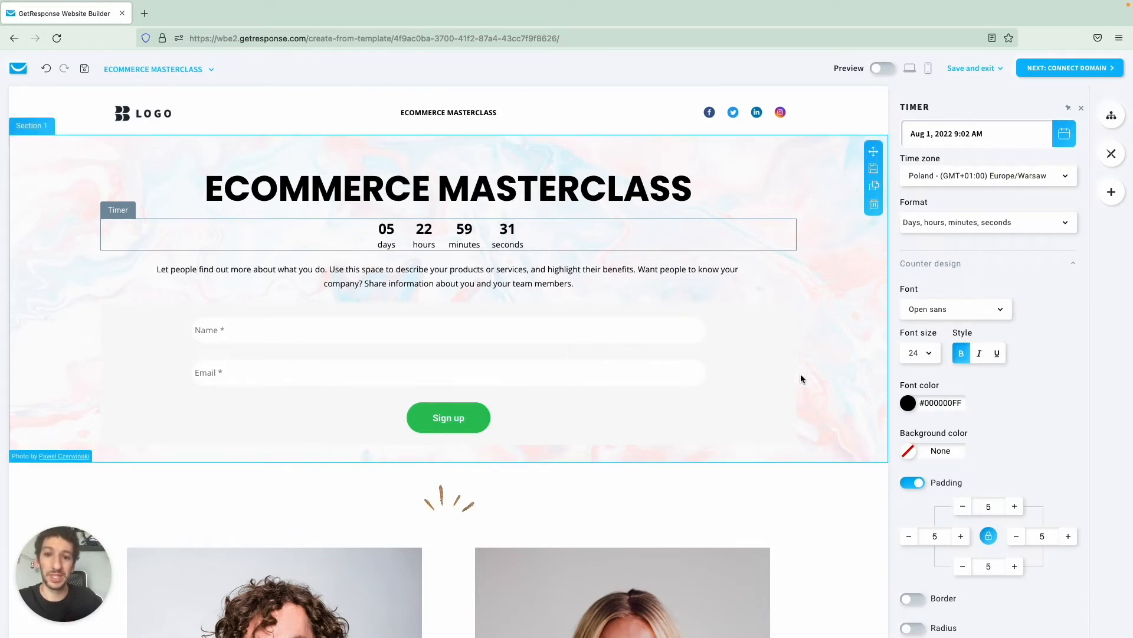
{"action": "left_click", "coordinate": [446, 276]}
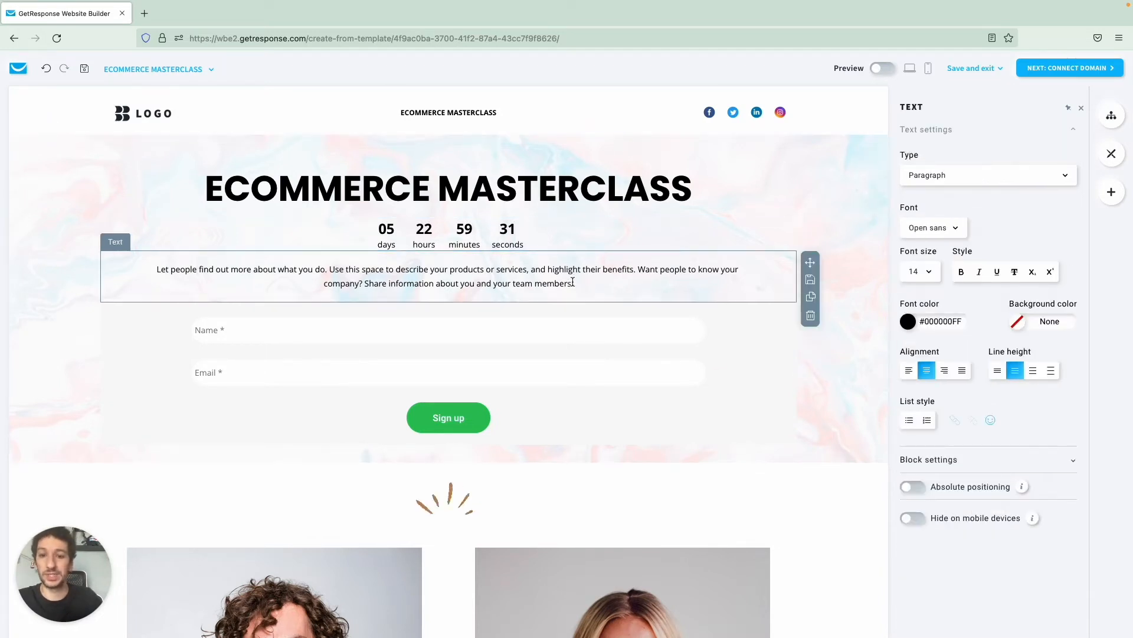
{"action": "triple_click", "coordinate": [447, 269]}
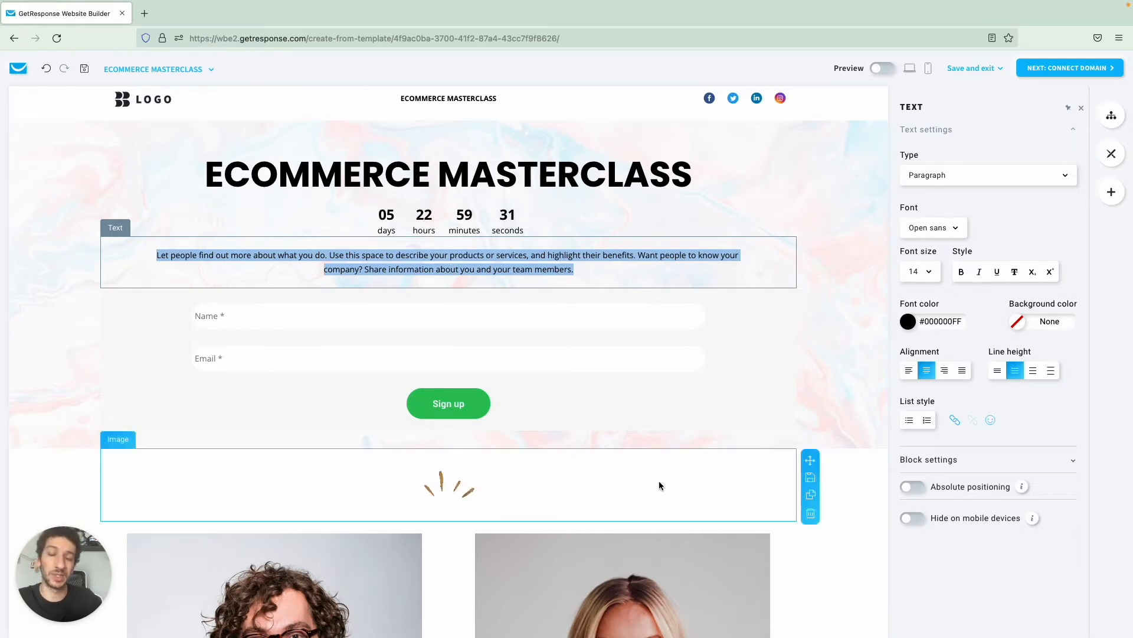
{"action": "scroll", "scroll_direction": "down", "scroll_amount": 3}
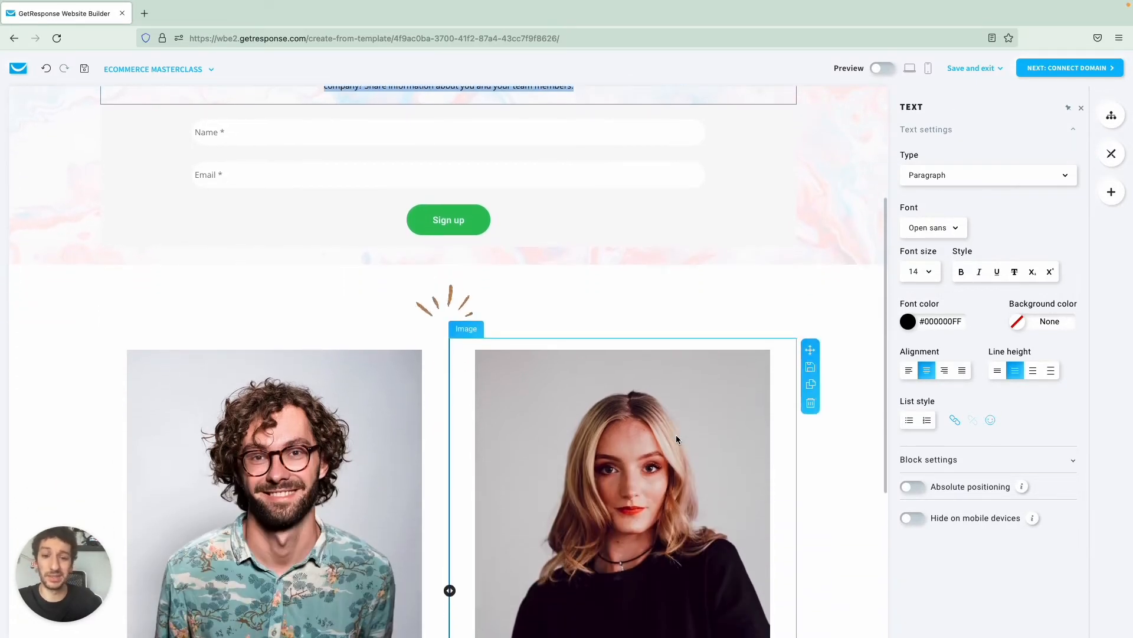
{"action": "scroll", "scroll_direction": "down", "scroll_amount": 3}
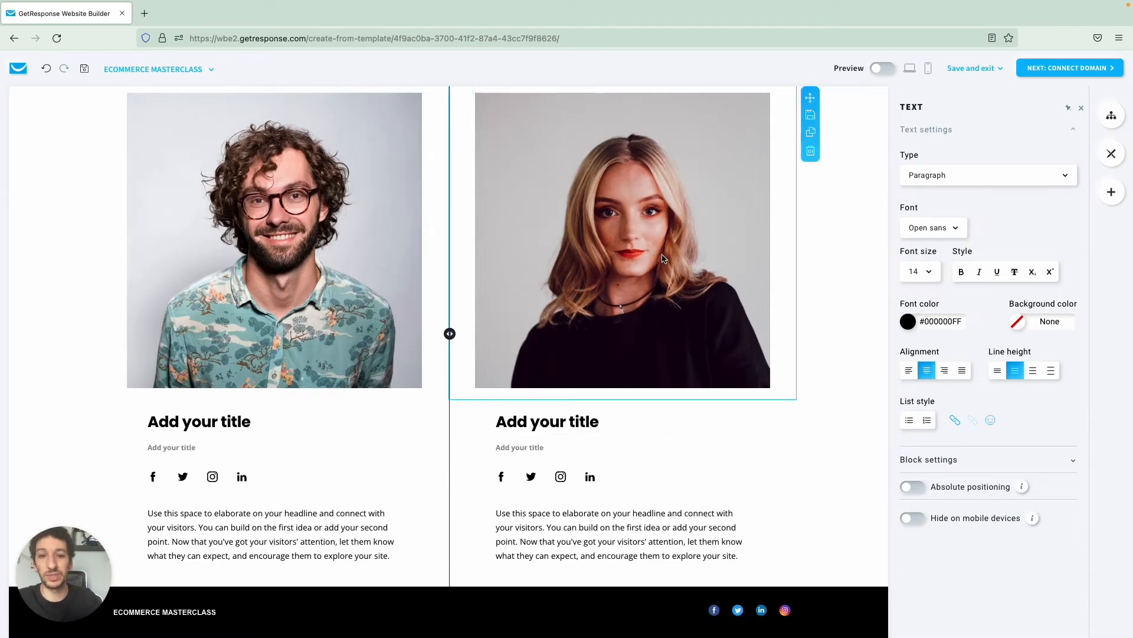
{"action": "left_click", "coordinate": [199, 422]}
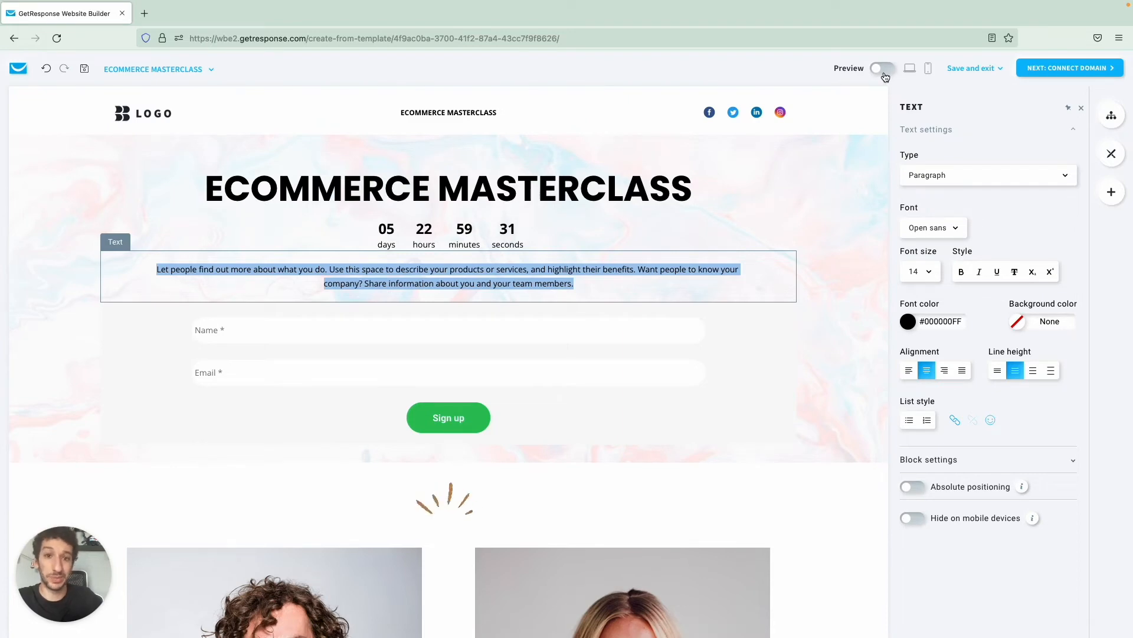
Step: In mobile preview, raise the Heading #1 font size from 30px to 34px
{"action": "left_click", "coordinate": [882, 69]}
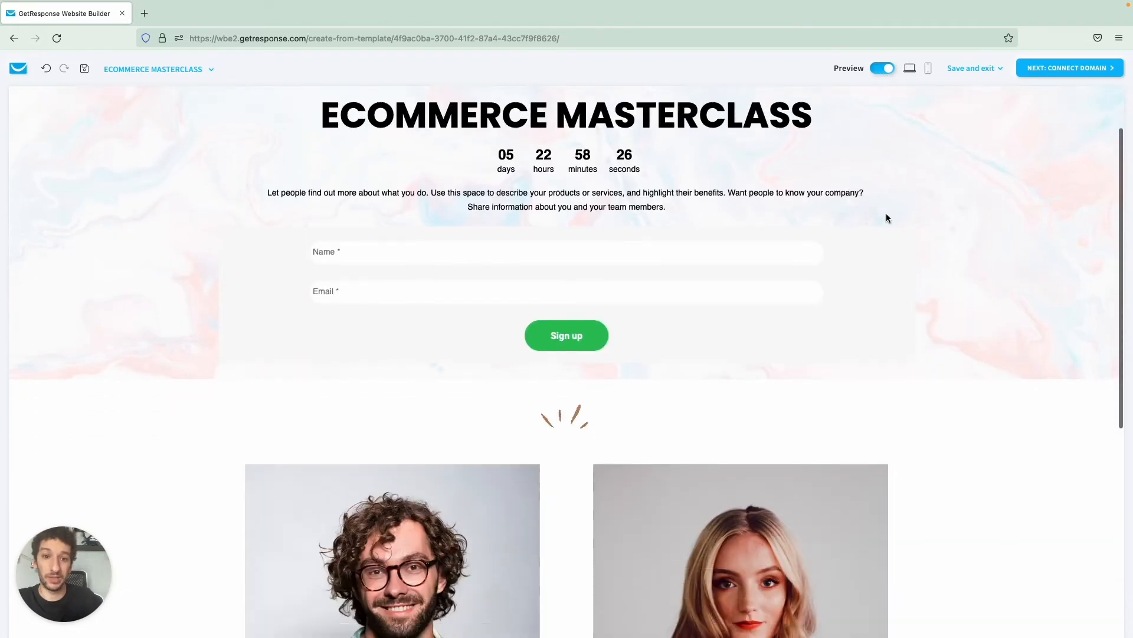
{"action": "left_click", "coordinate": [929, 68]}
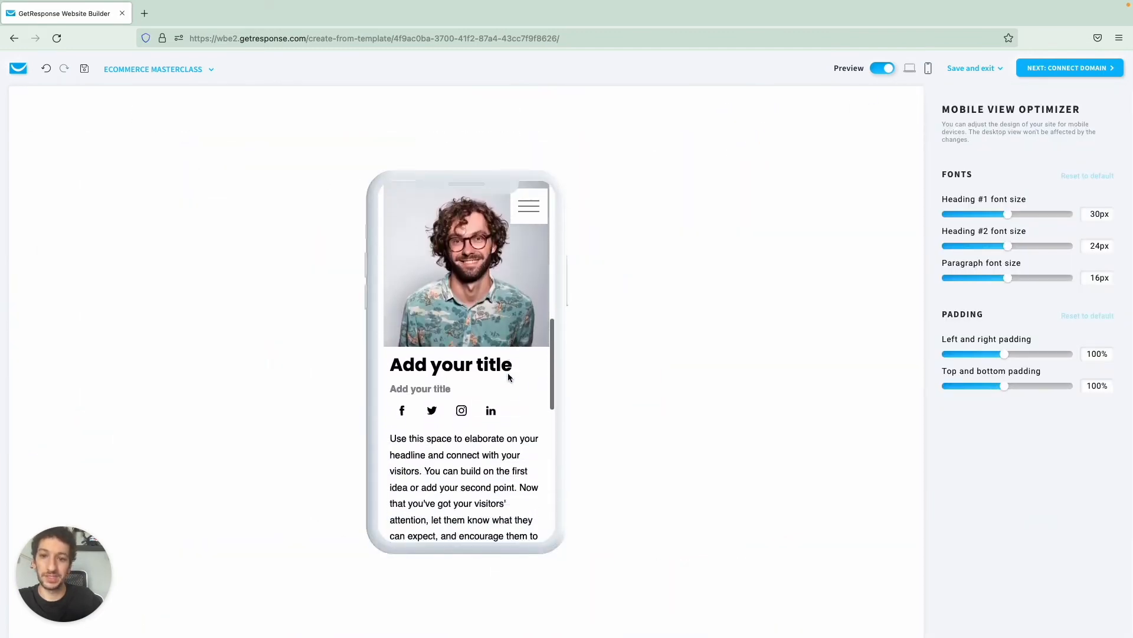
{"action": "scroll", "scroll_direction": "down", "scroll_amount": 3}
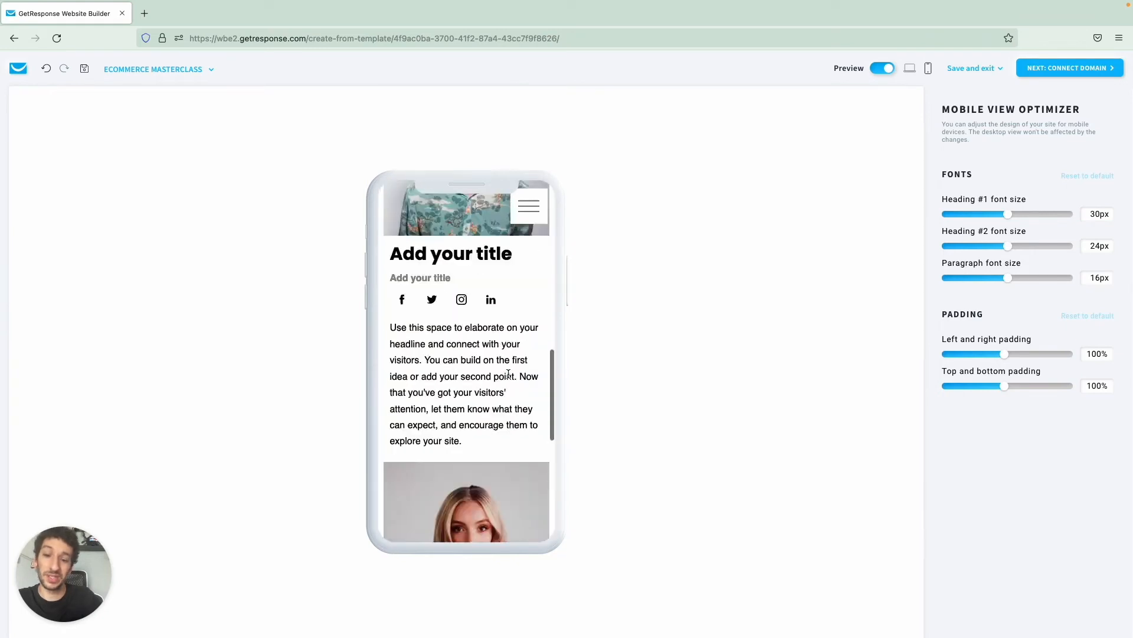
{"action": "scroll", "scroll_direction": "down", "scroll_amount": 3}
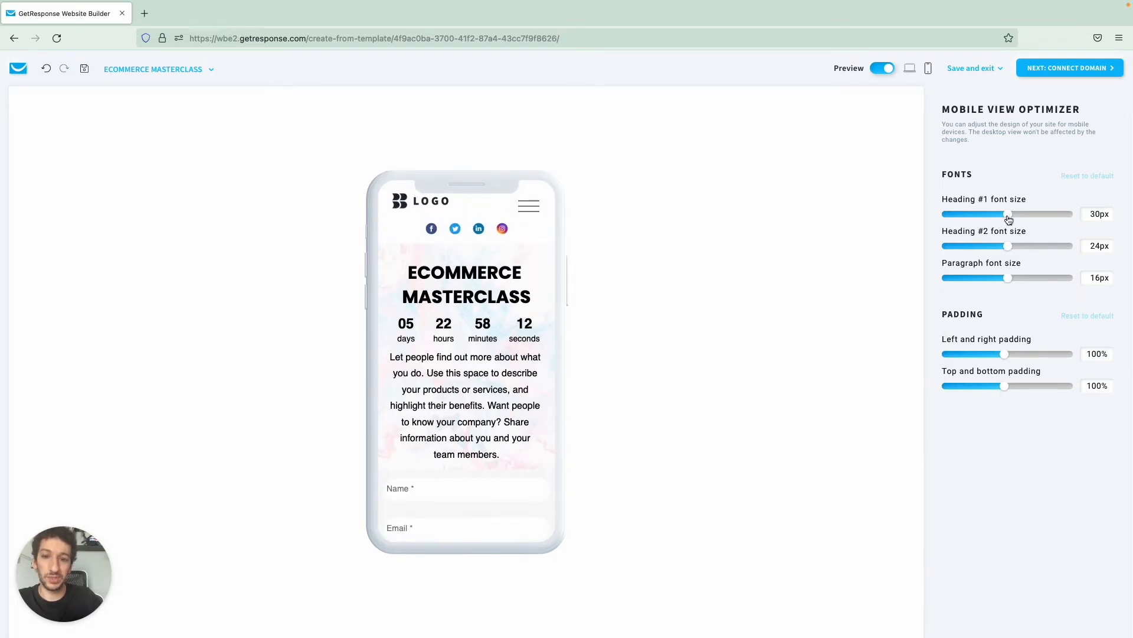
{"action": "left_click_drag", "start_coordinate": [1007, 214], "coordinate": [1019, 214]}
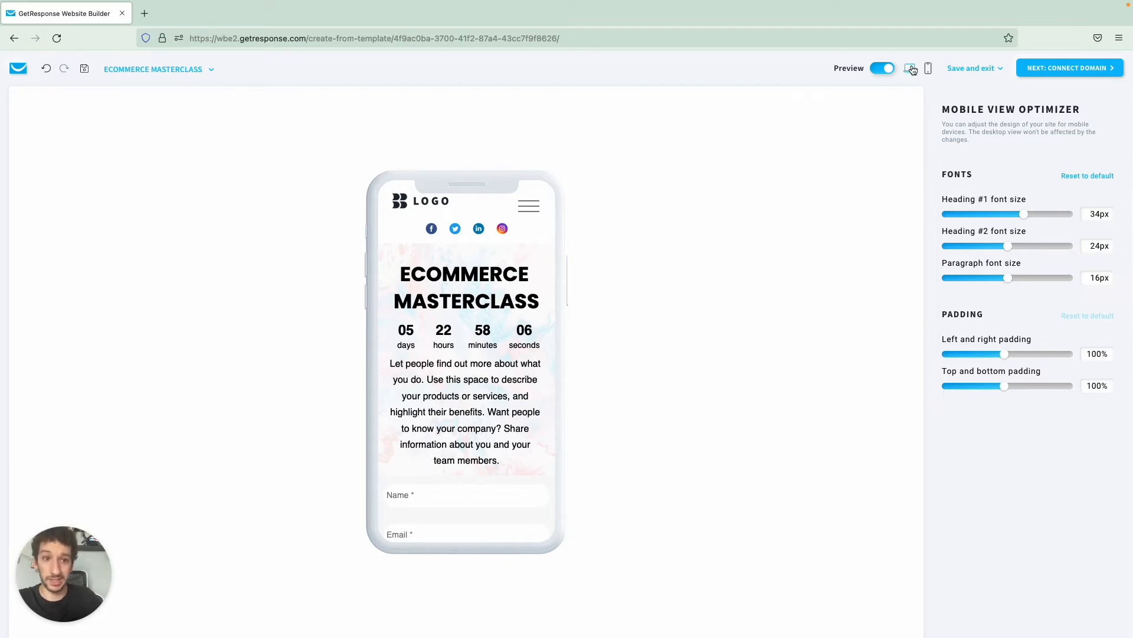
Step: Switch Preview off and return to the desktop editor
{"action": "left_click", "coordinate": [882, 68]}
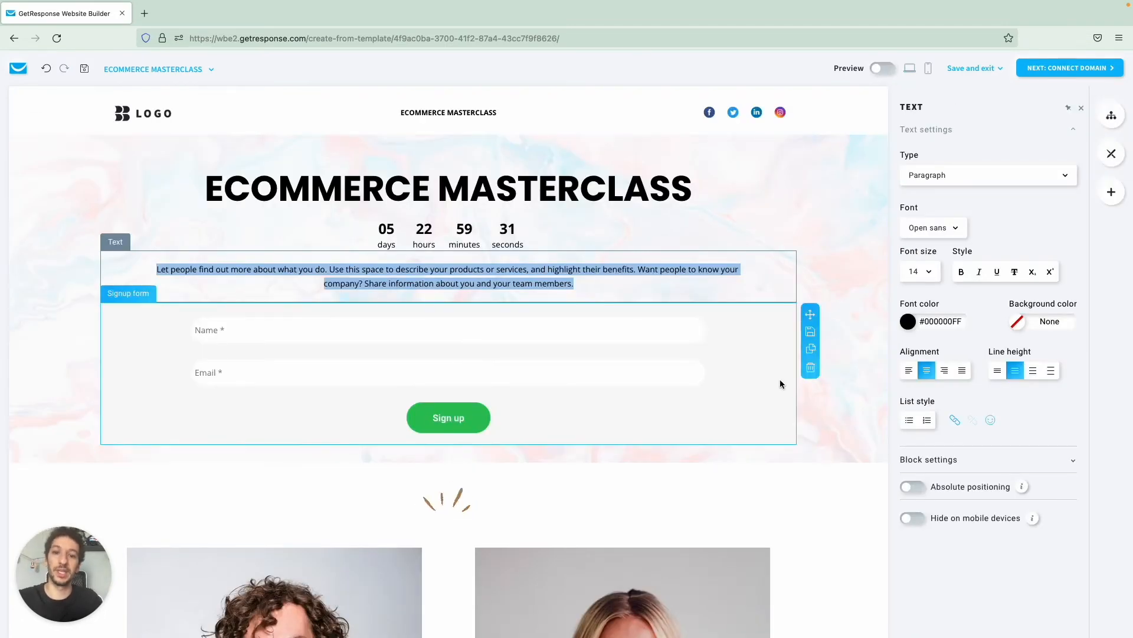
{"action": "scroll", "scroll_direction": "down", "scroll_amount": 3}
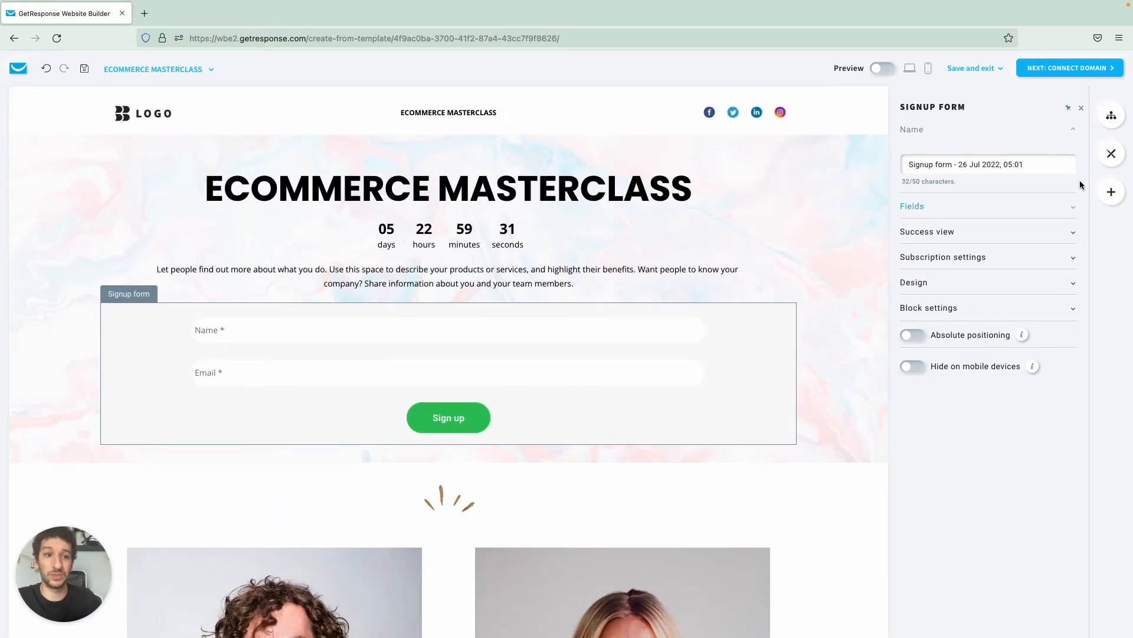
Step: Bring up Global design with the site's palette, typography and button styles
{"action": "left_click", "coordinate": [1110, 115]}
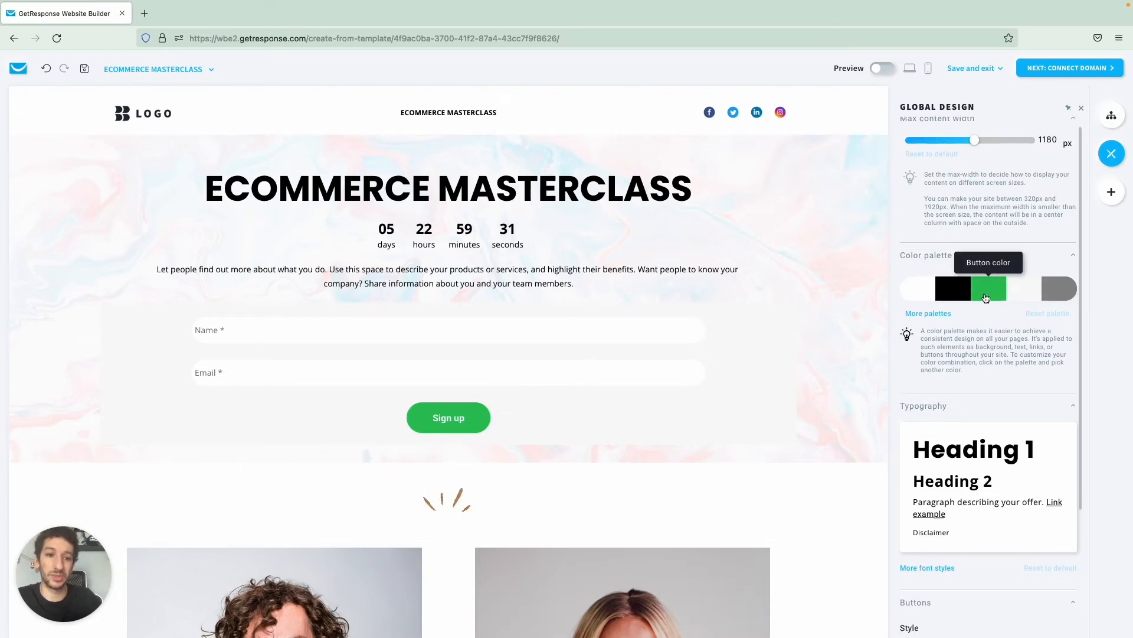
Step: Set max content width to 1175 px and keep buttons solid-filled after trying outline
{"action": "left_click_drag", "start_coordinate": [976, 139], "coordinate": [971, 139]}
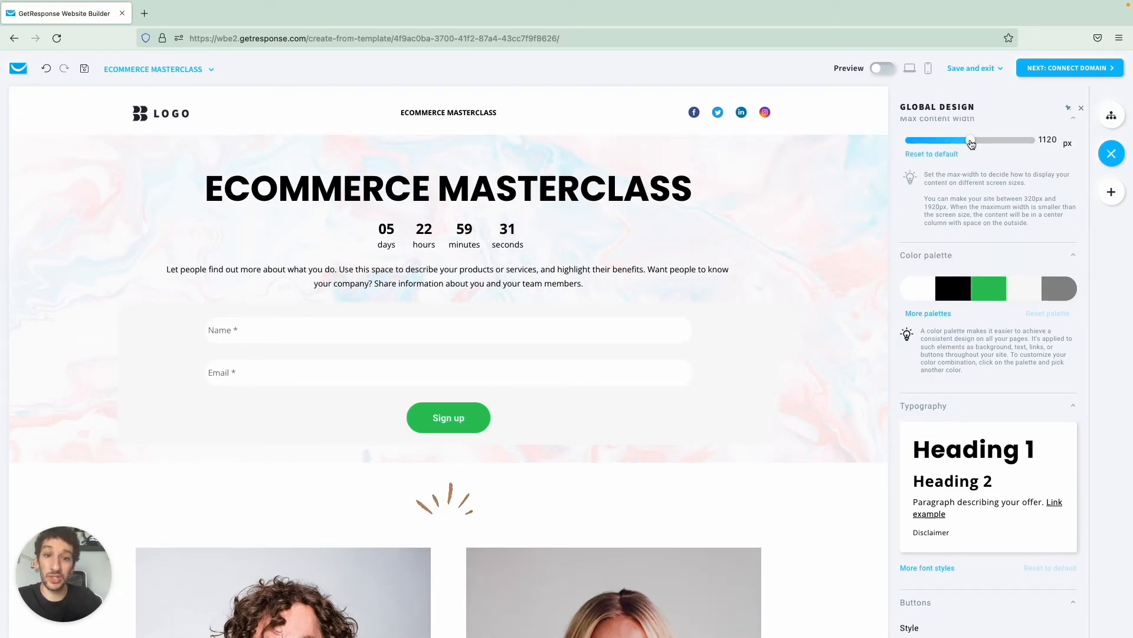
{"action": "left_click_drag", "start_coordinate": [970, 140], "coordinate": [978, 141]}
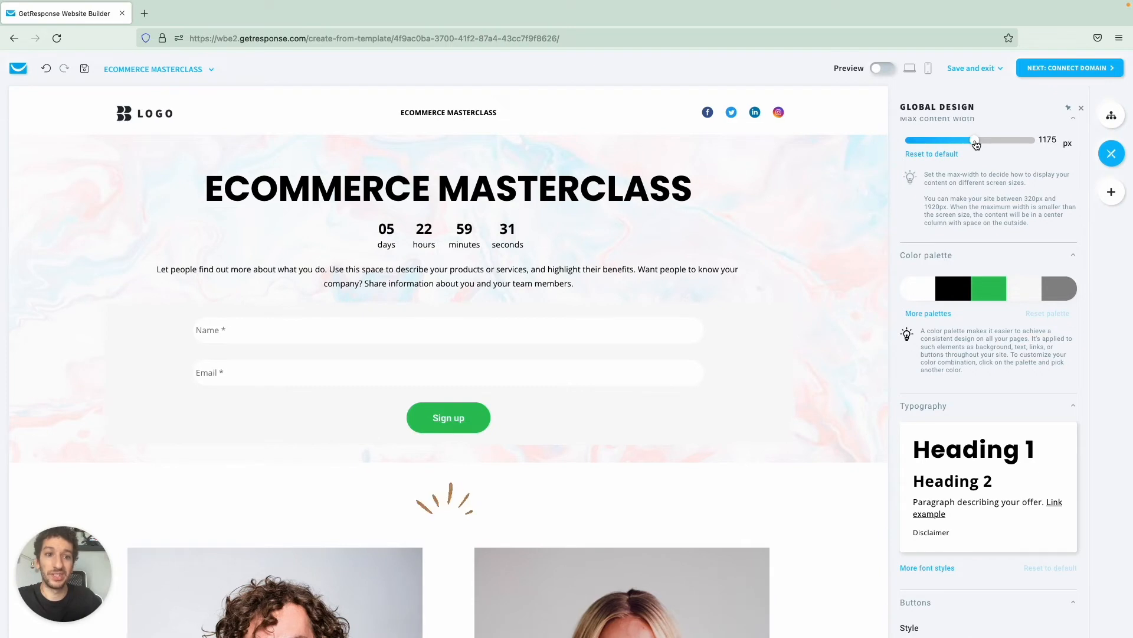
{"action": "scroll", "scroll_direction": "down", "scroll_amount": 3}
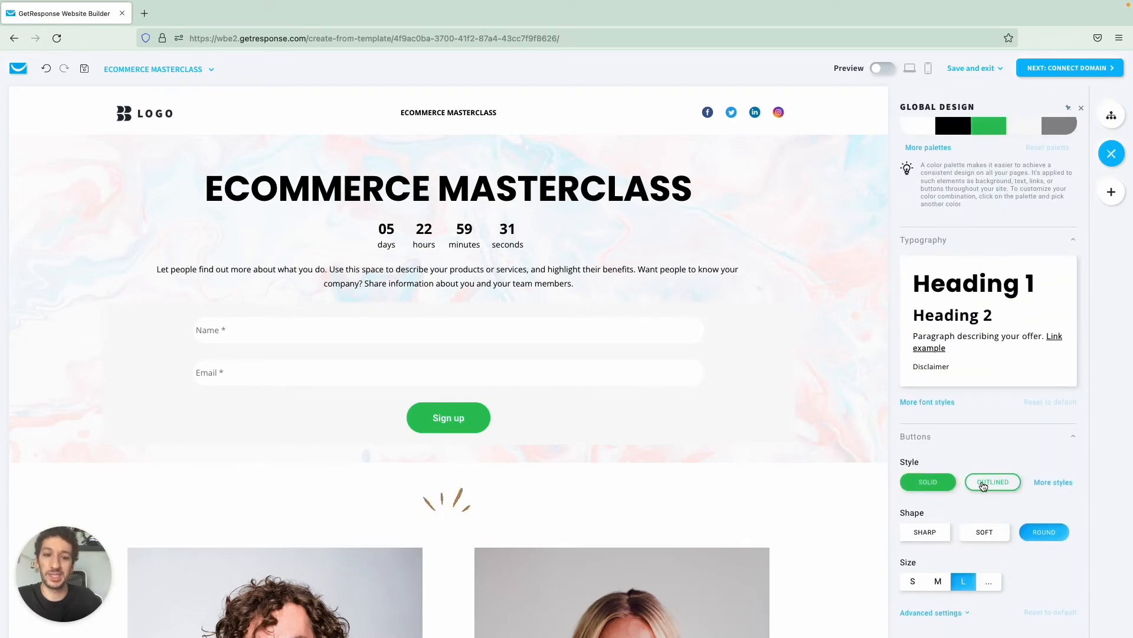
{"action": "left_click", "coordinate": [928, 481]}
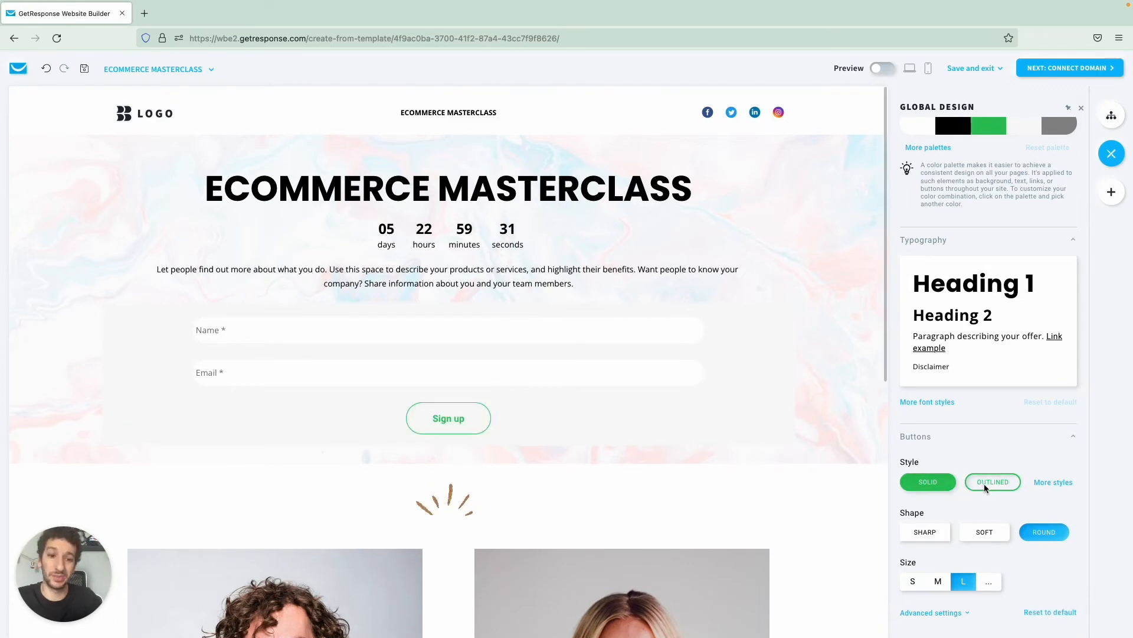
{"action": "left_click", "coordinate": [928, 481]}
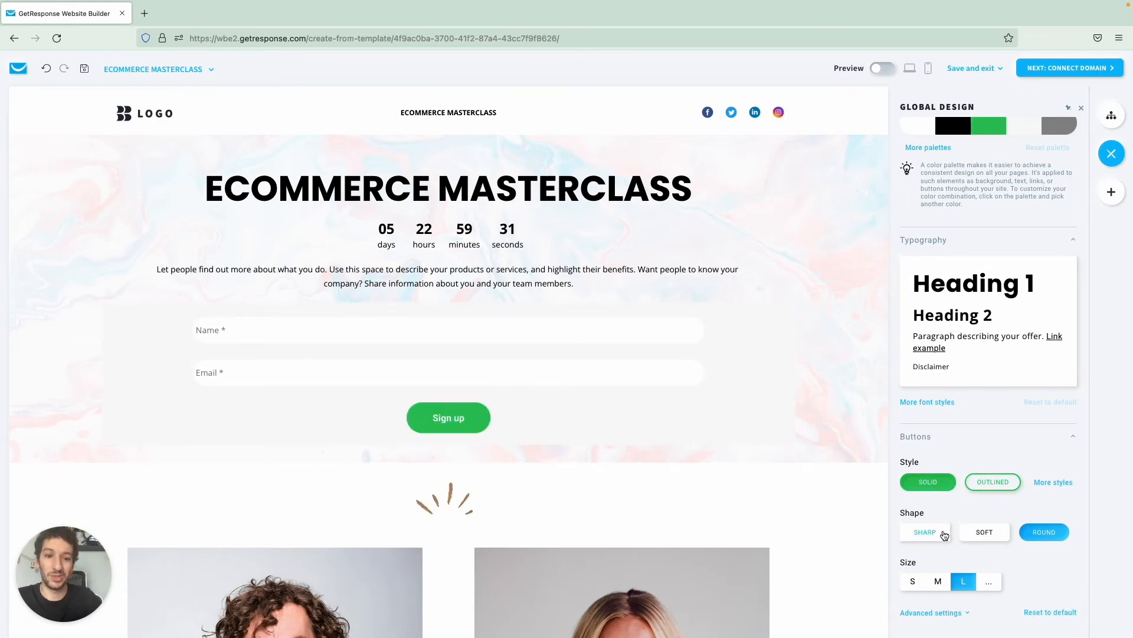
Step: Change the palette's button colour so the Sign up button gets the new colour
{"action": "left_click", "coordinate": [1042, 532]}
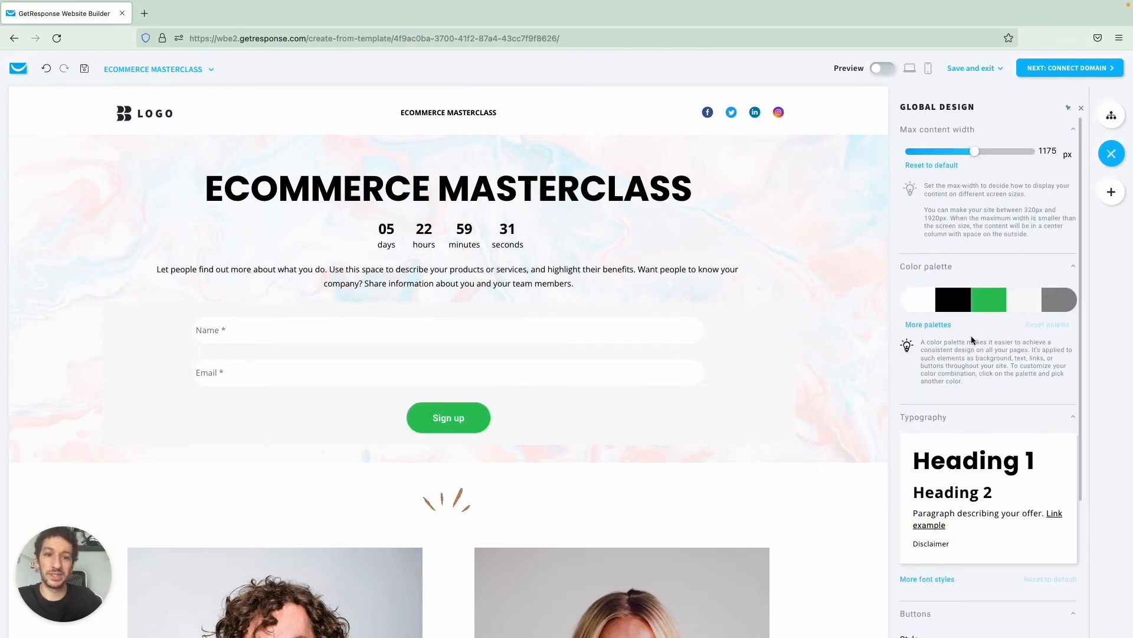
{"action": "left_click", "coordinate": [989, 298]}
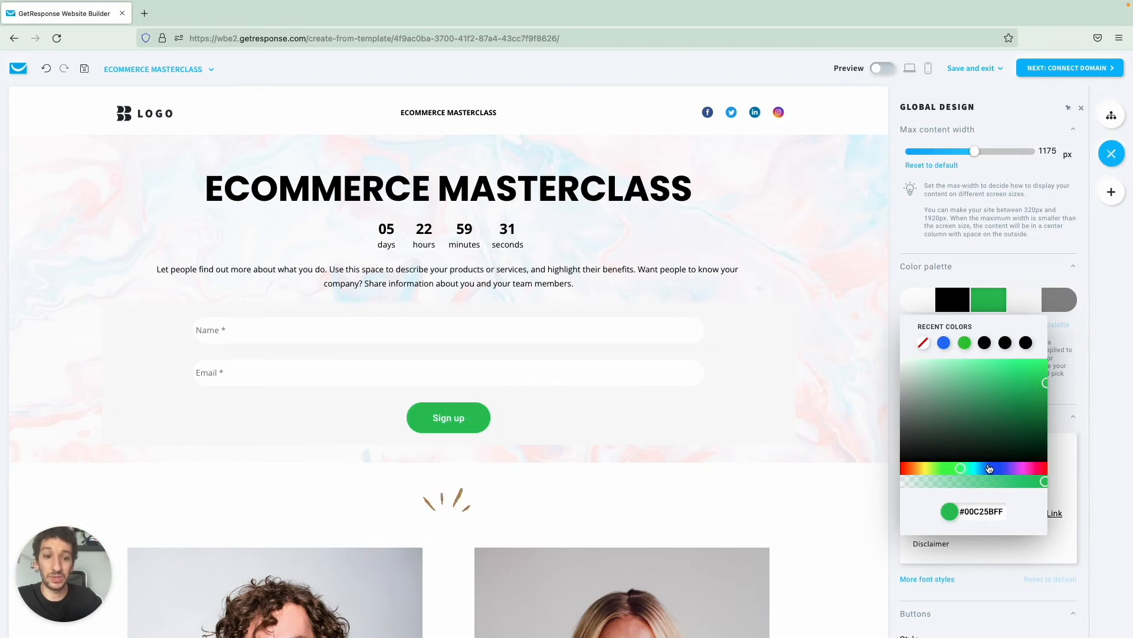
{"action": "left_click_drag", "start_coordinate": [961, 468], "coordinate": [981, 469]}
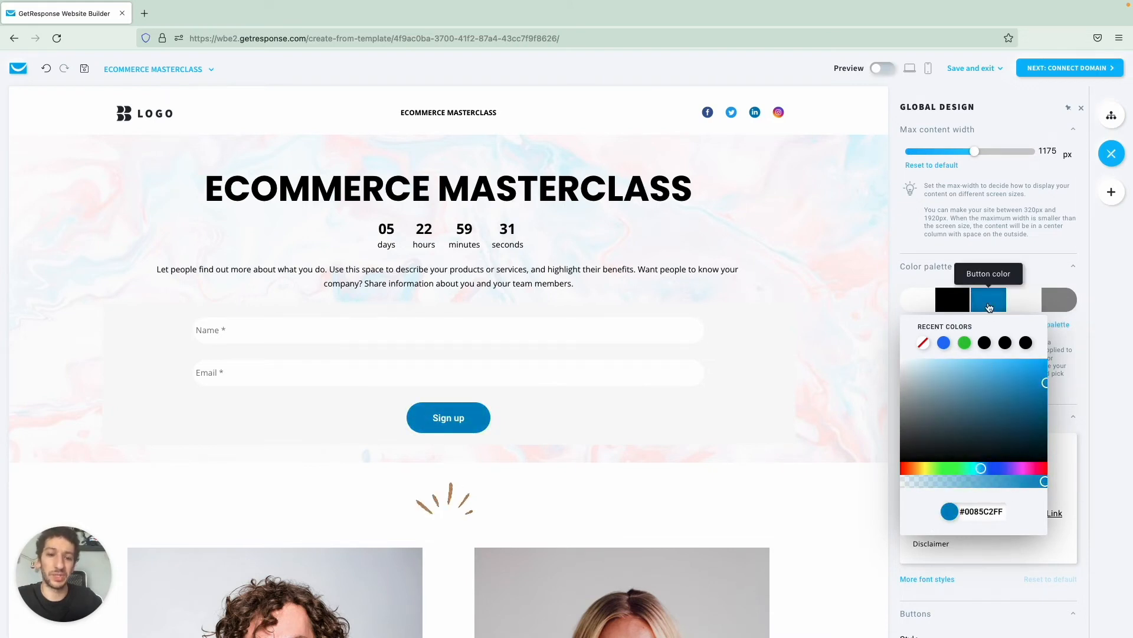
{"action": "mouse_move", "coordinate": [921, 299]}
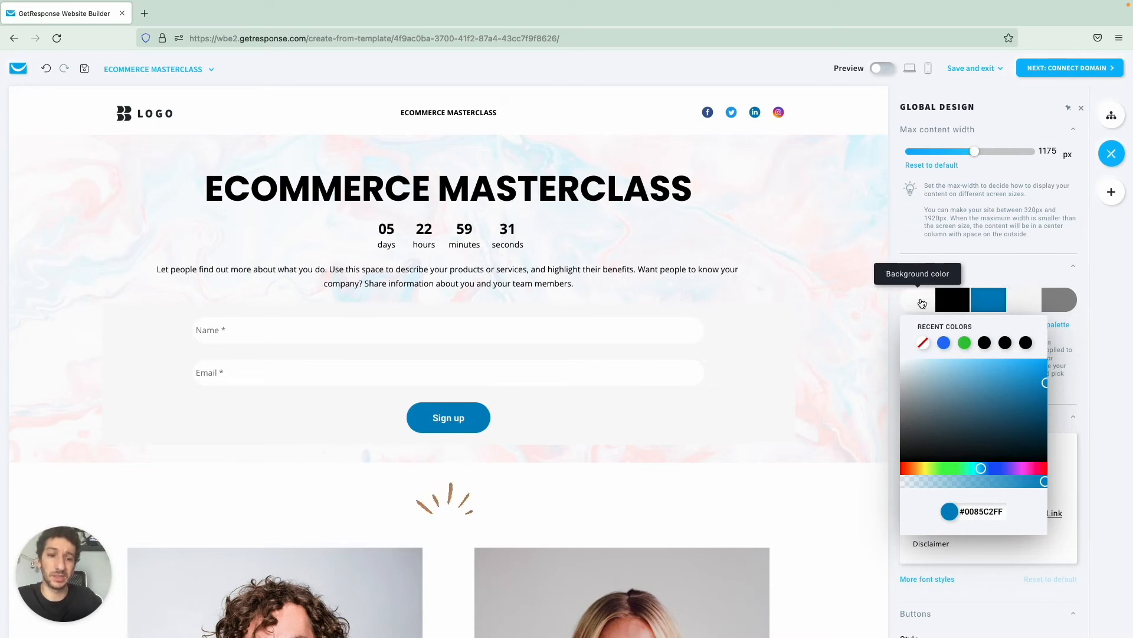
{"action": "mouse_move", "coordinate": [937, 360]}
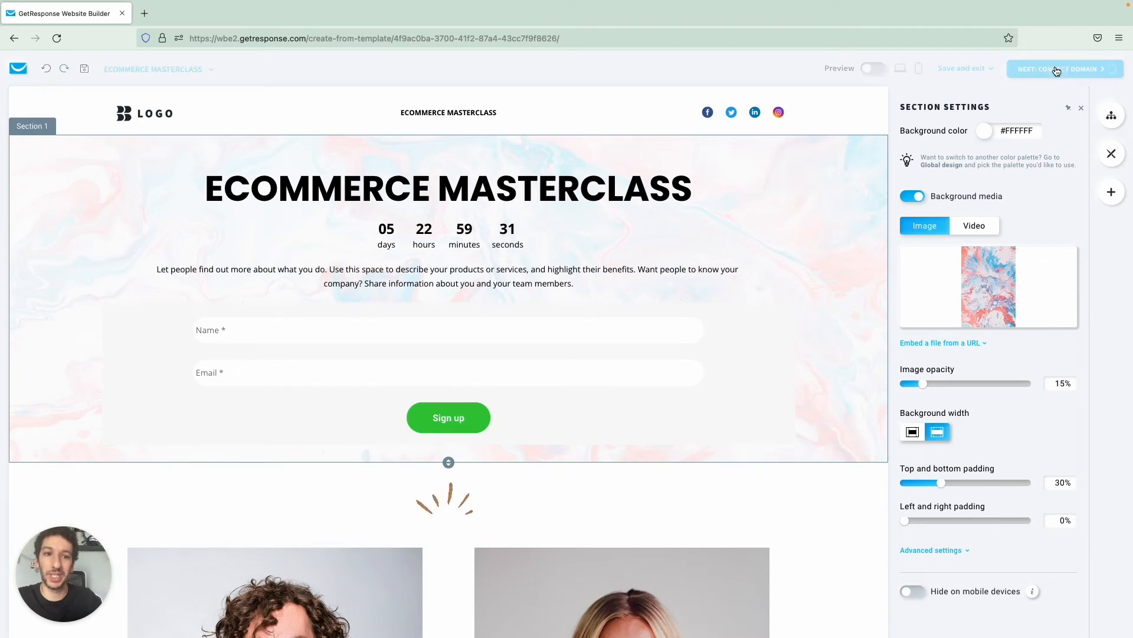
Step: Set the free address ecommerce-masterclass on the getresponsesite.com domain
{"action": "left_click", "coordinate": [1059, 69]}
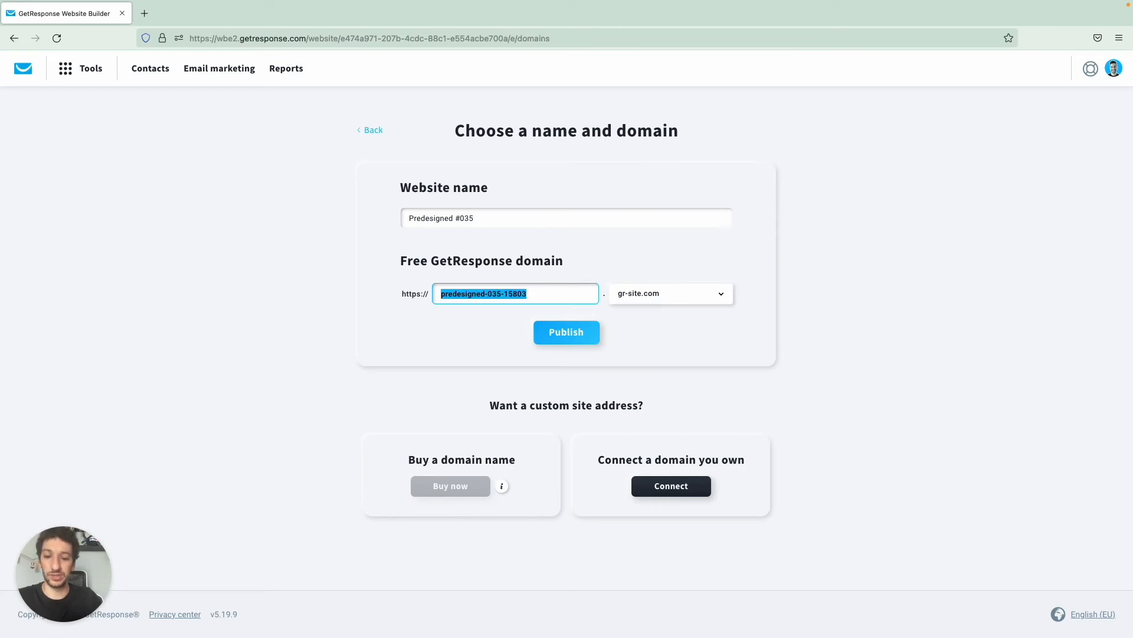
{"action": "type", "text": "ecommerce-masterclass"}
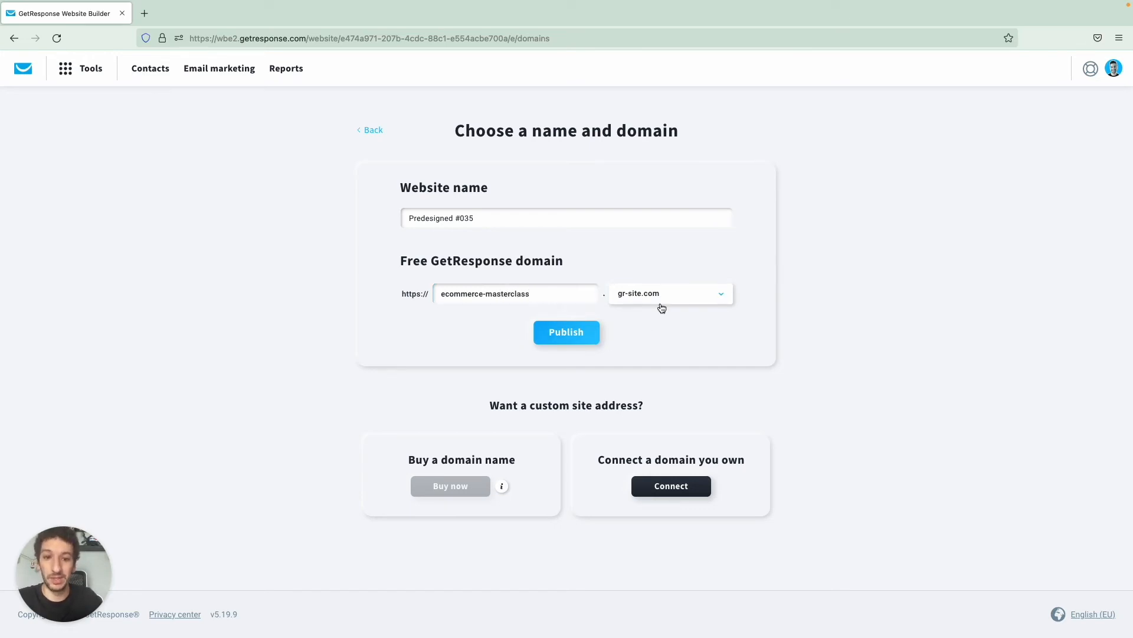
{"action": "left_click", "coordinate": [669, 293]}
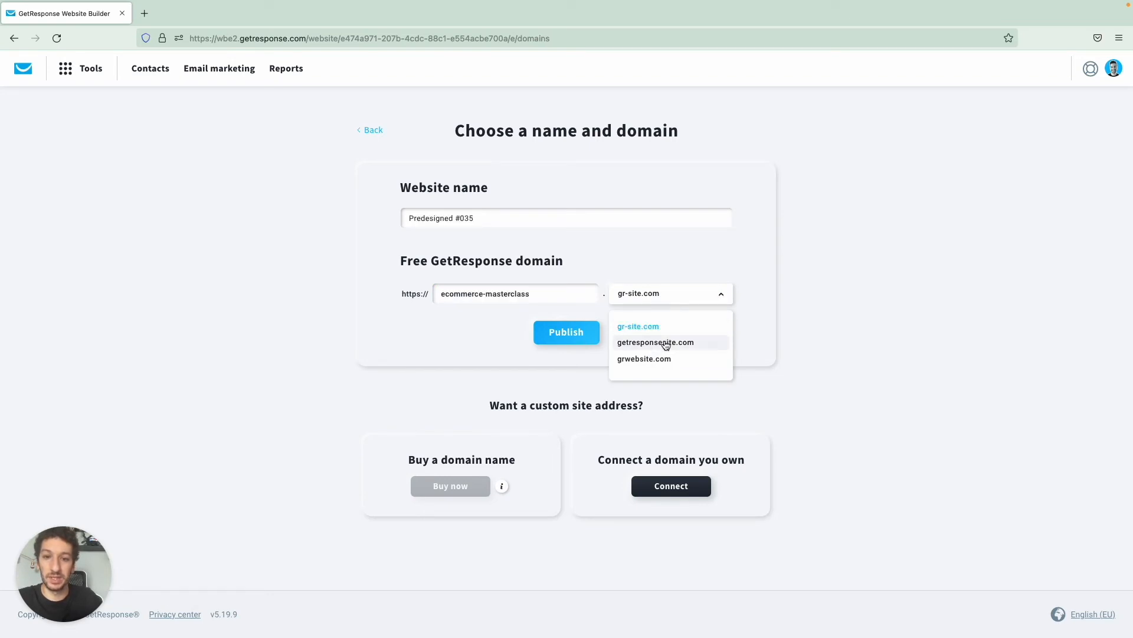
{"action": "left_click", "coordinate": [655, 342]}
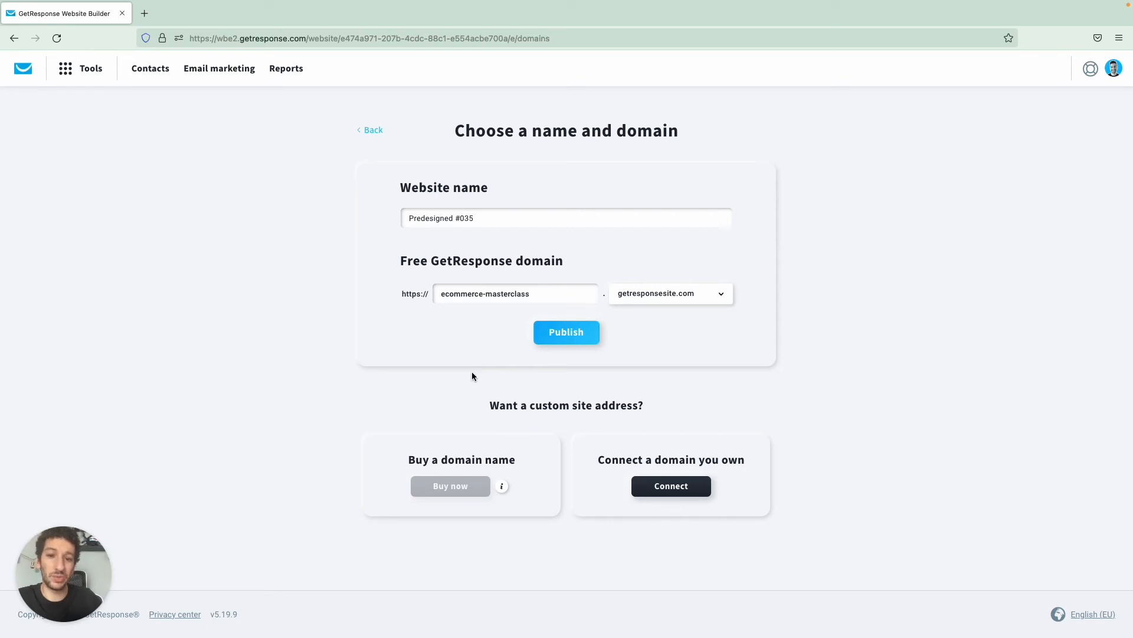
Step: Publish the site on the free domain and go to Edit site settings
{"action": "left_click", "coordinate": [565, 332]}
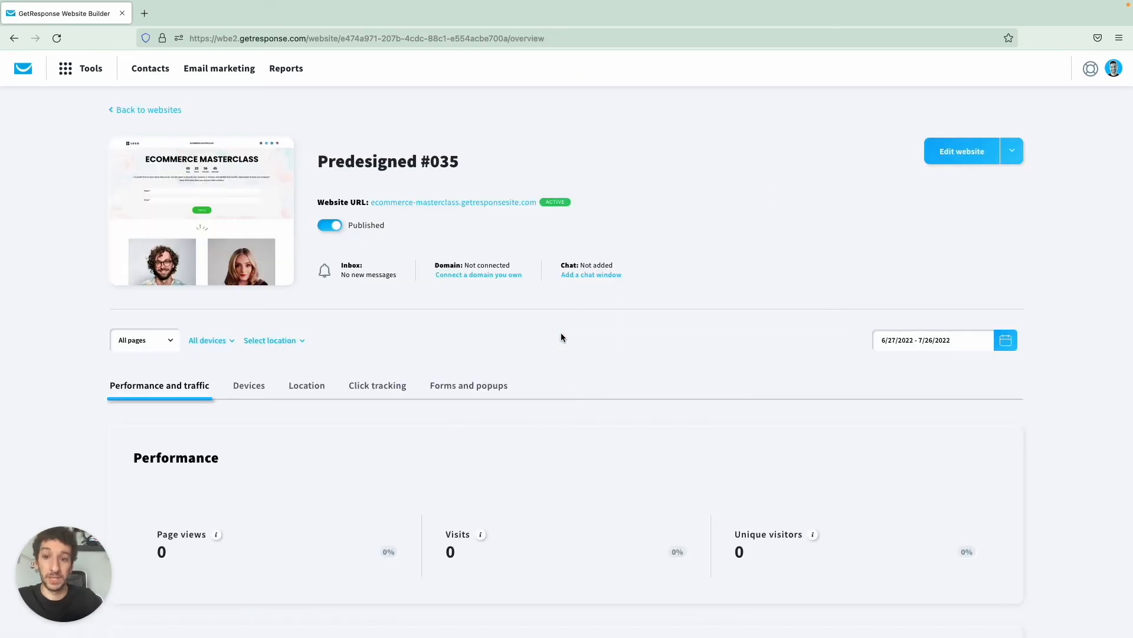
{"action": "left_click", "coordinate": [1012, 151]}
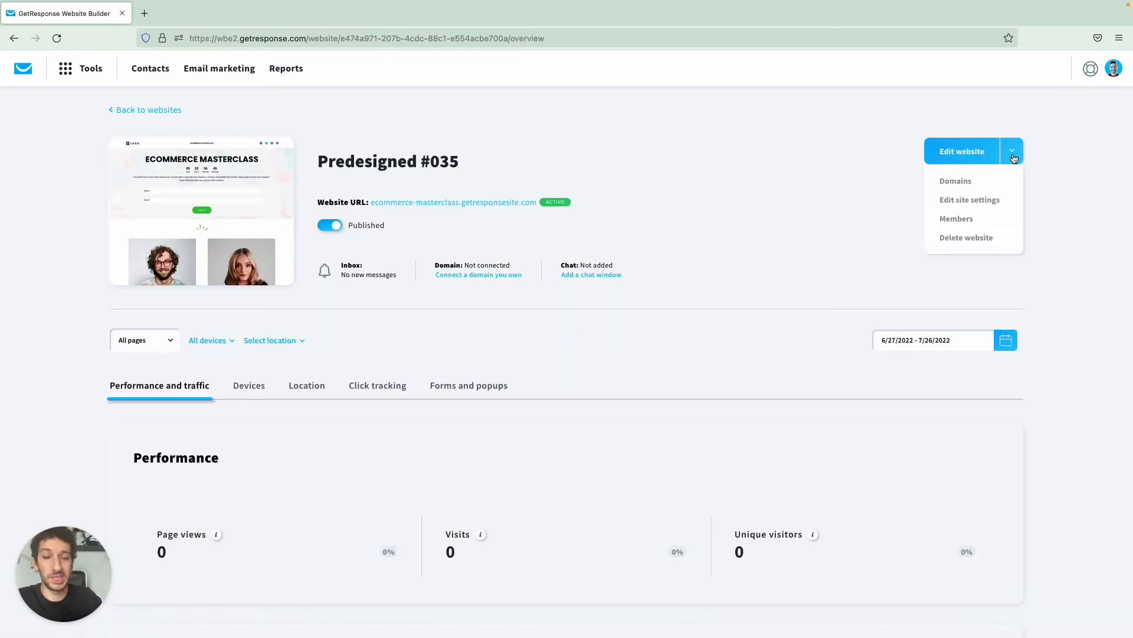
{"action": "left_click", "coordinate": [970, 200]}
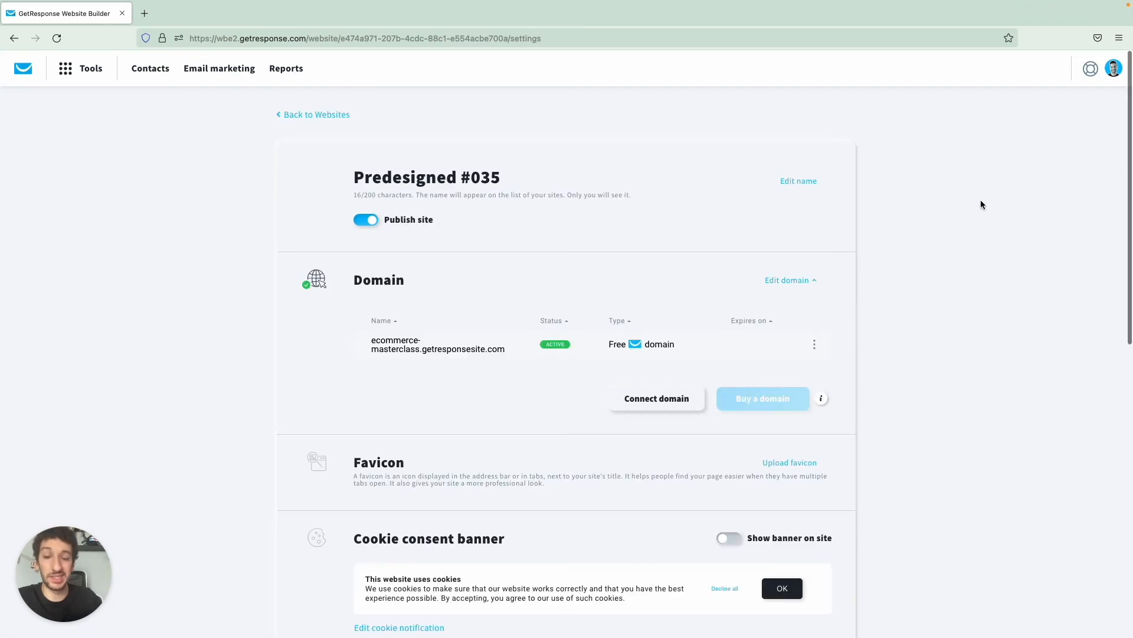
Step: Scroll the site settings down to Analytics and integrations
{"action": "scroll", "scroll_direction": "down", "scroll_amount": 3}
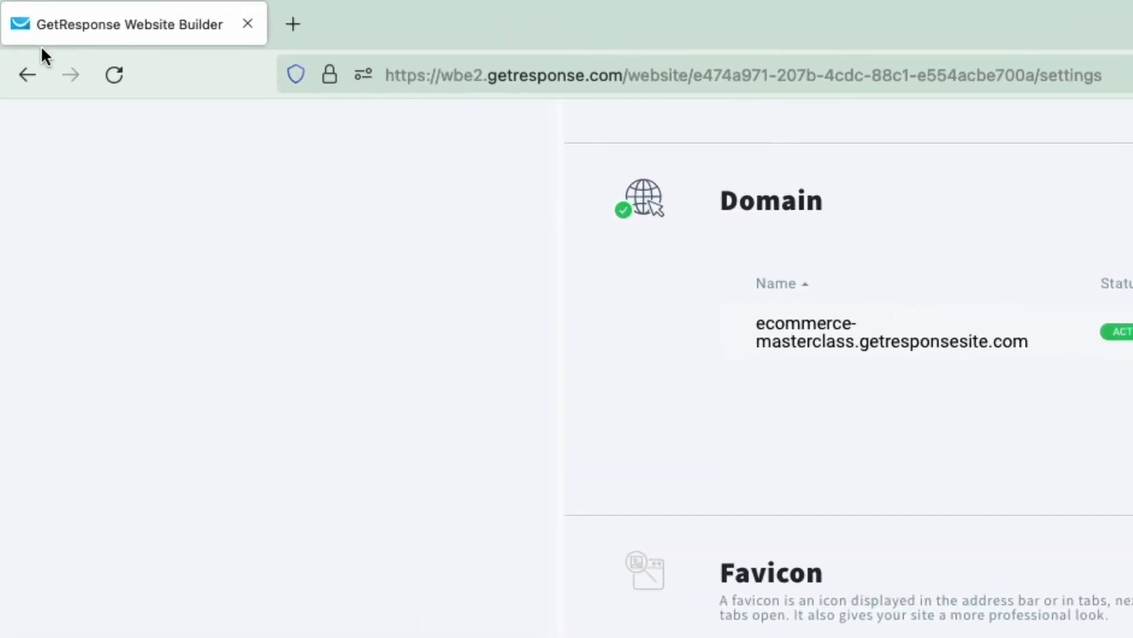
{"action": "scroll", "scroll_direction": "down", "scroll_amount": 3}
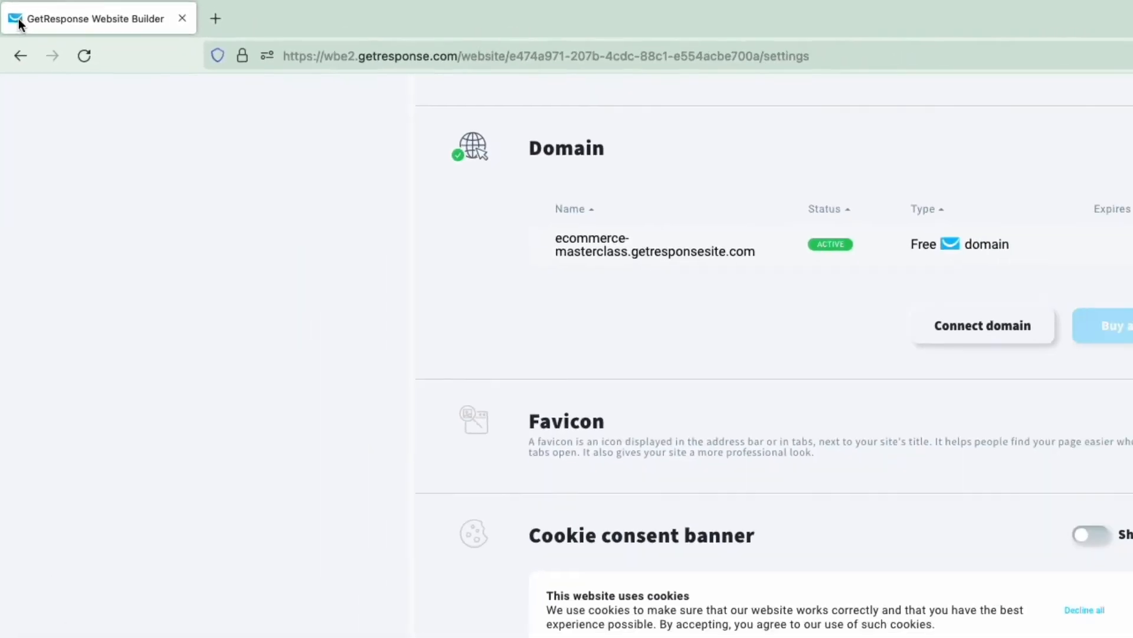
{"action": "scroll", "scroll_direction": "down", "scroll_amount": 3}
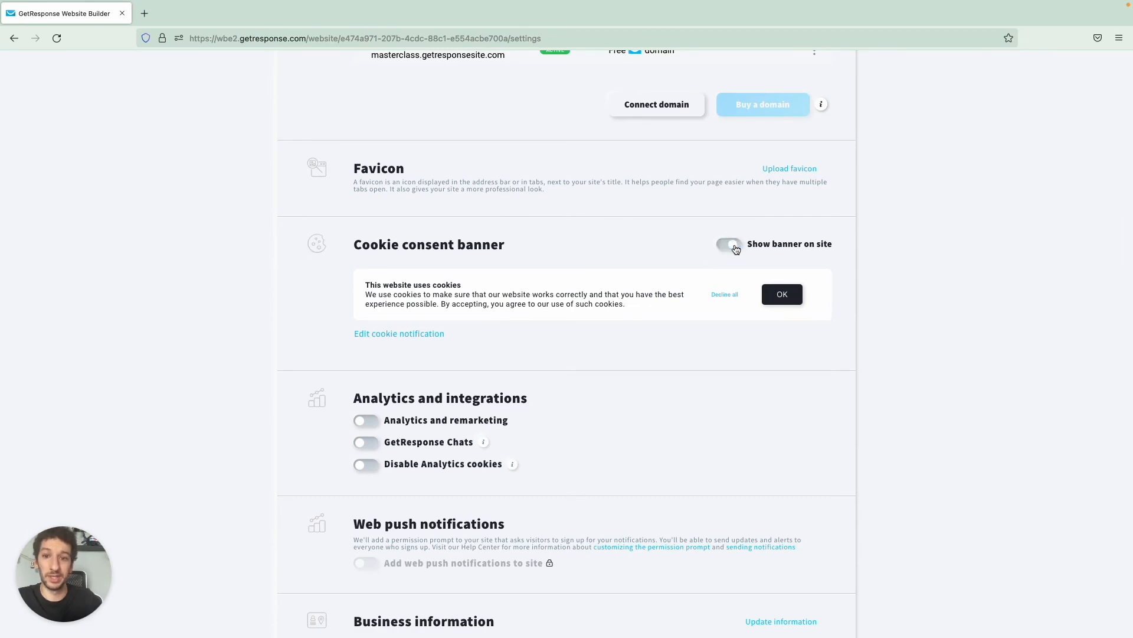
{"action": "scroll", "scroll_direction": "down", "scroll_amount": 3}
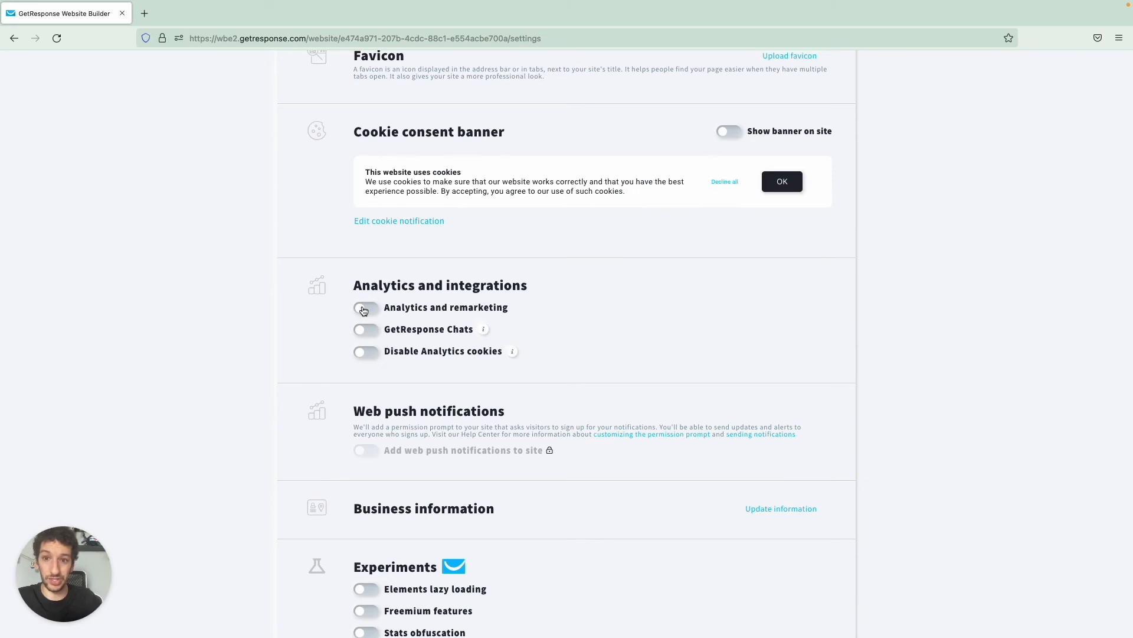
Step: Enable Analytics and remarketing with Facebook Pixel, and turn on GetResponse Chats
{"action": "left_click", "coordinate": [366, 307]}
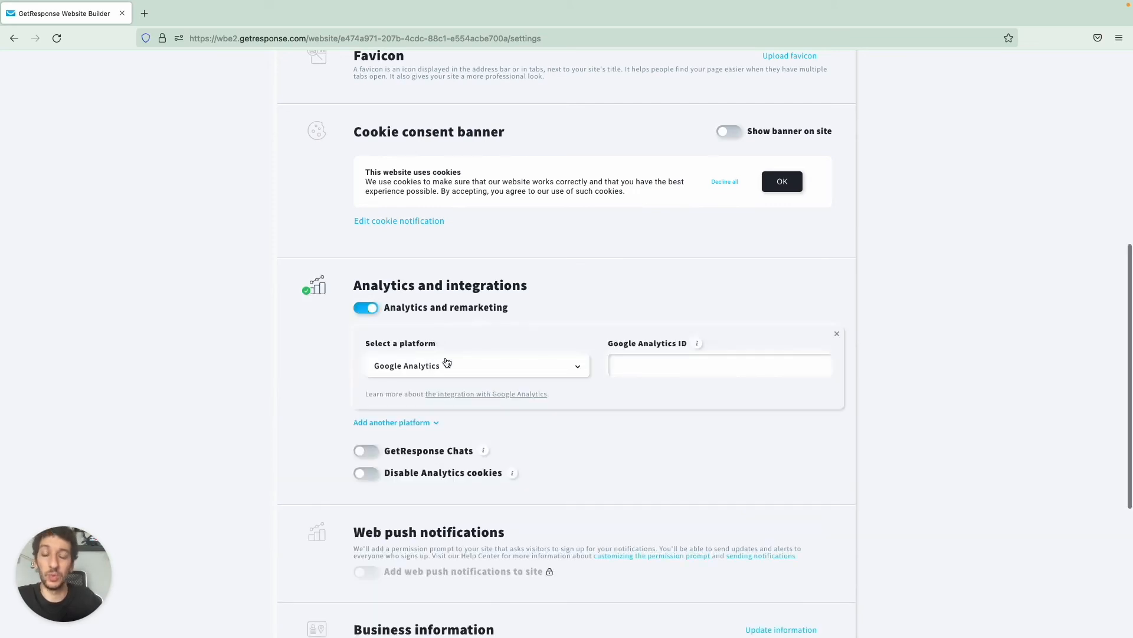
{"action": "left_click", "coordinate": [477, 364]}
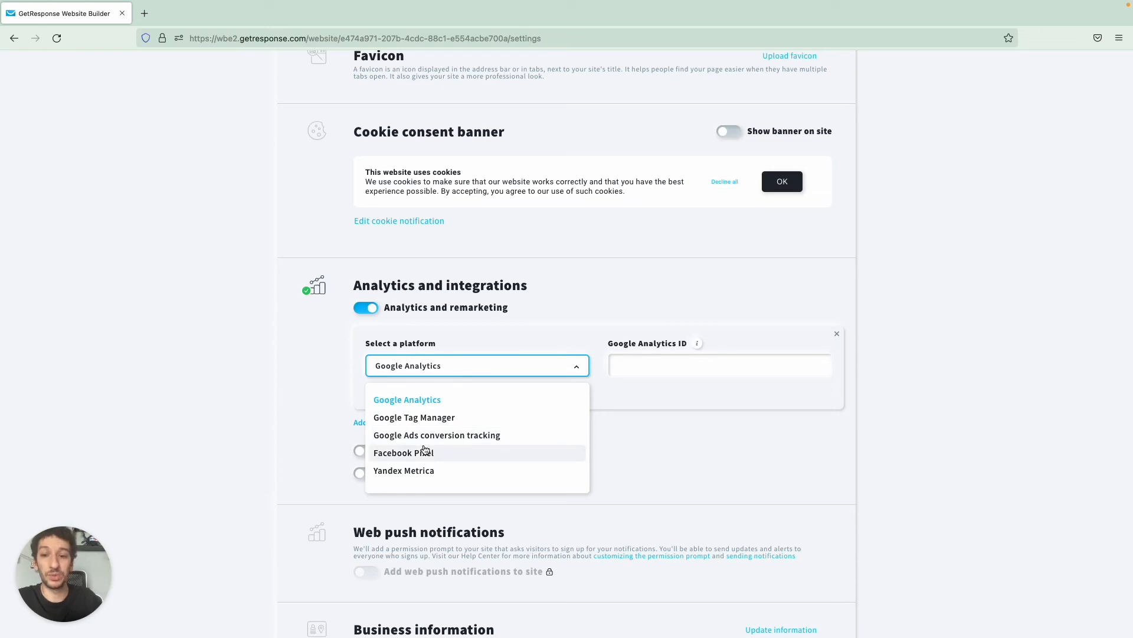
{"action": "left_click", "coordinate": [404, 453]}
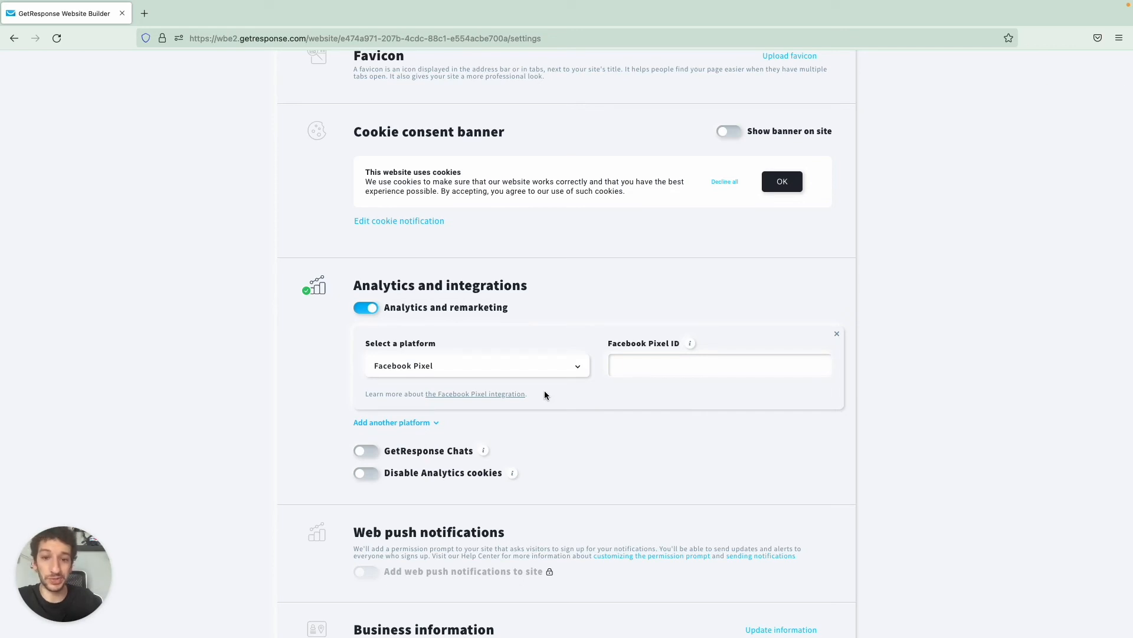
{"action": "scroll", "scroll_direction": "down", "scroll_amount": 3}
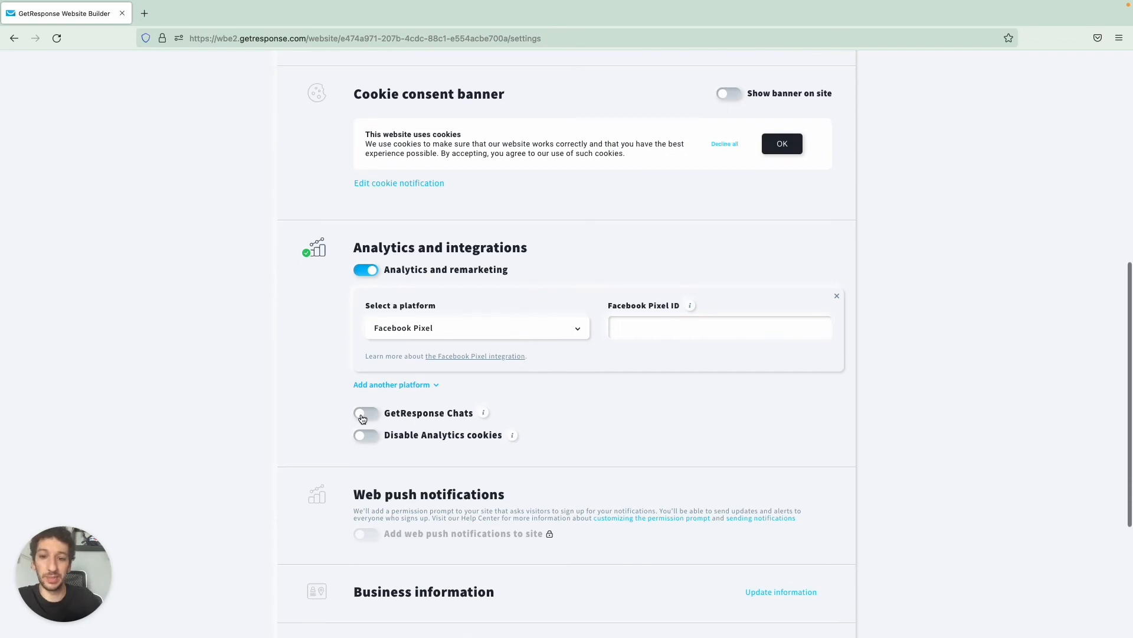
{"action": "left_click", "coordinate": [366, 412]}
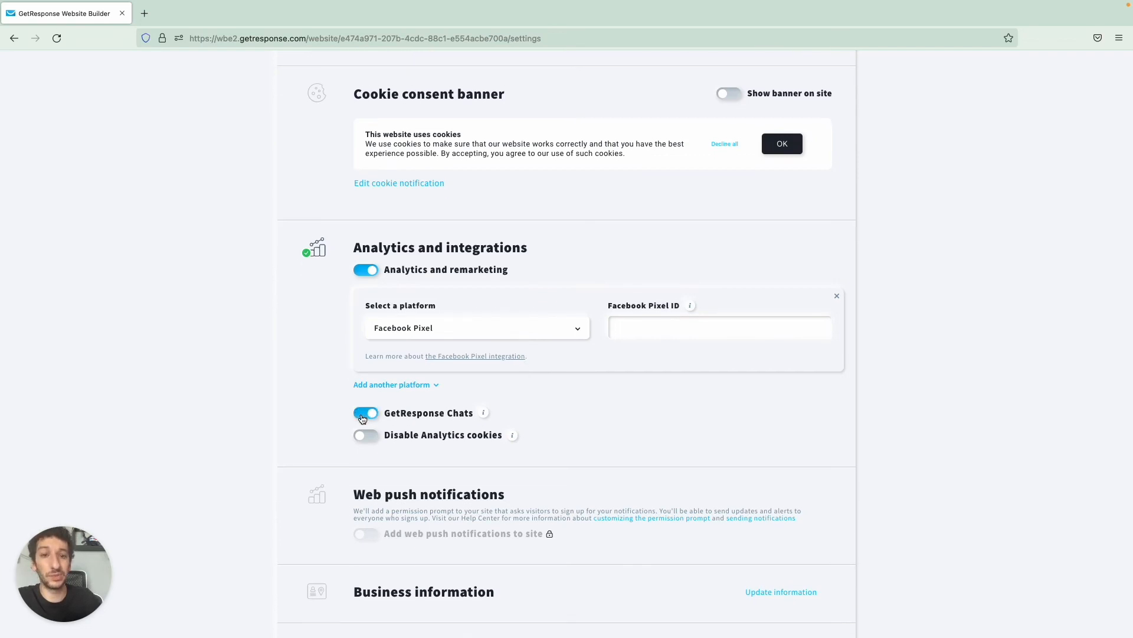
{"action": "left_click", "coordinate": [366, 413]}
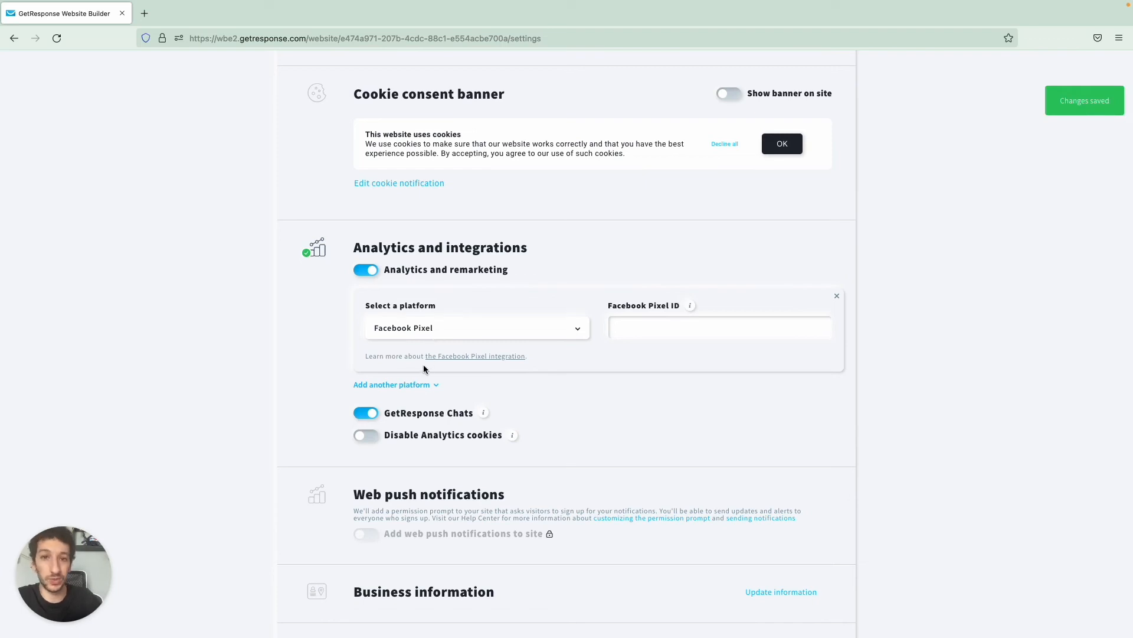
Step: Add Google Analytics and Google Tag Manager as further platforms
{"action": "left_click", "coordinate": [392, 383]}
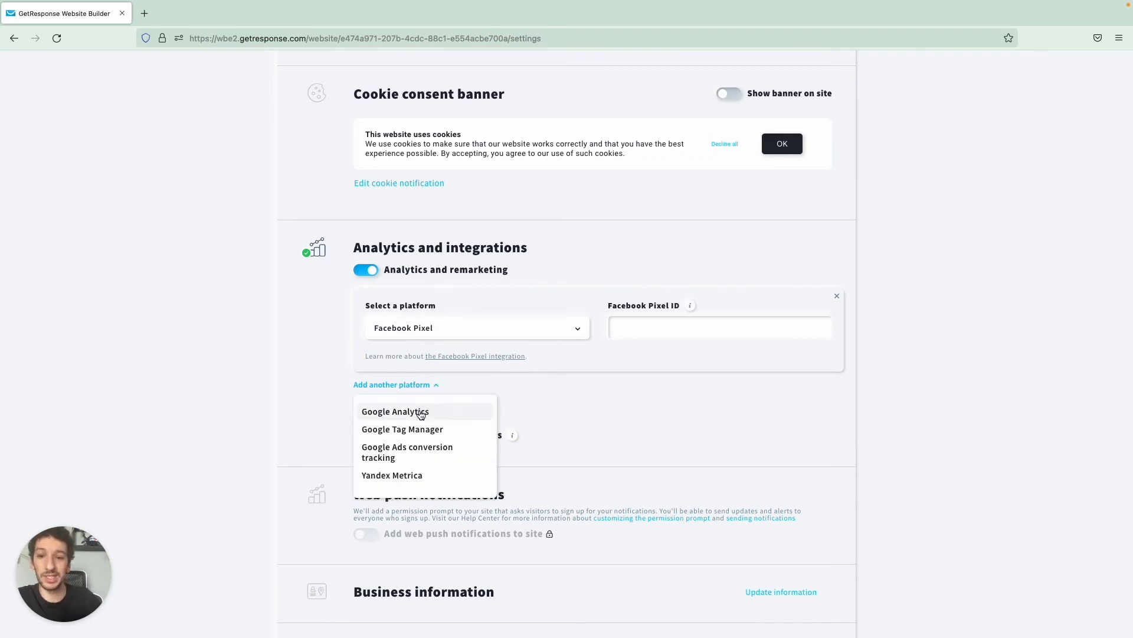
{"action": "left_click", "coordinate": [395, 411]}
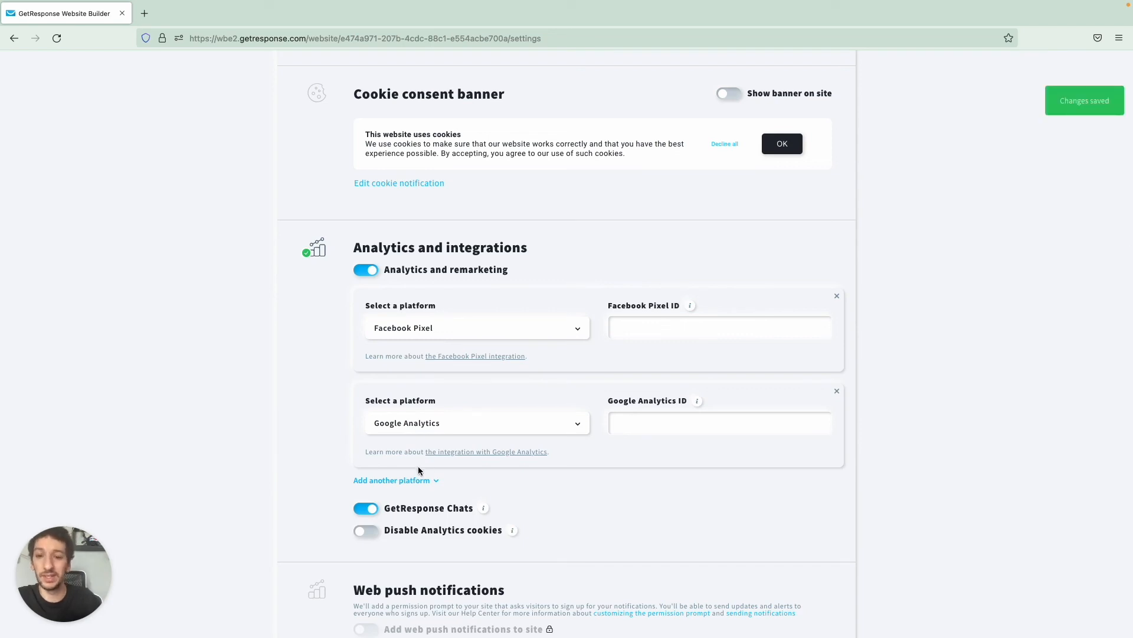
{"action": "left_click", "coordinate": [392, 481]}
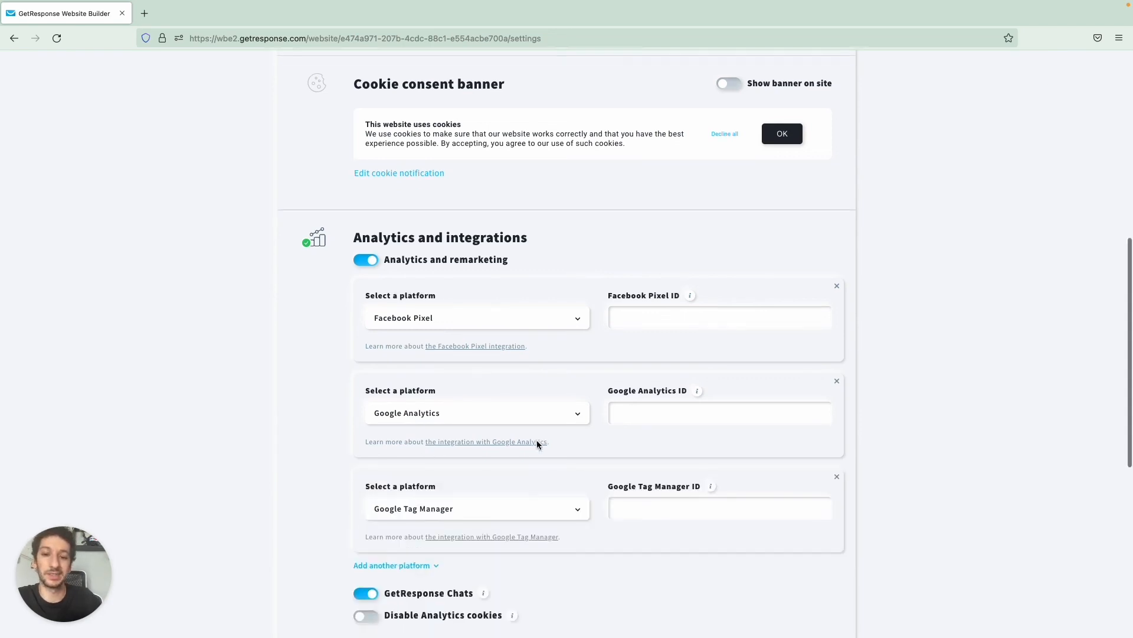
{"action": "scroll", "scroll_direction": "down", "scroll_amount": 3}
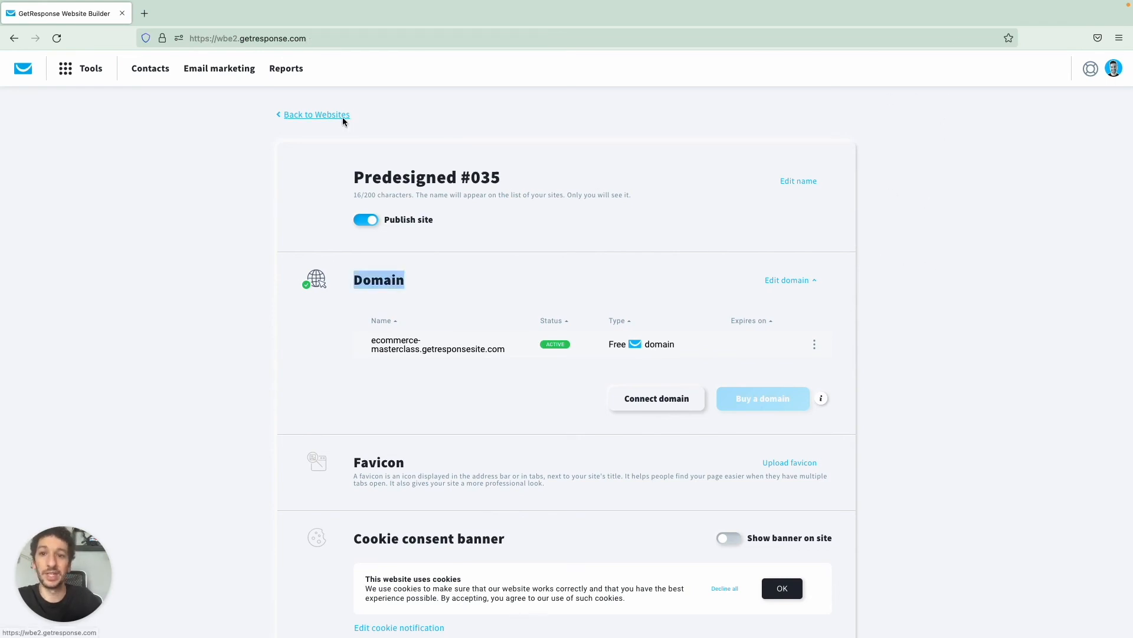
Step: View the live ecommerce-masterclass site, open its Got questions? chat and close it
{"action": "left_click", "coordinate": [316, 115]}
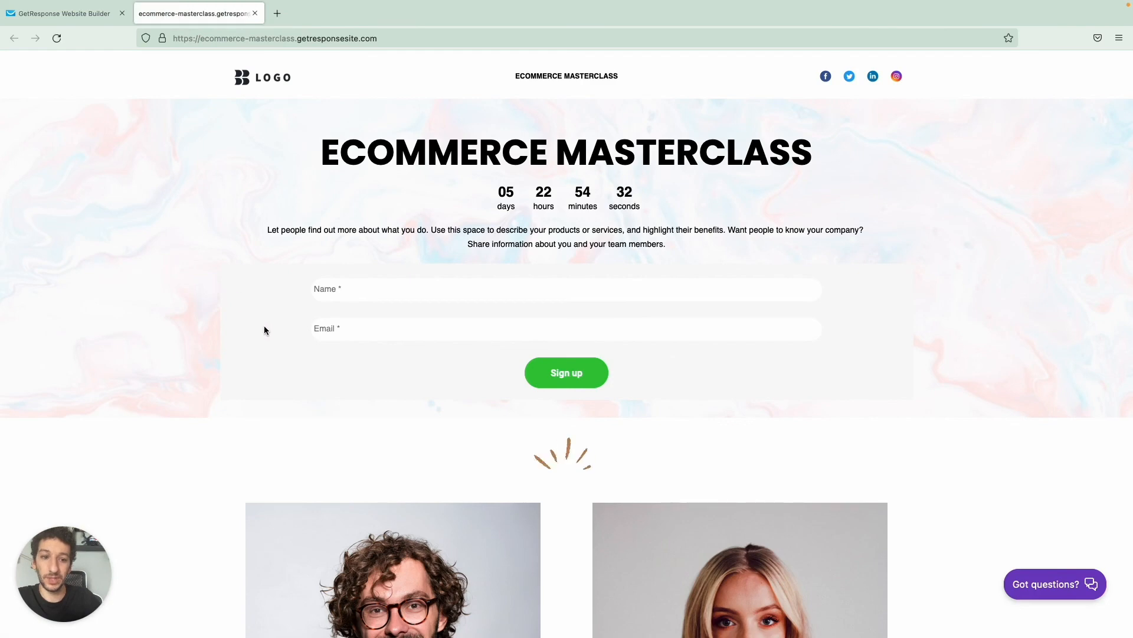
{"action": "scroll", "scroll_direction": "down", "scroll_amount": 3}
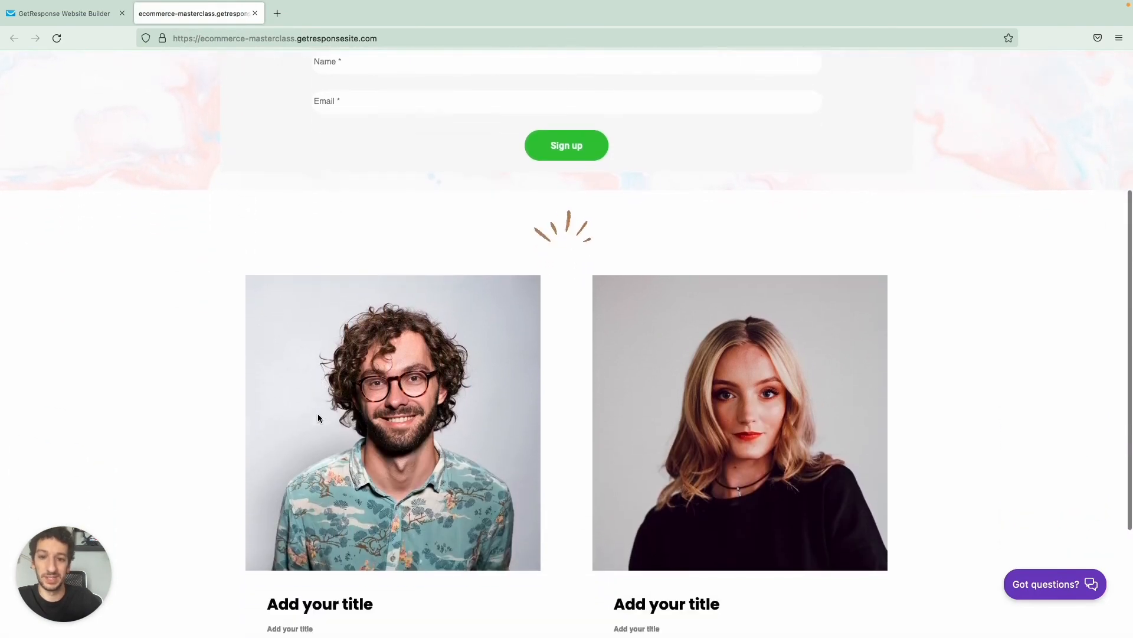
{"action": "scroll", "scroll_direction": "up", "scroll_amount": 3}
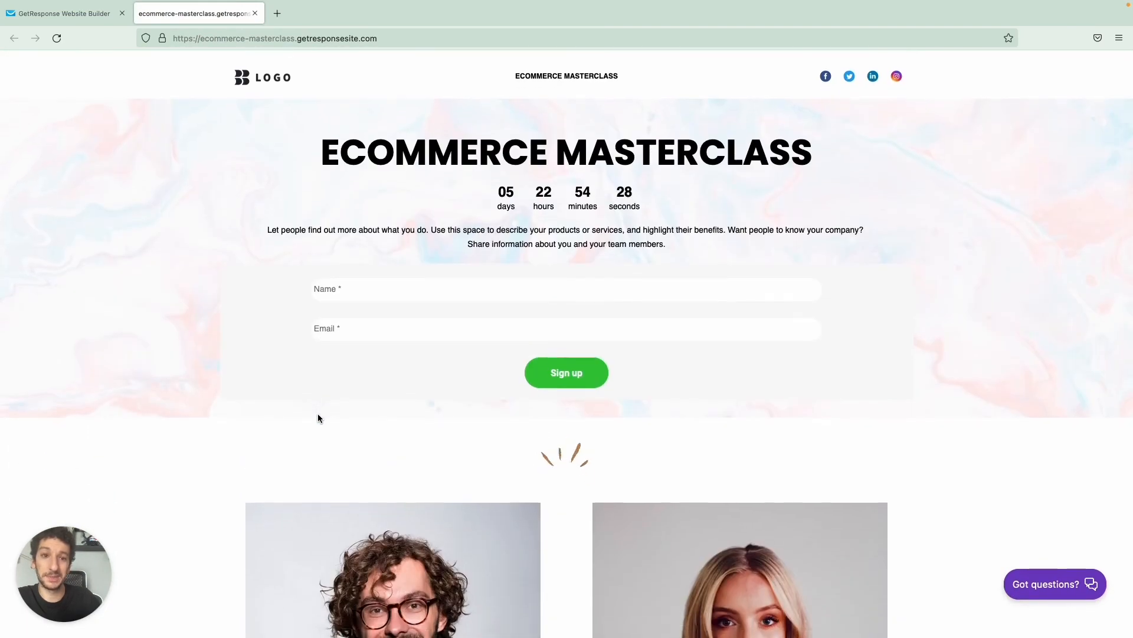
{"action": "left_click", "coordinate": [1055, 584]}
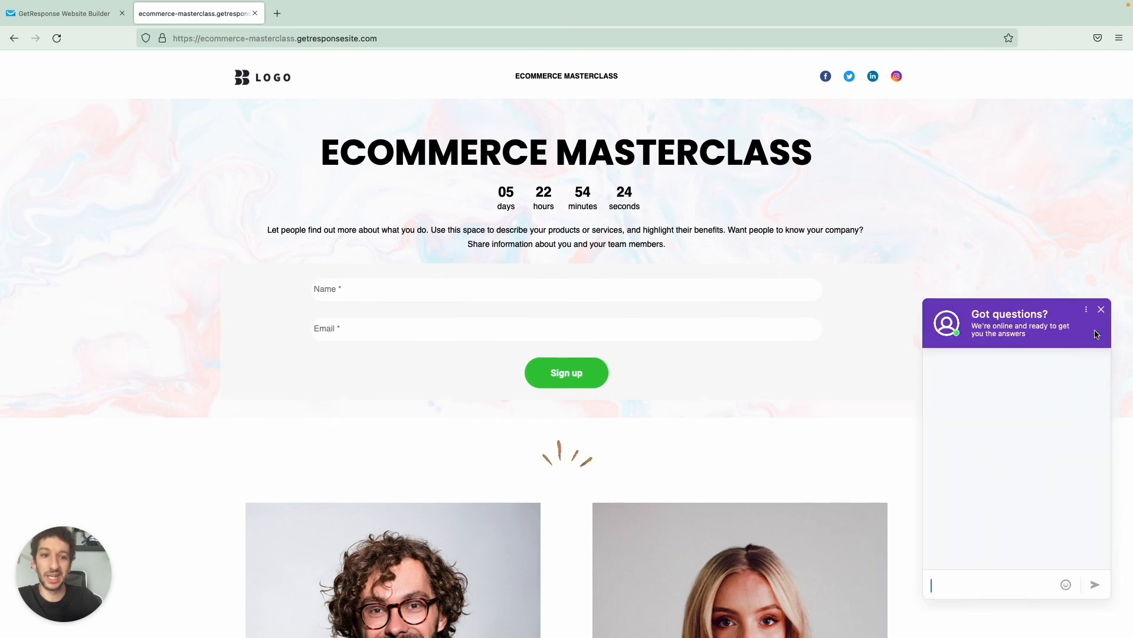
{"action": "left_click", "coordinate": [1100, 309]}
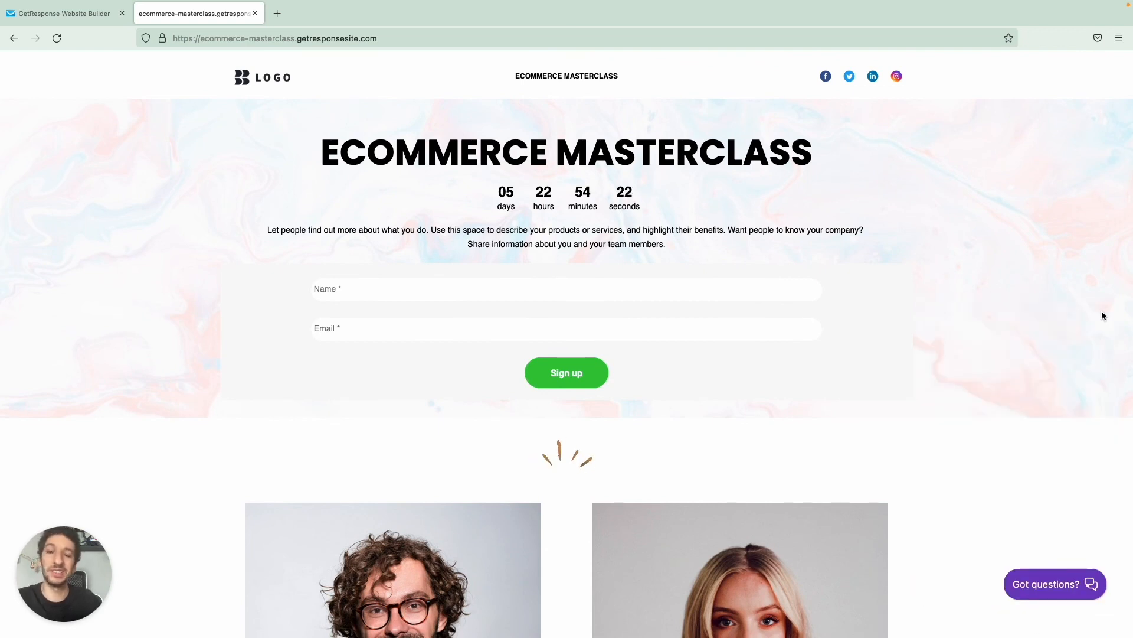